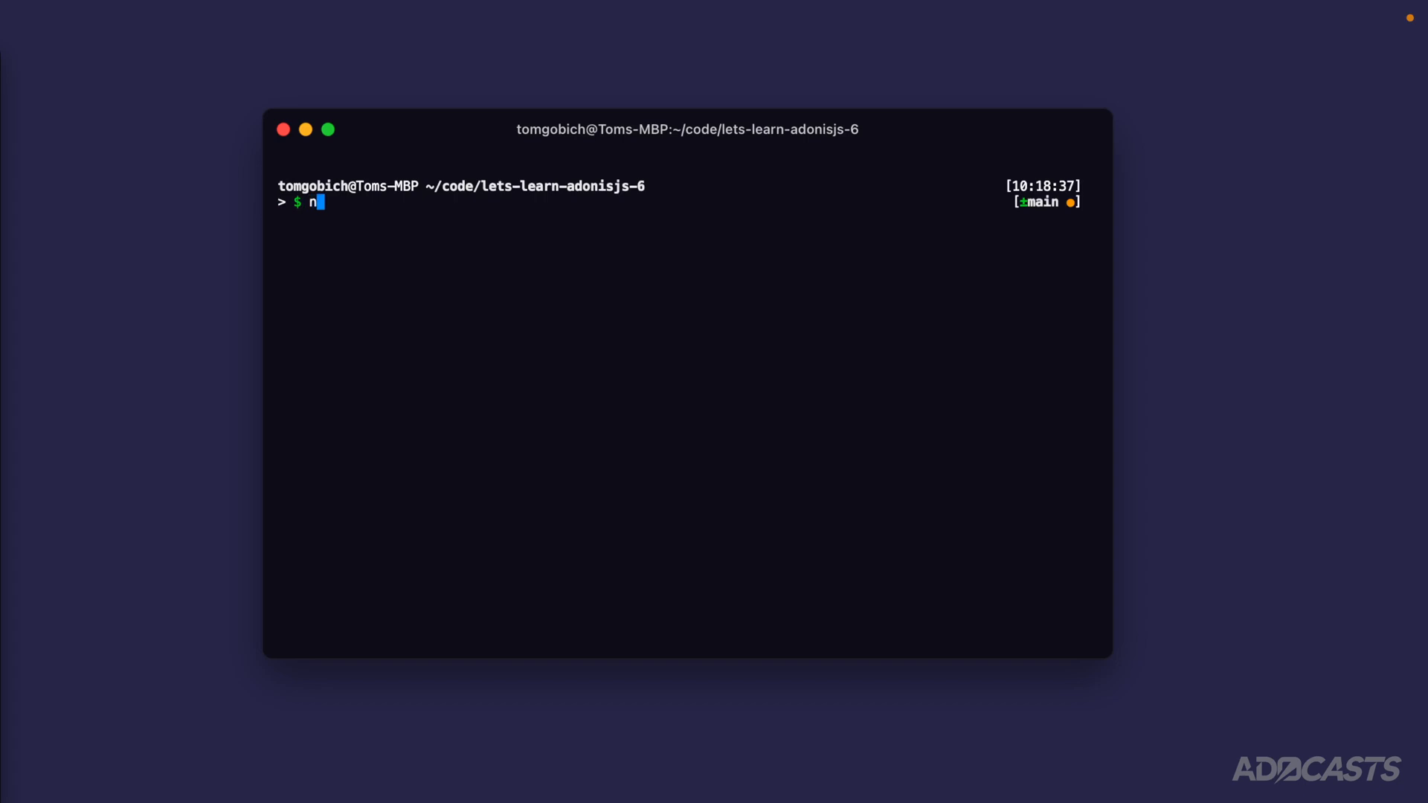
# Step: Launch the Node Ace REPL with models loaded and store user 1 via findOrFail(1)
pyautogui.write('ode ace repl')
pyautogui.write('await loadMod')
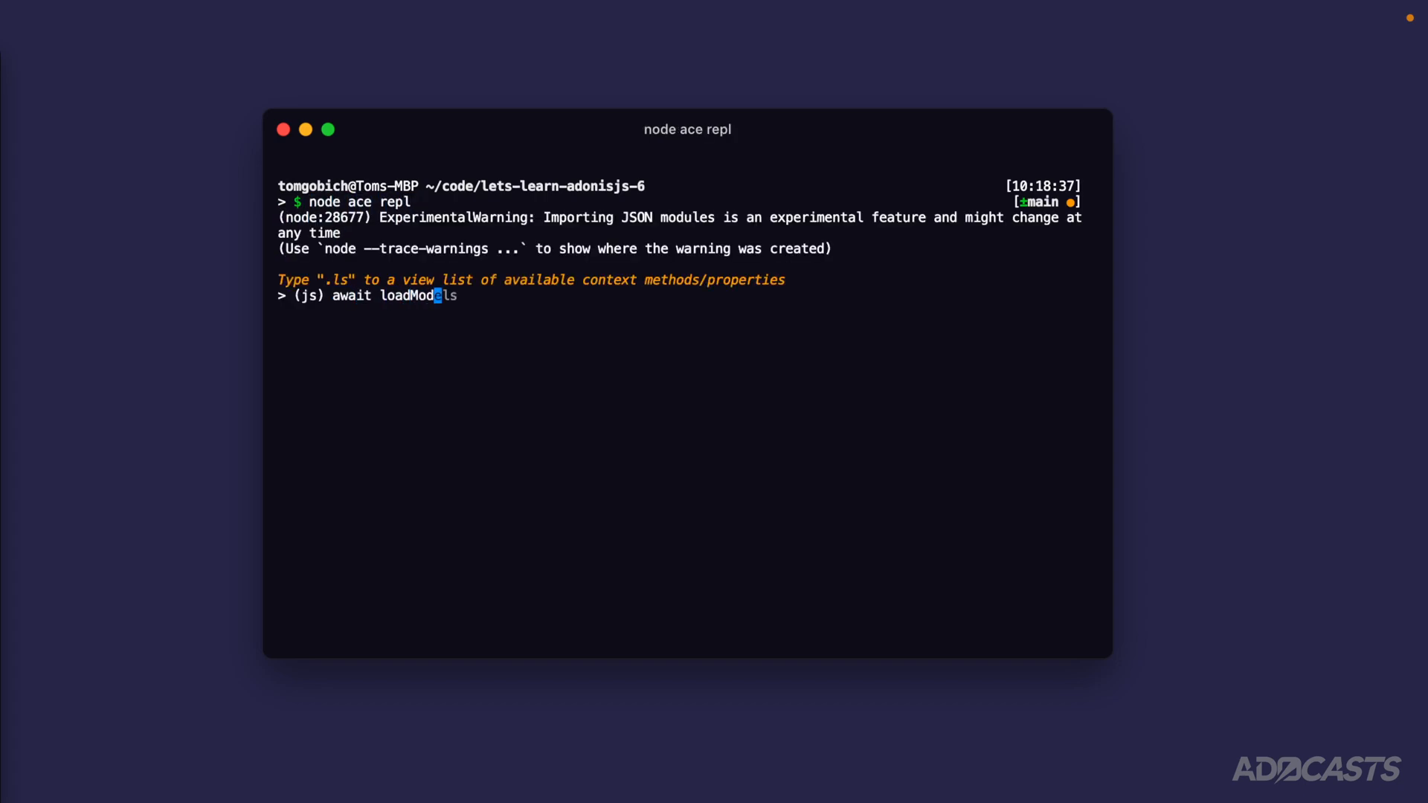
pyautogui.press('Return')
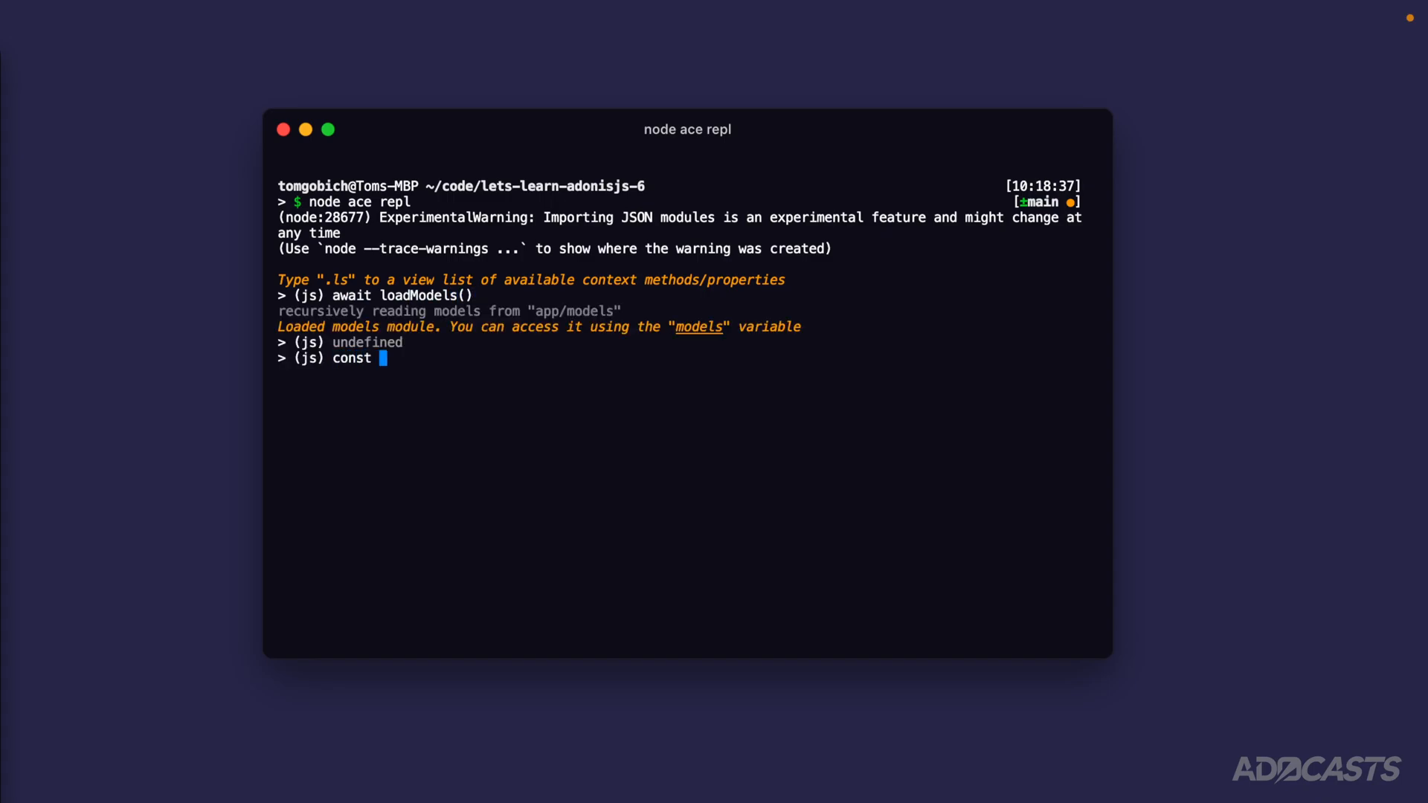
pyautogui.write('user = await mod')
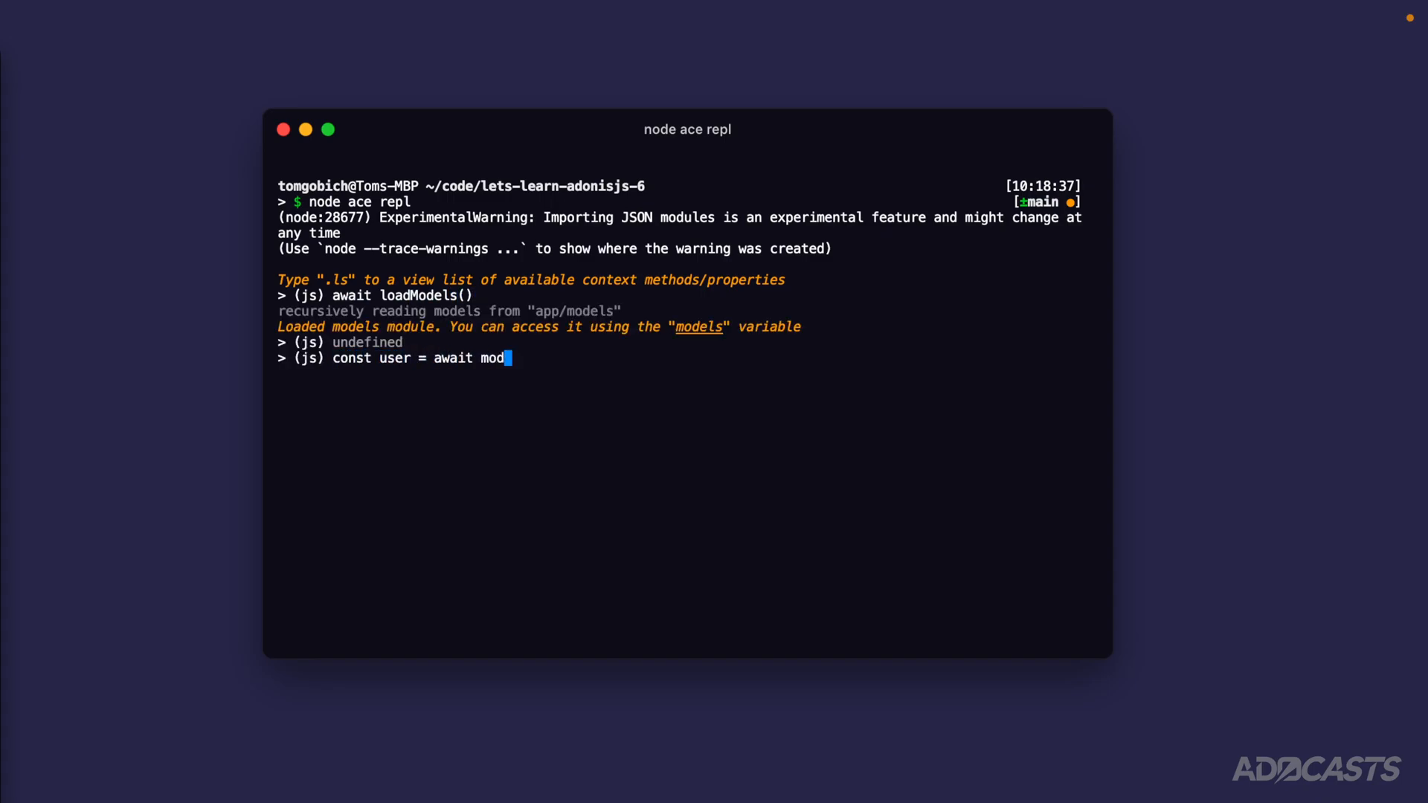
pyautogui.write('els.user.findOrFail')
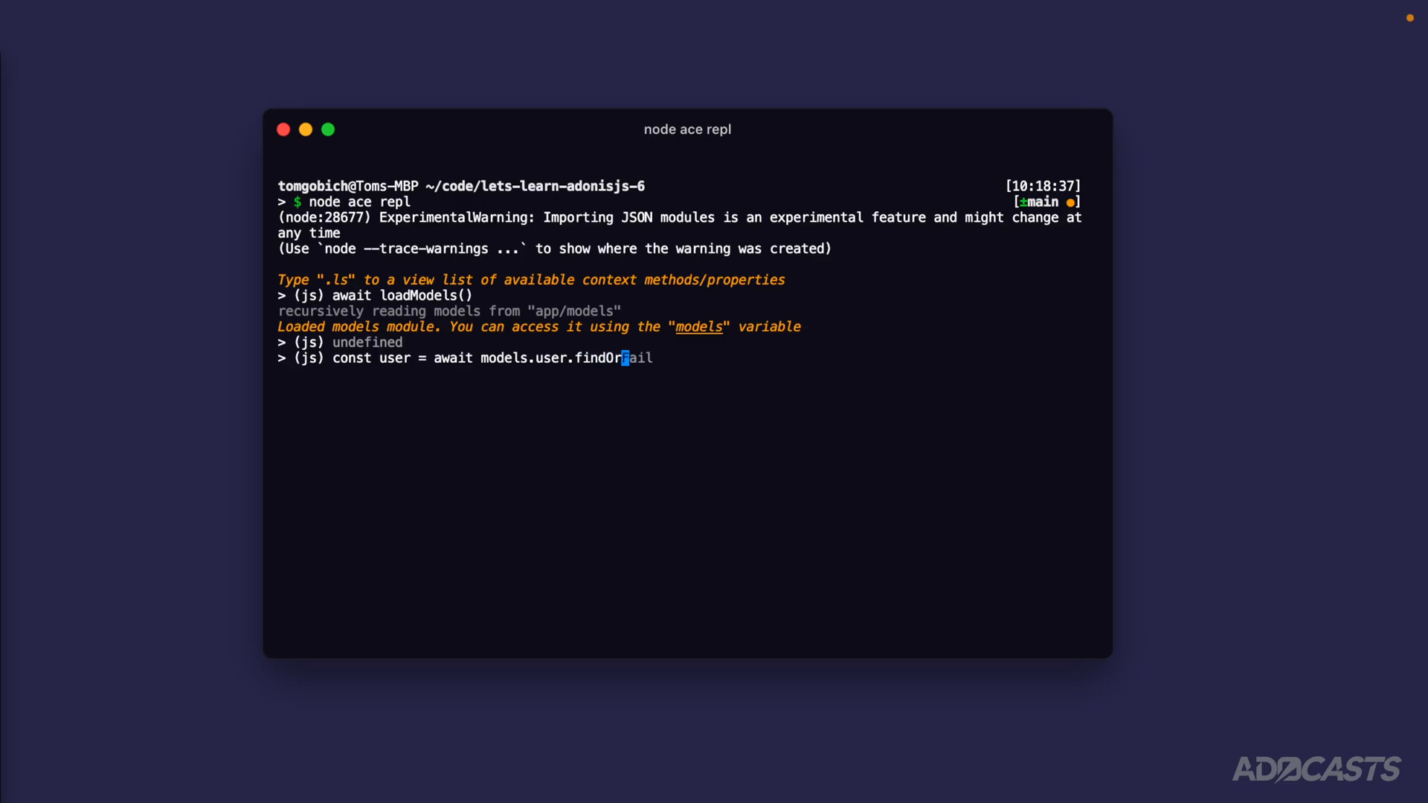
pyautogui.write('ail(1)')
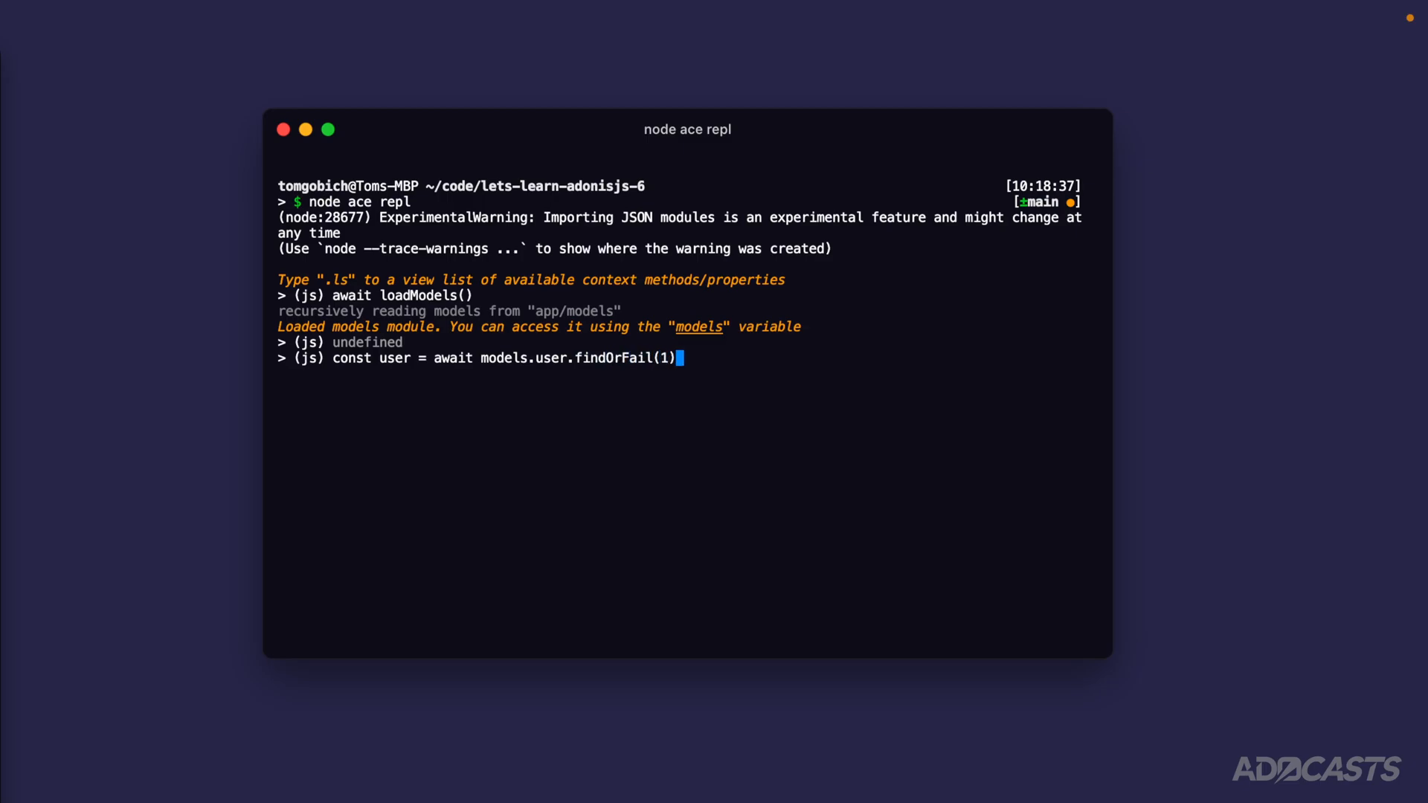
pyautogui.write('u')
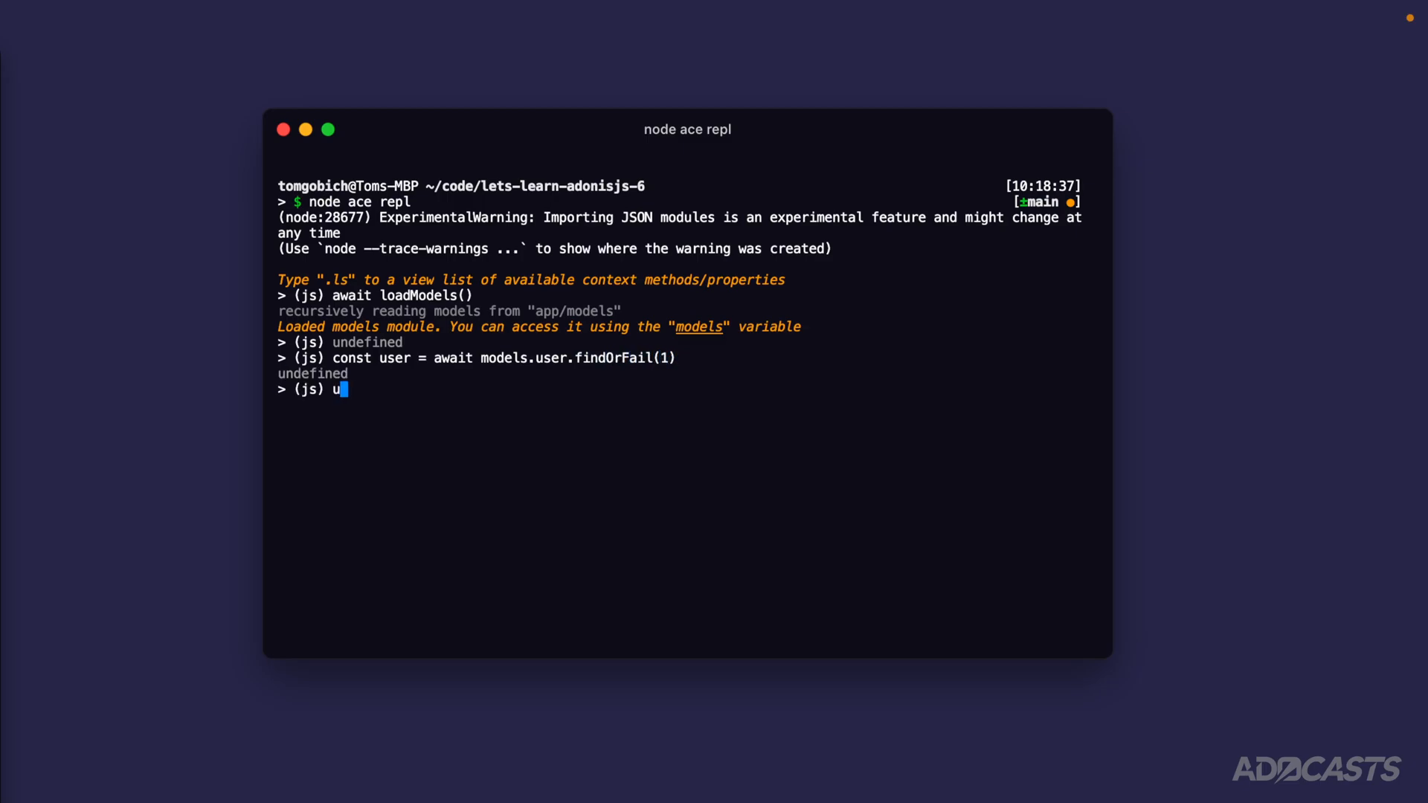
# Step: Print user 1, then evaluate user.related('profile').query(), showing the unexecuted HasOne builder
pyautogui.press('Return')
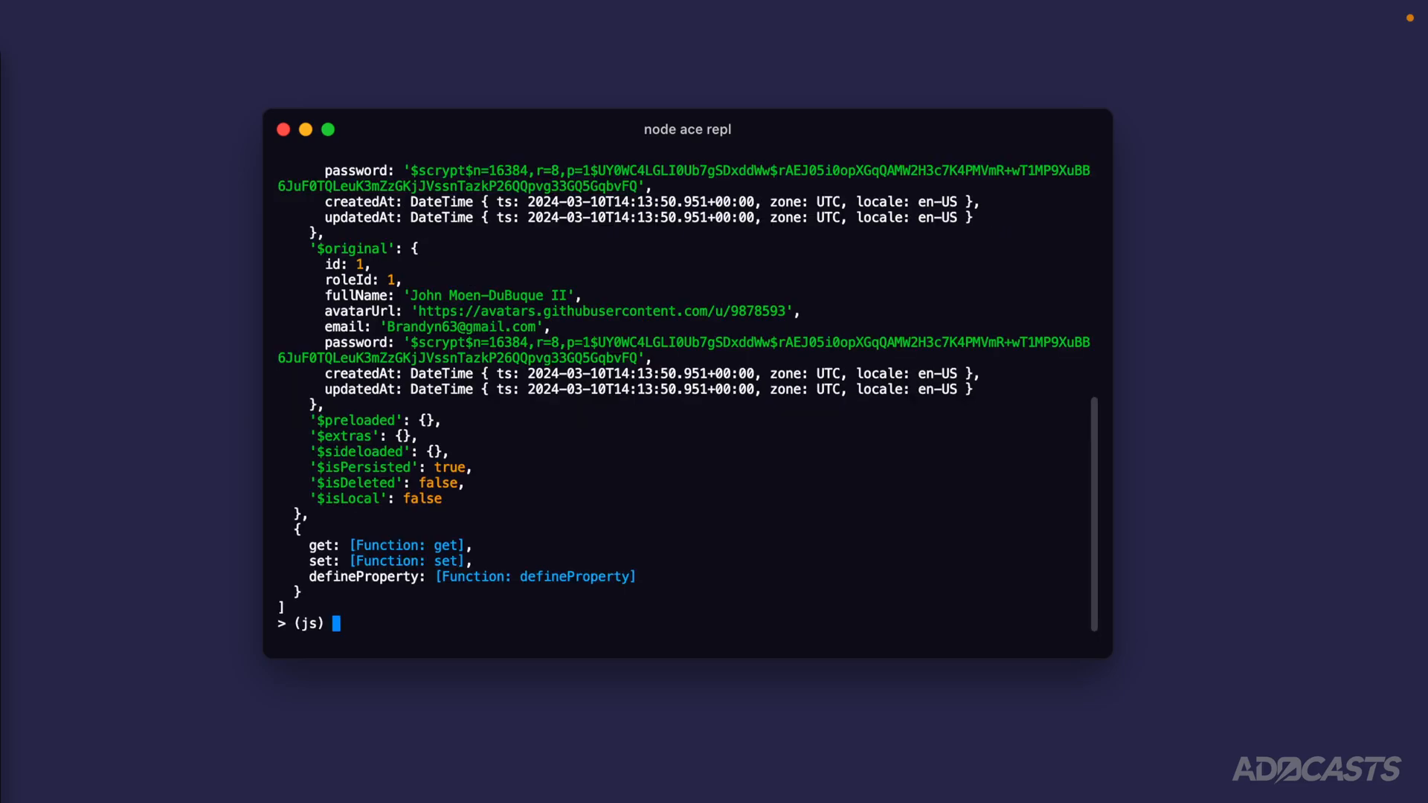
pyautogui.write('user')
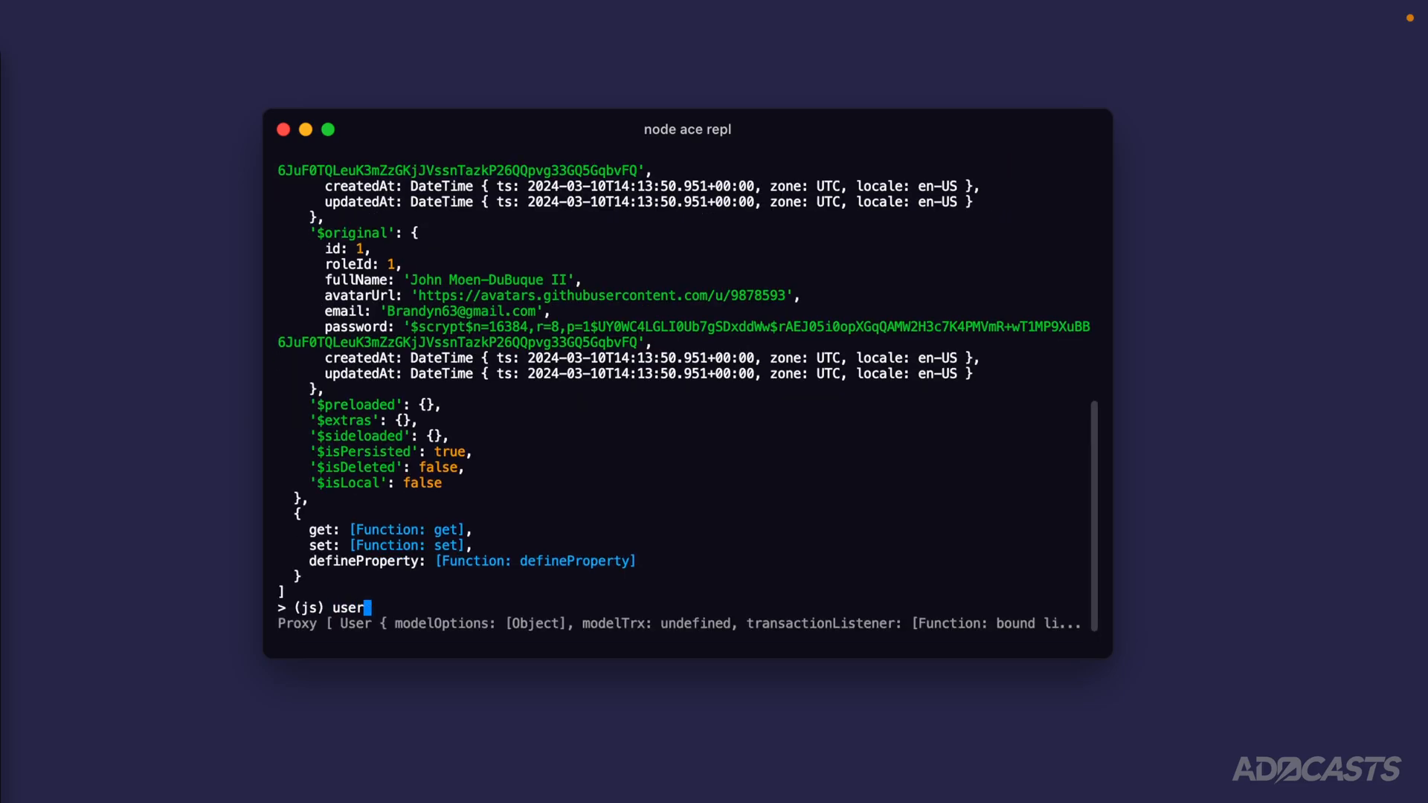
pyautogui.write('.related')
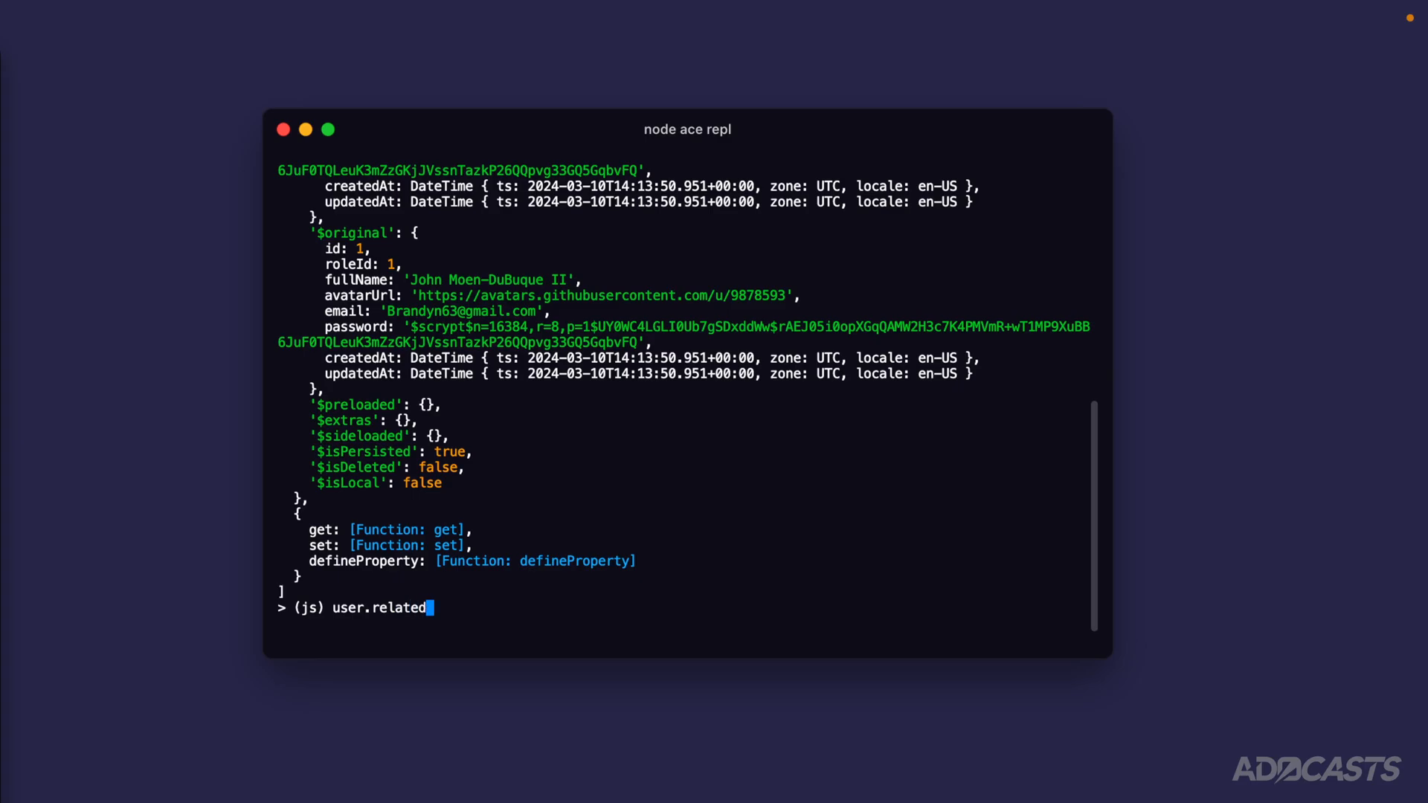
pyautogui.write("('")
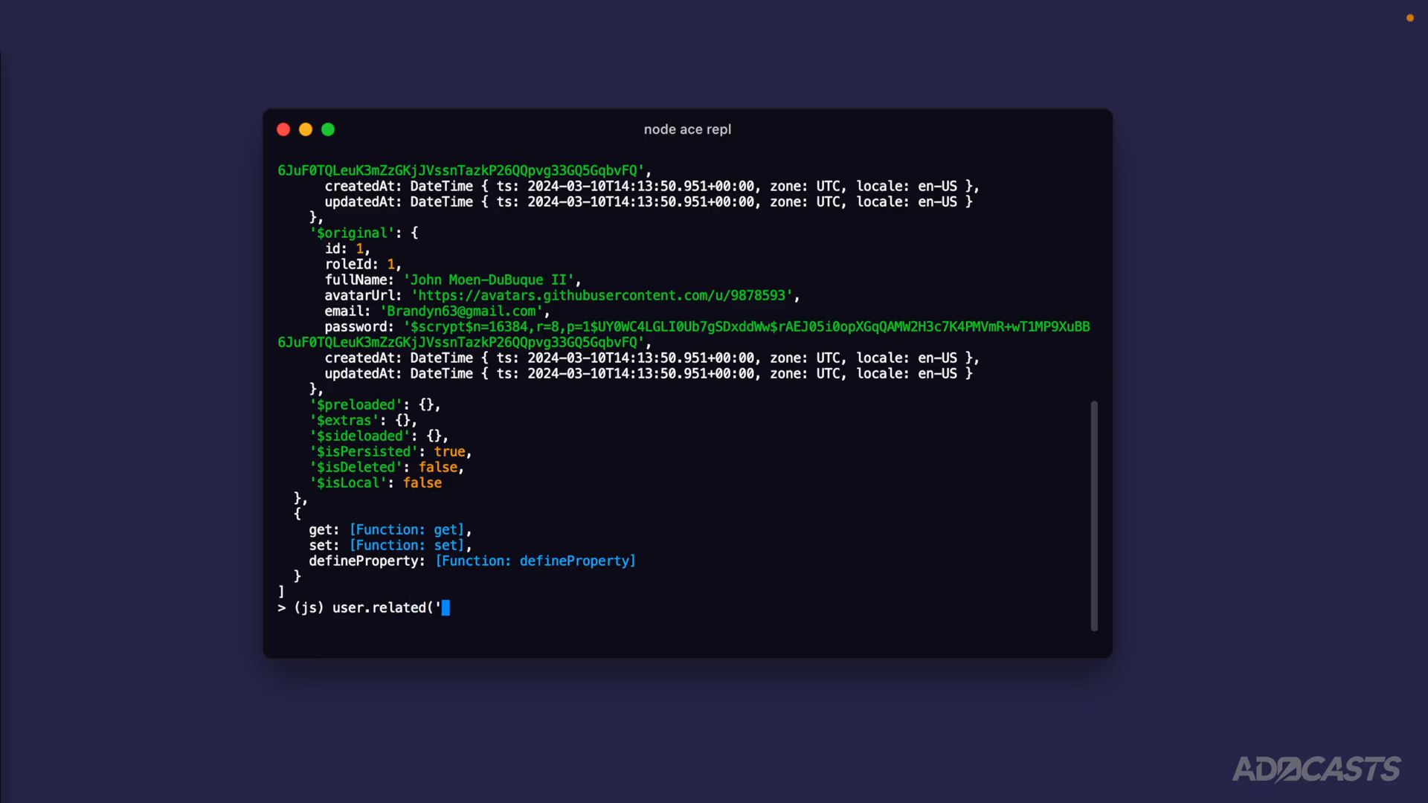
pyautogui.write('profile')
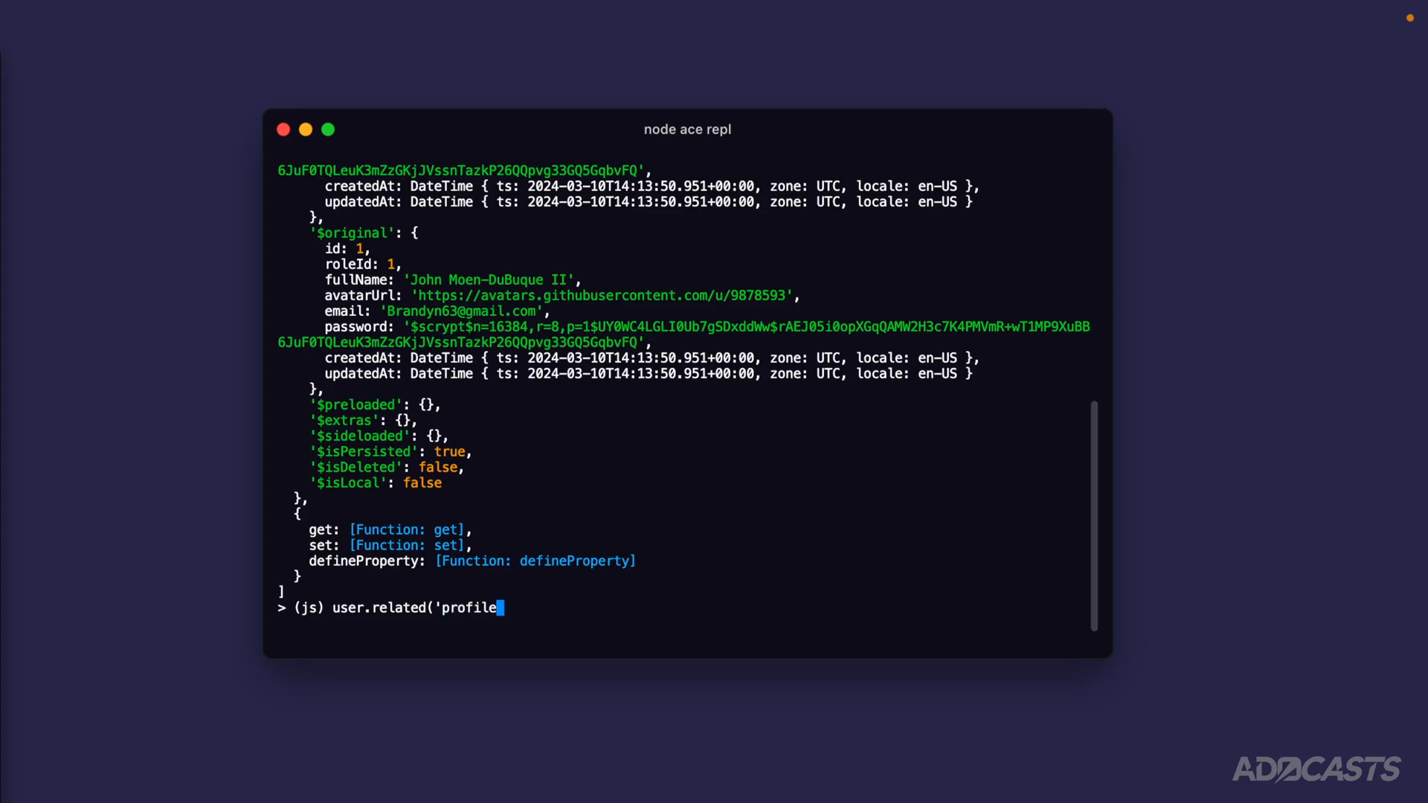
pyautogui.write("')")
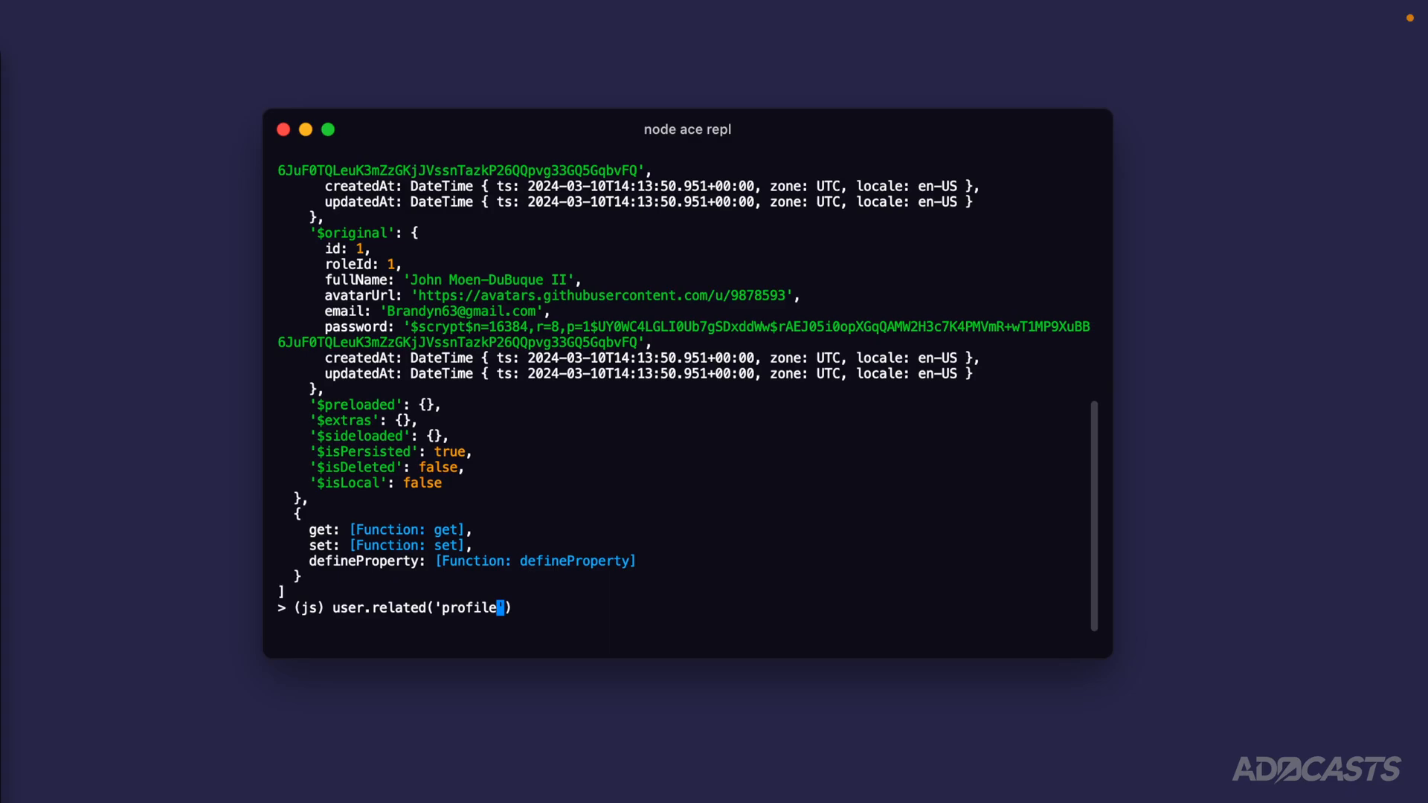
pyautogui.write('.query()')
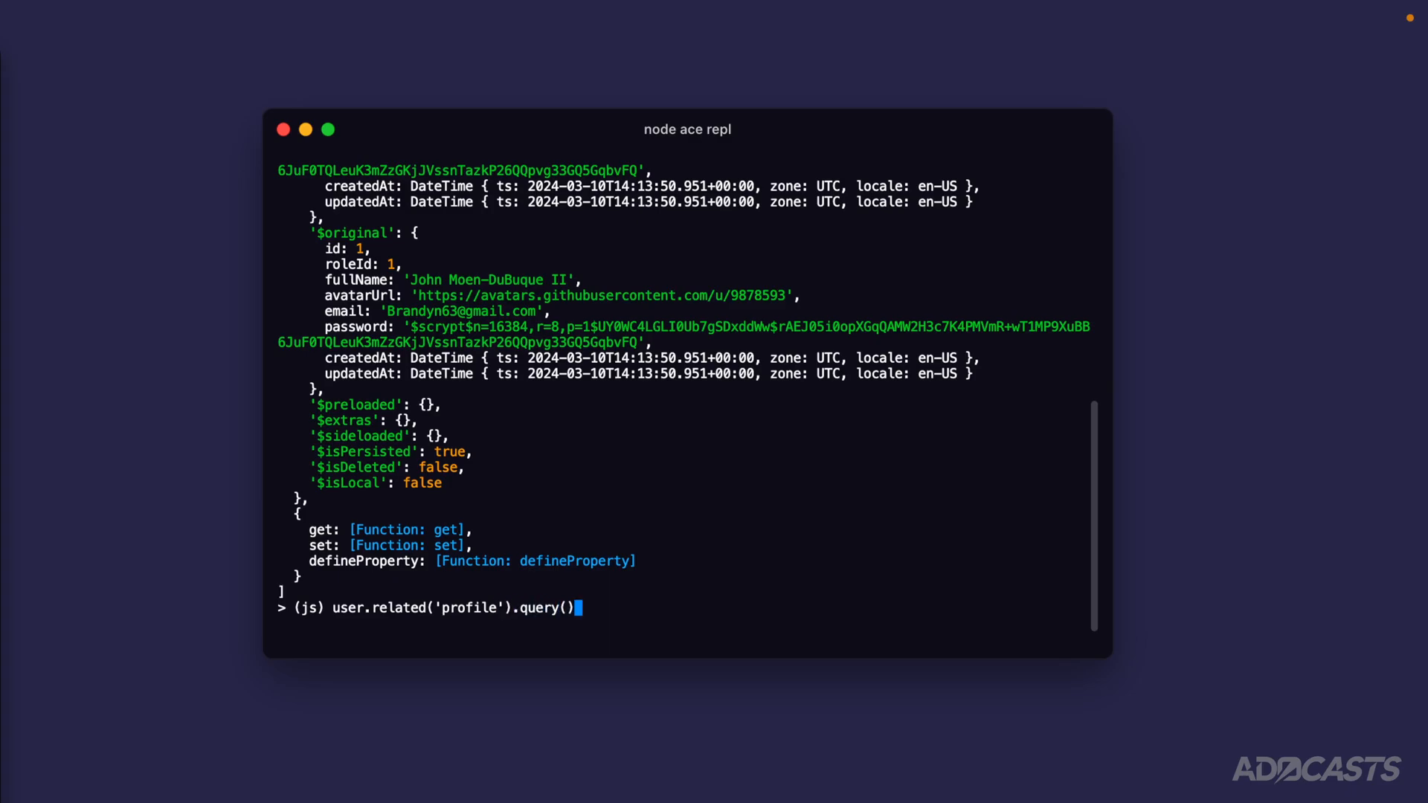
pyautogui.moveTo(467, 601)
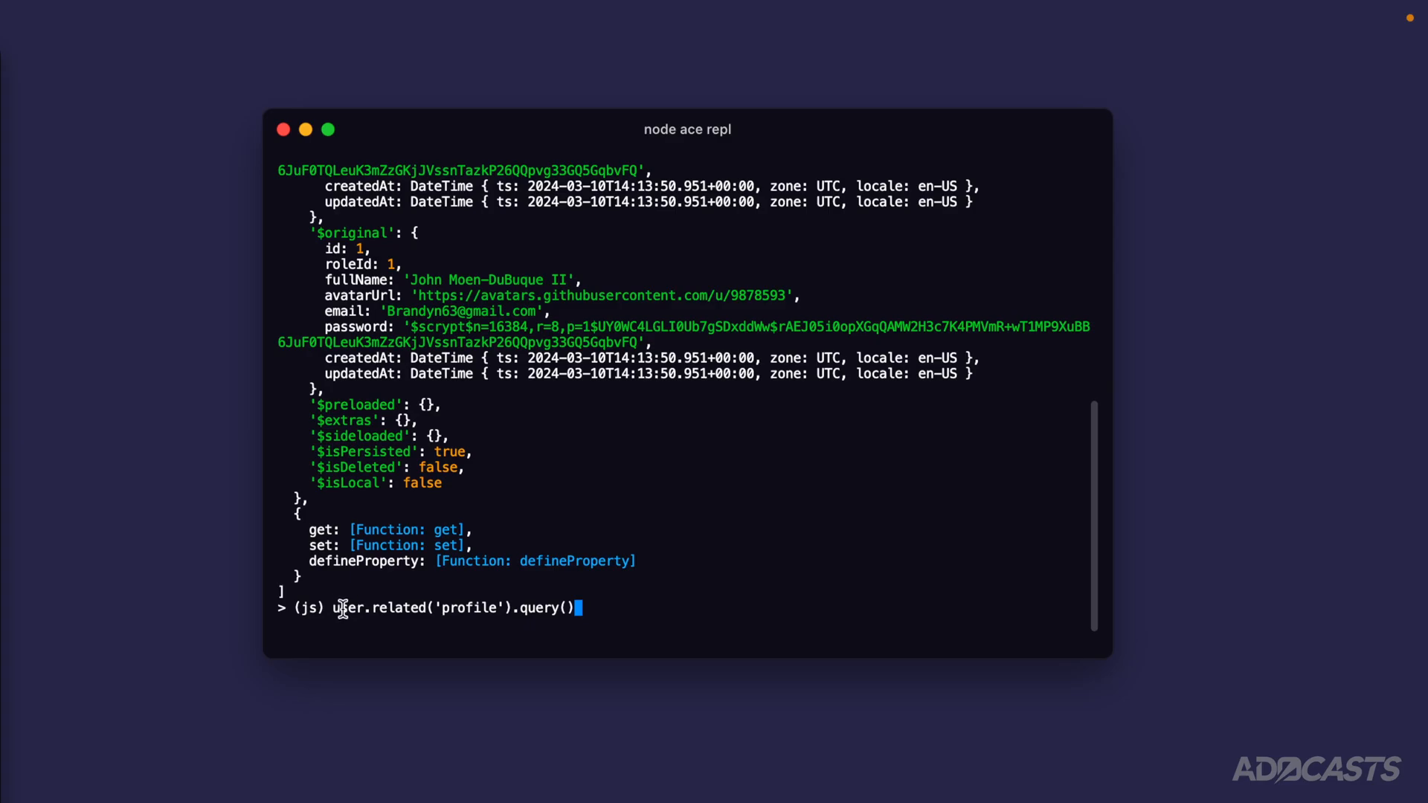
pyautogui.press('Return')
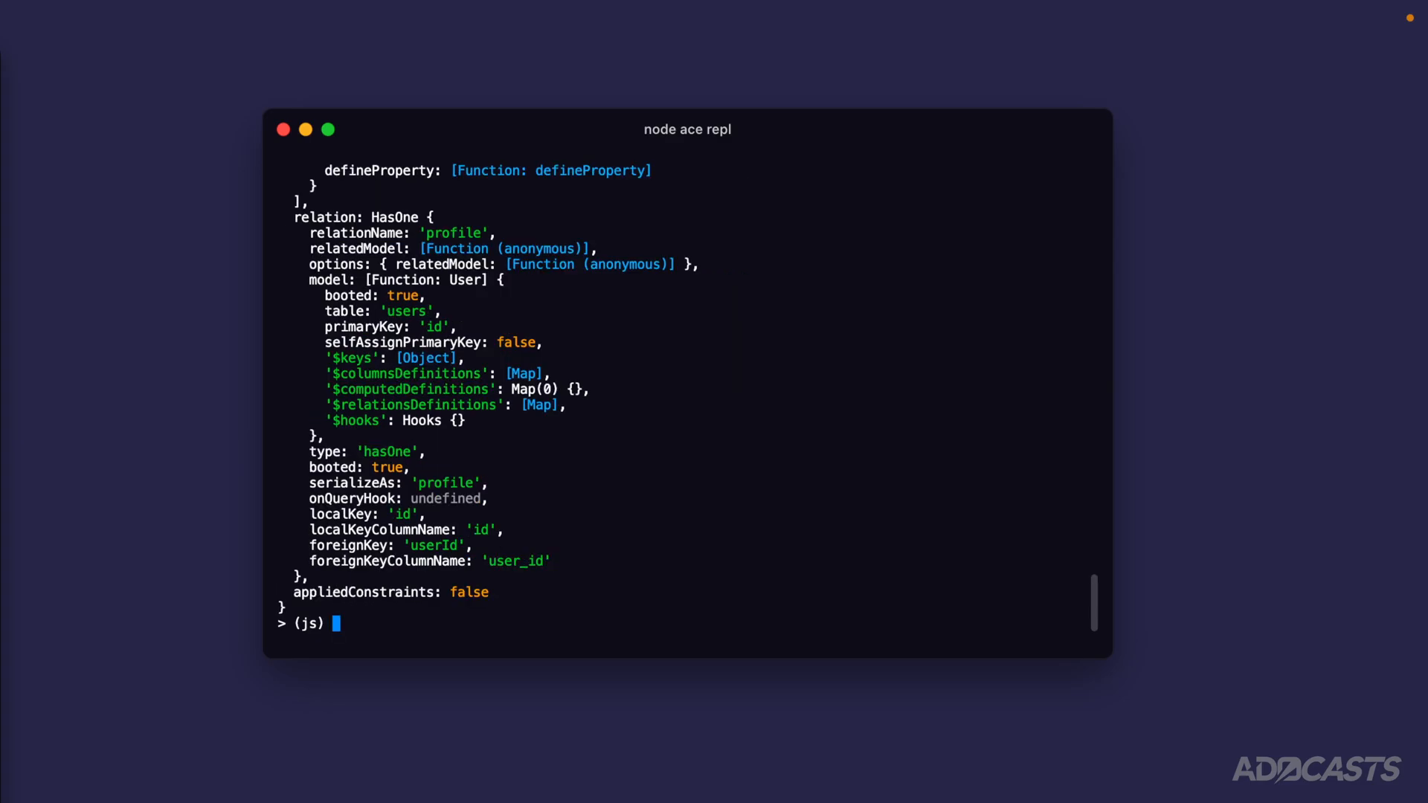
pyautogui.scroll(3)
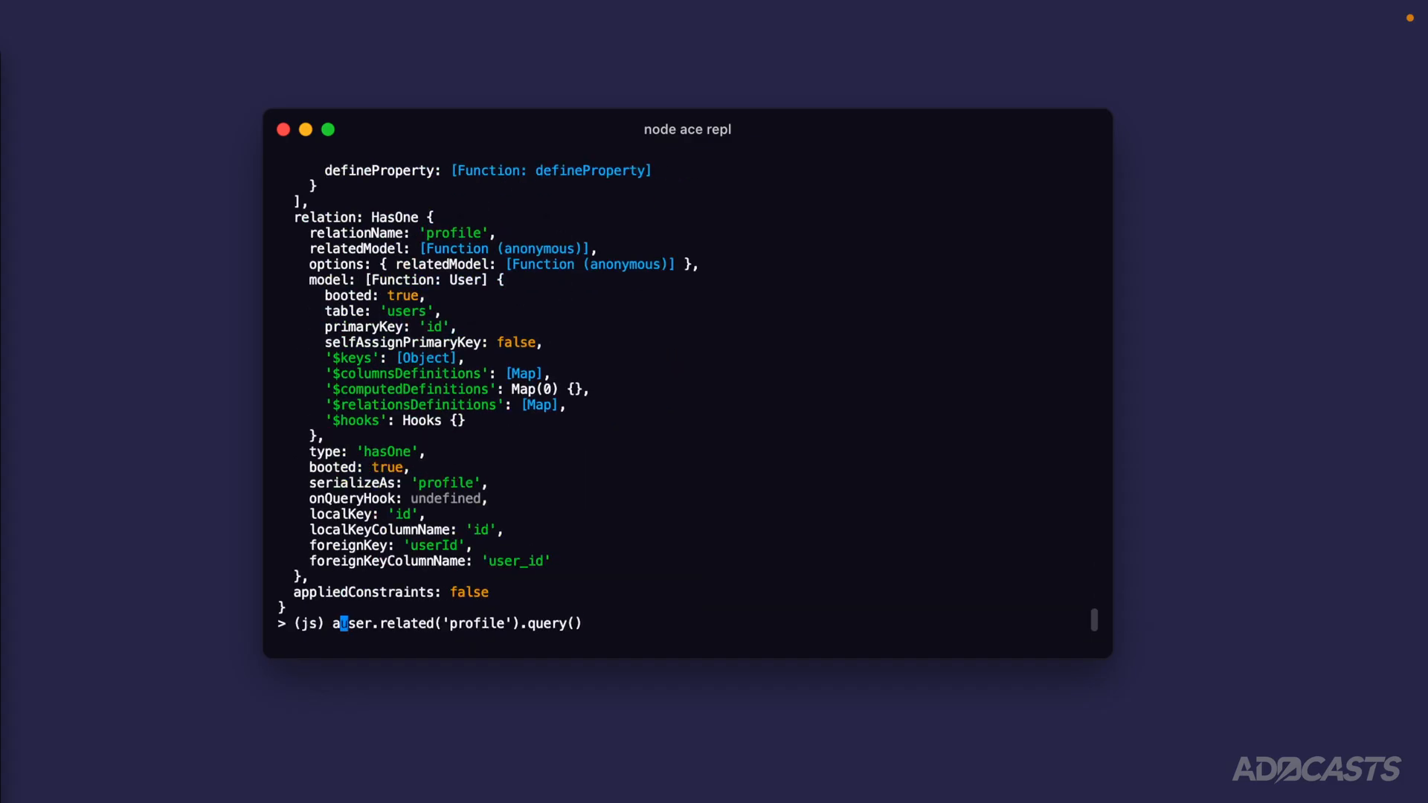
# Step: Await the profile query and scroll through the single returned Profile instance
pyautogui.press('Return')
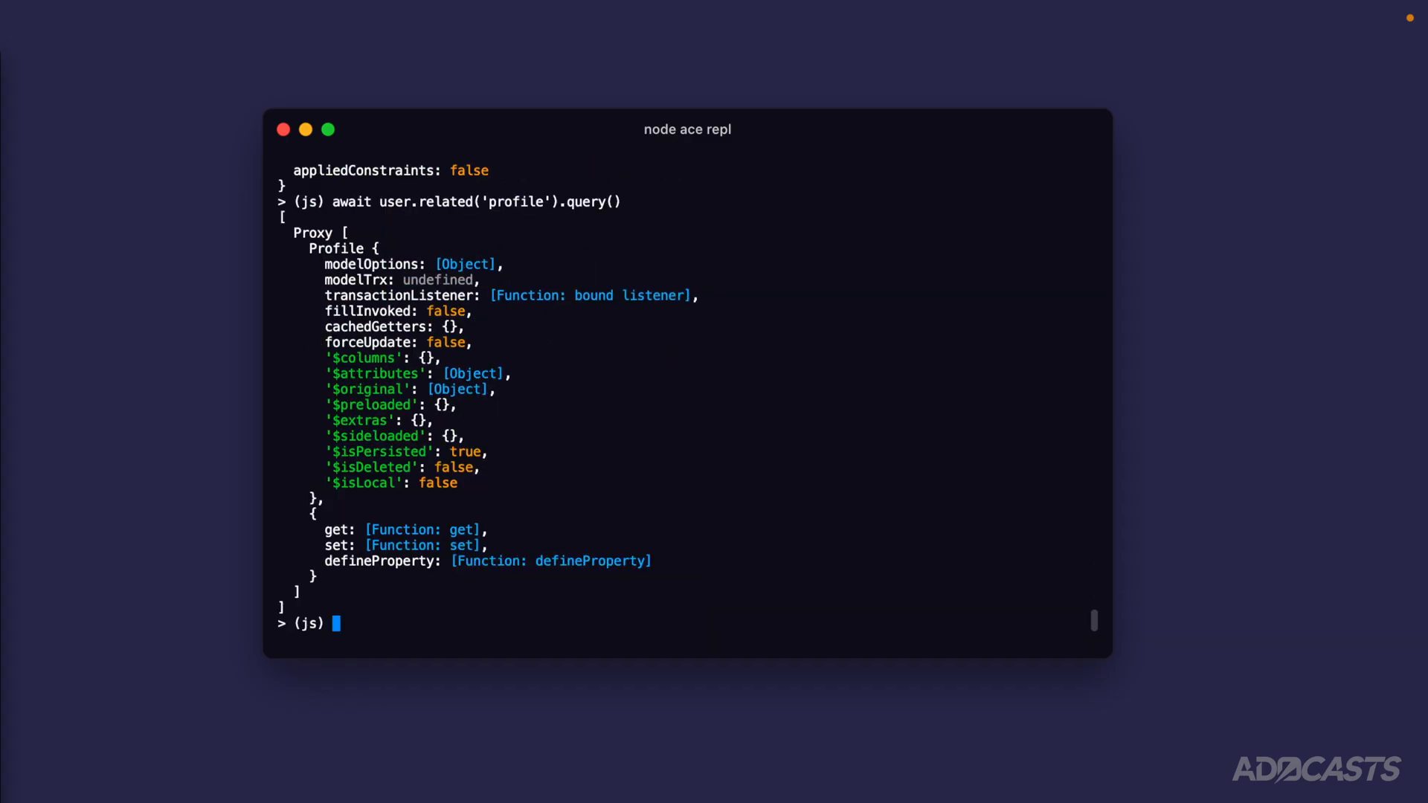
pyautogui.moveTo(613, 551)
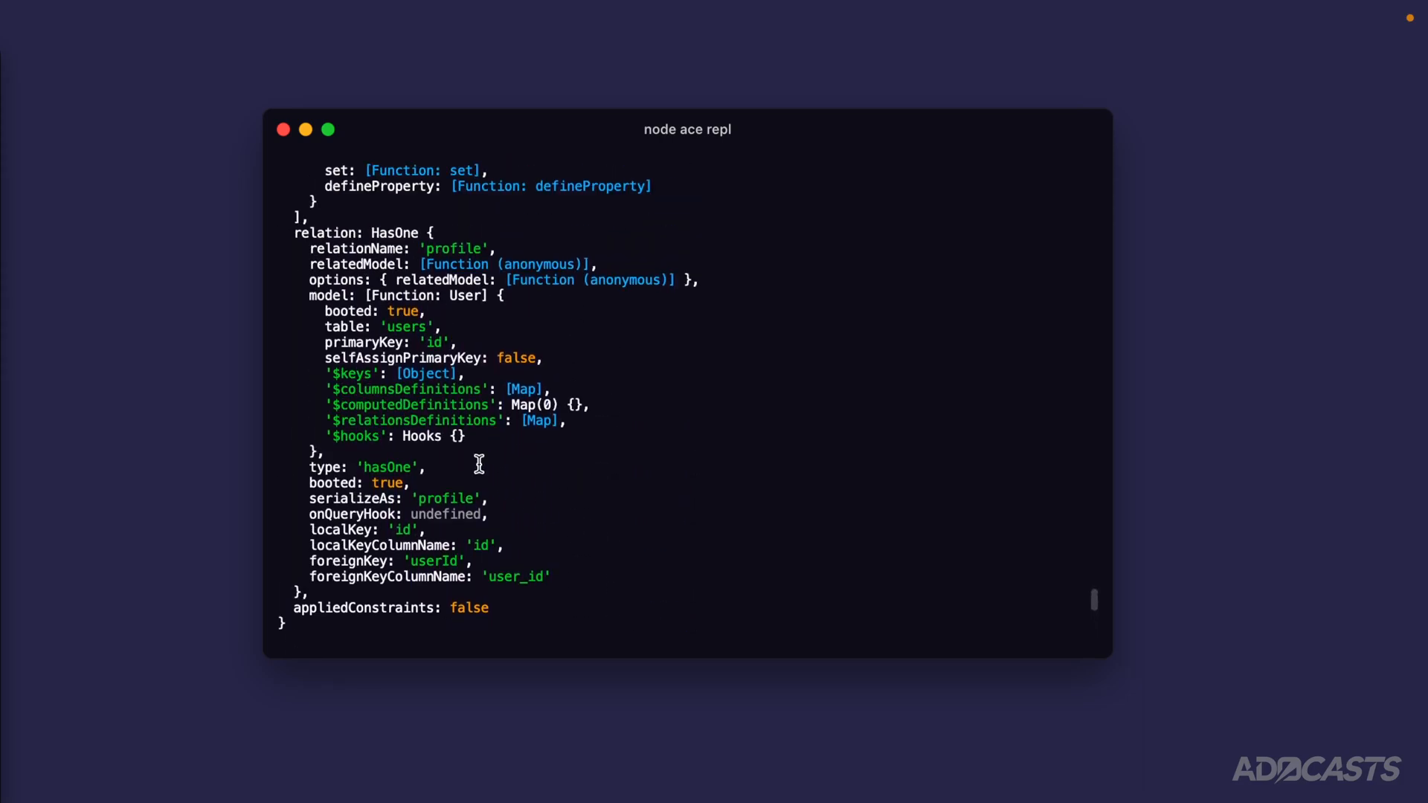
pyautogui.scroll(3)
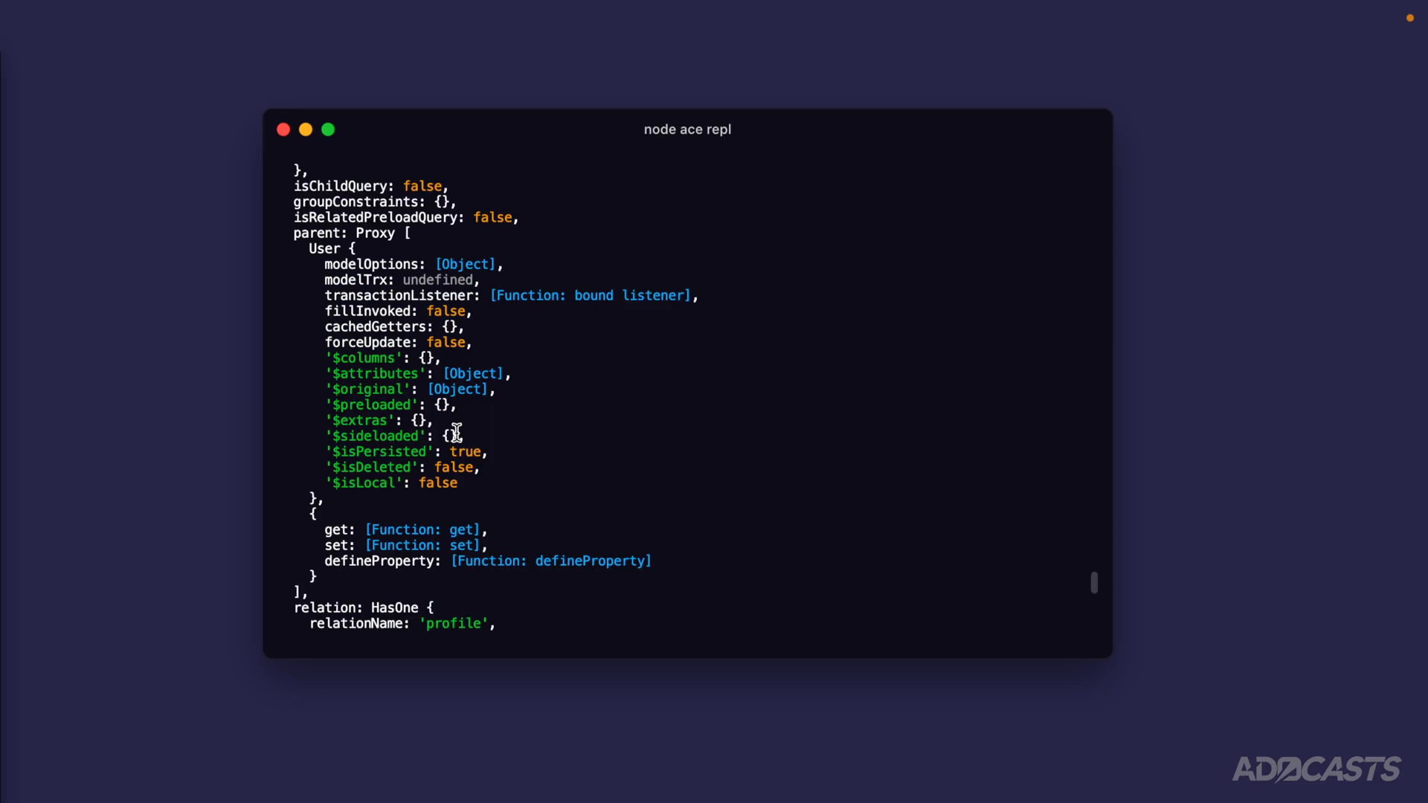
pyautogui.scroll(-3)
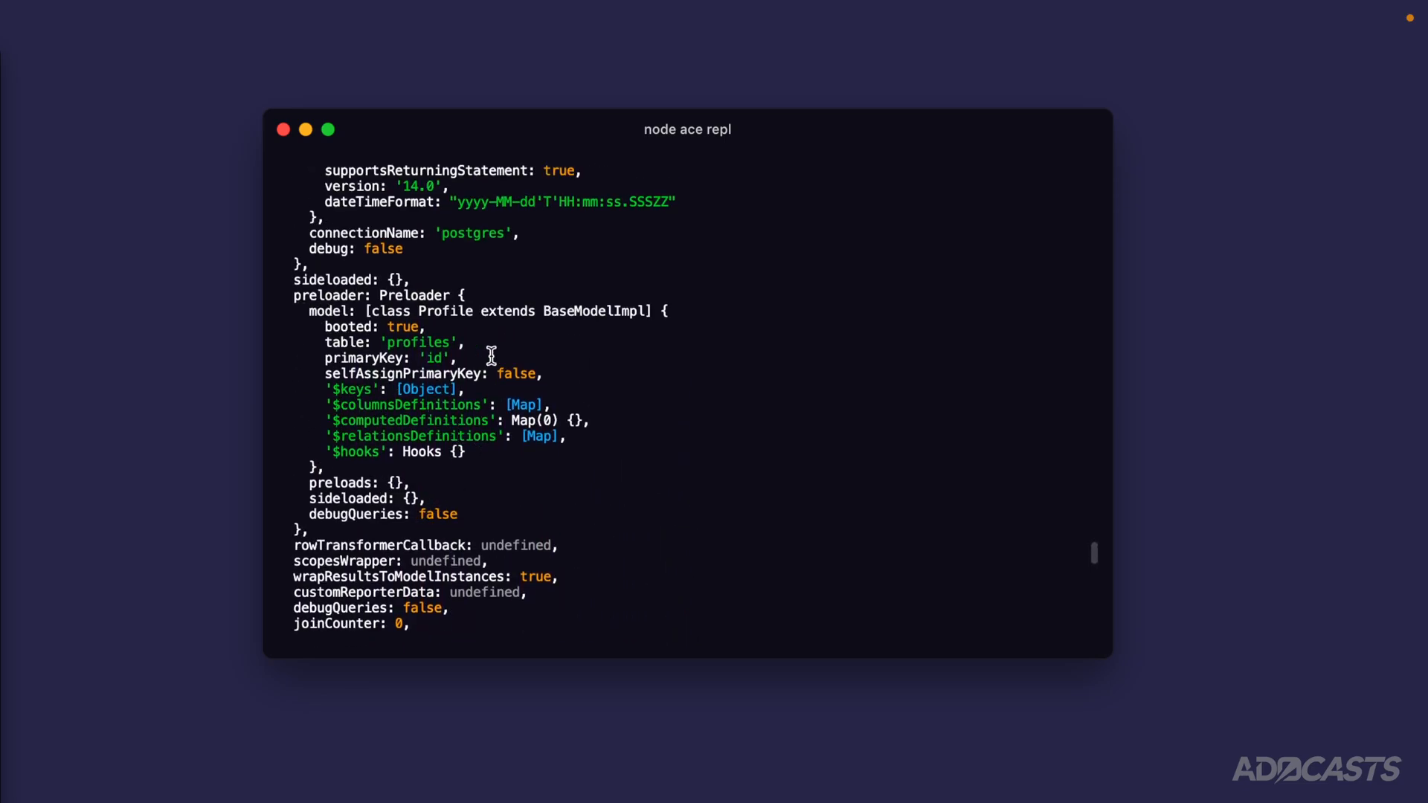
pyautogui.scroll(-3)
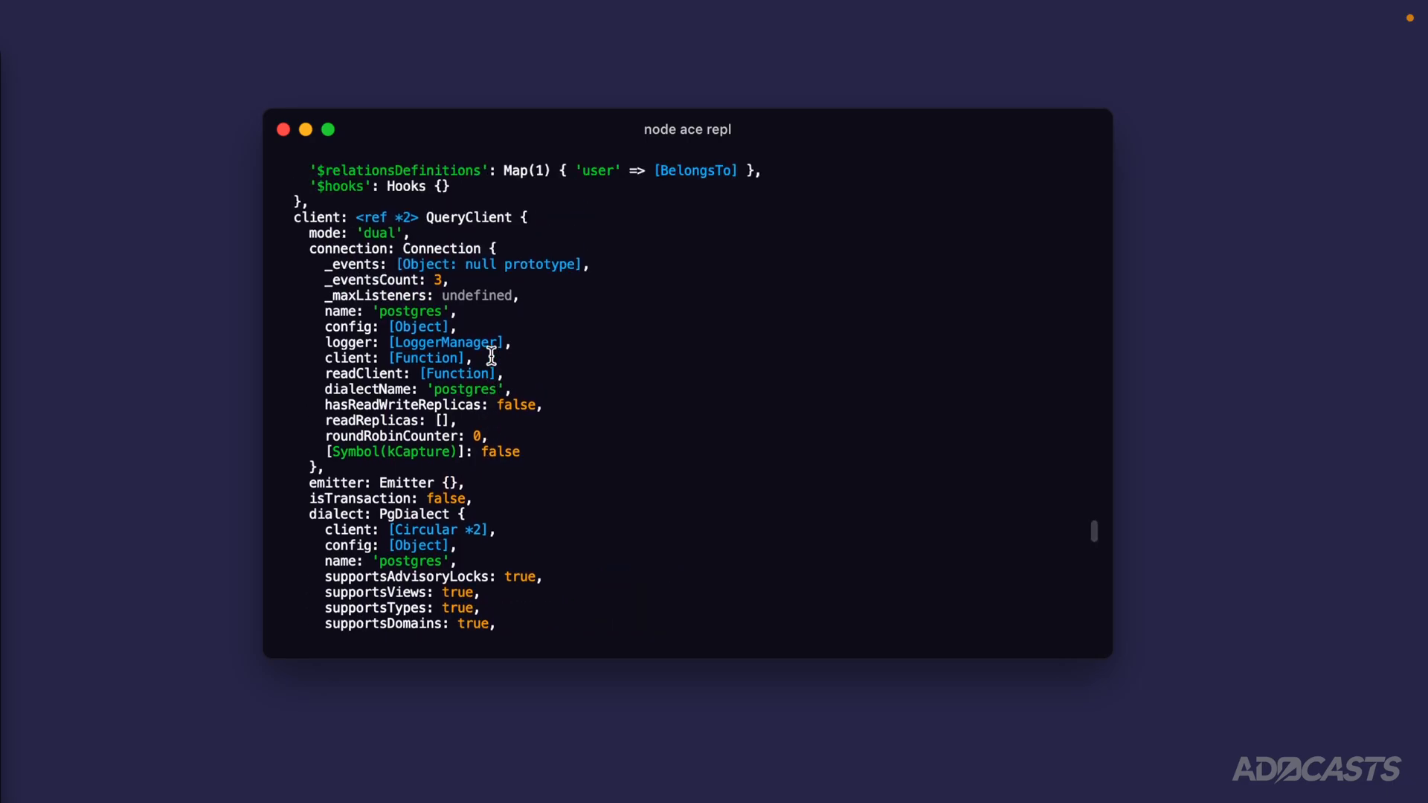
pyautogui.scroll(3)
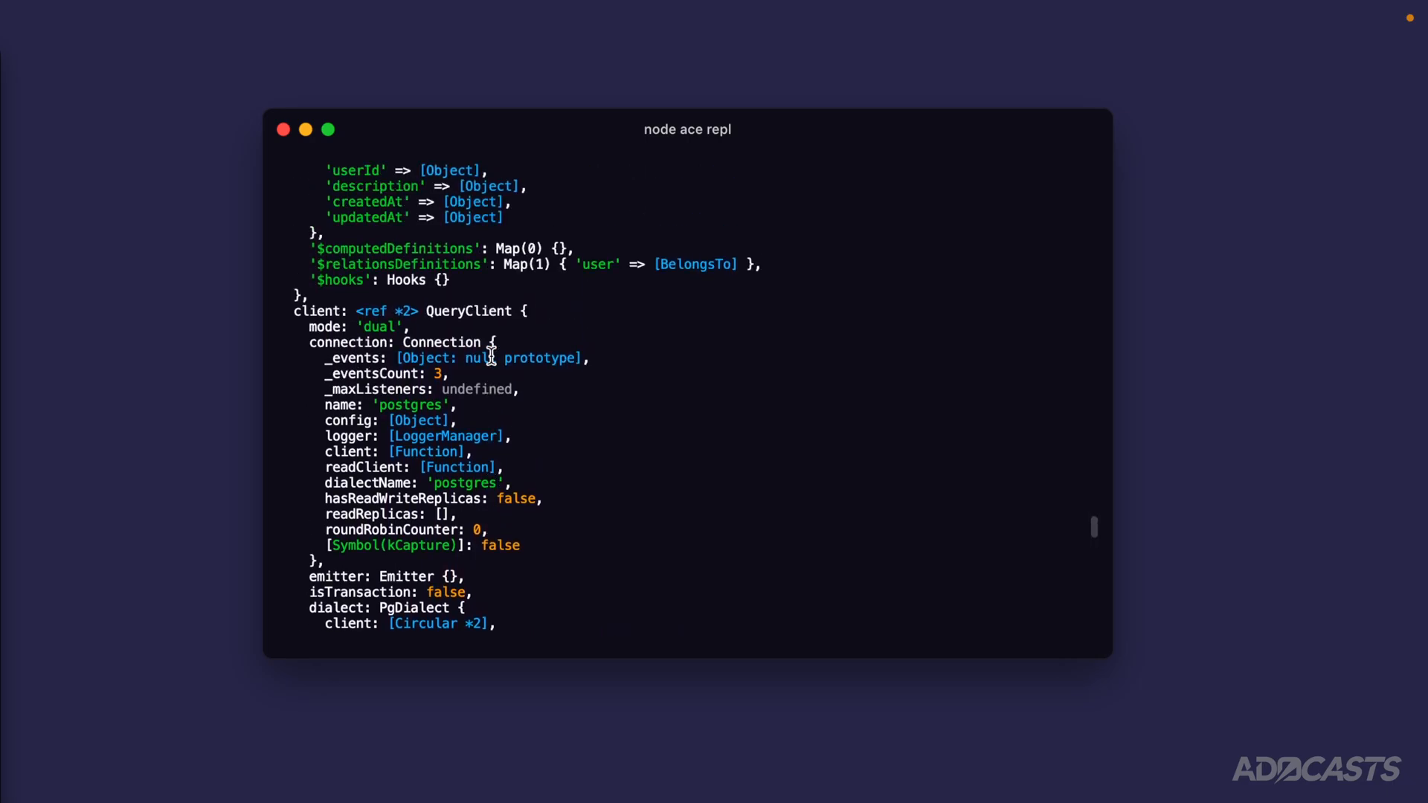
pyautogui.scroll(3)
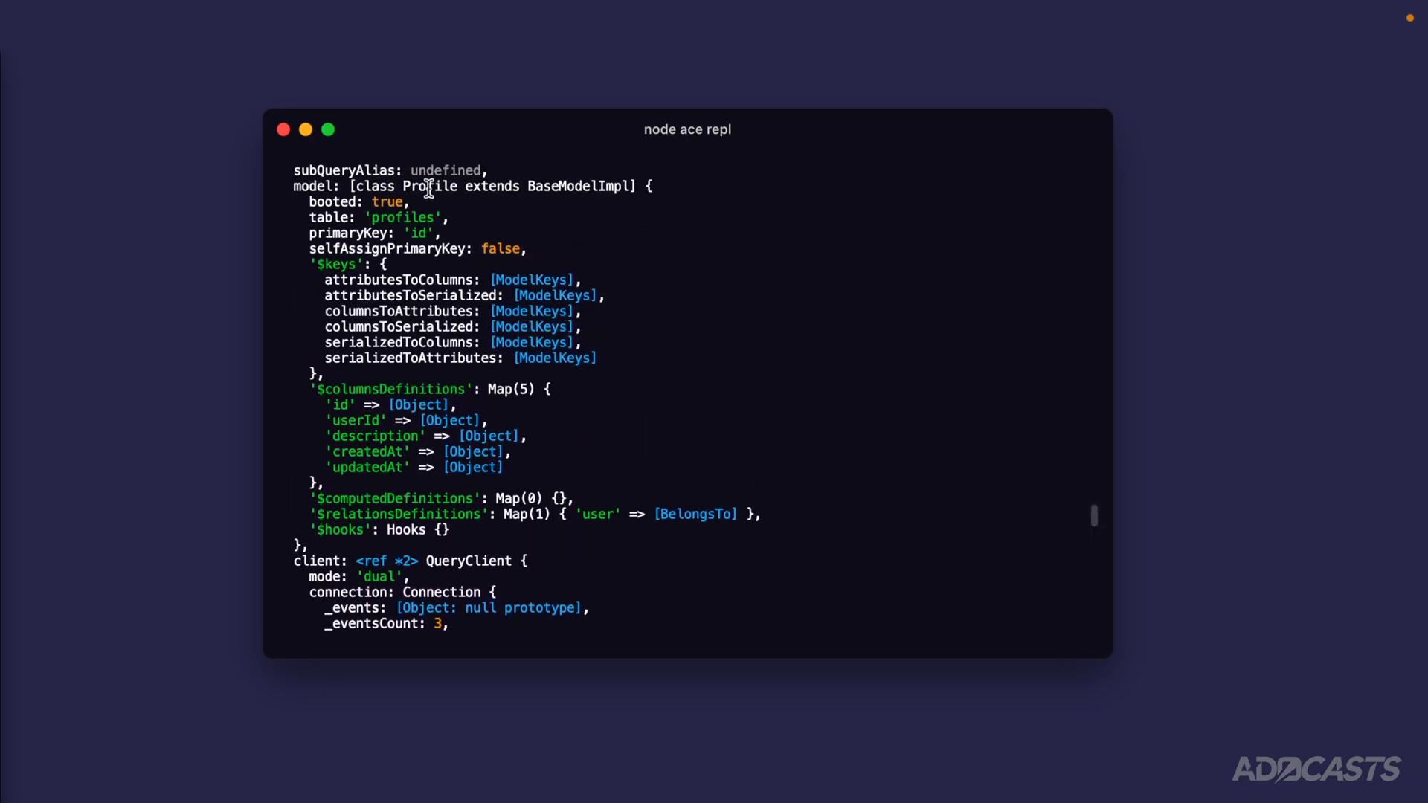
pyautogui.moveTo(562, 429)
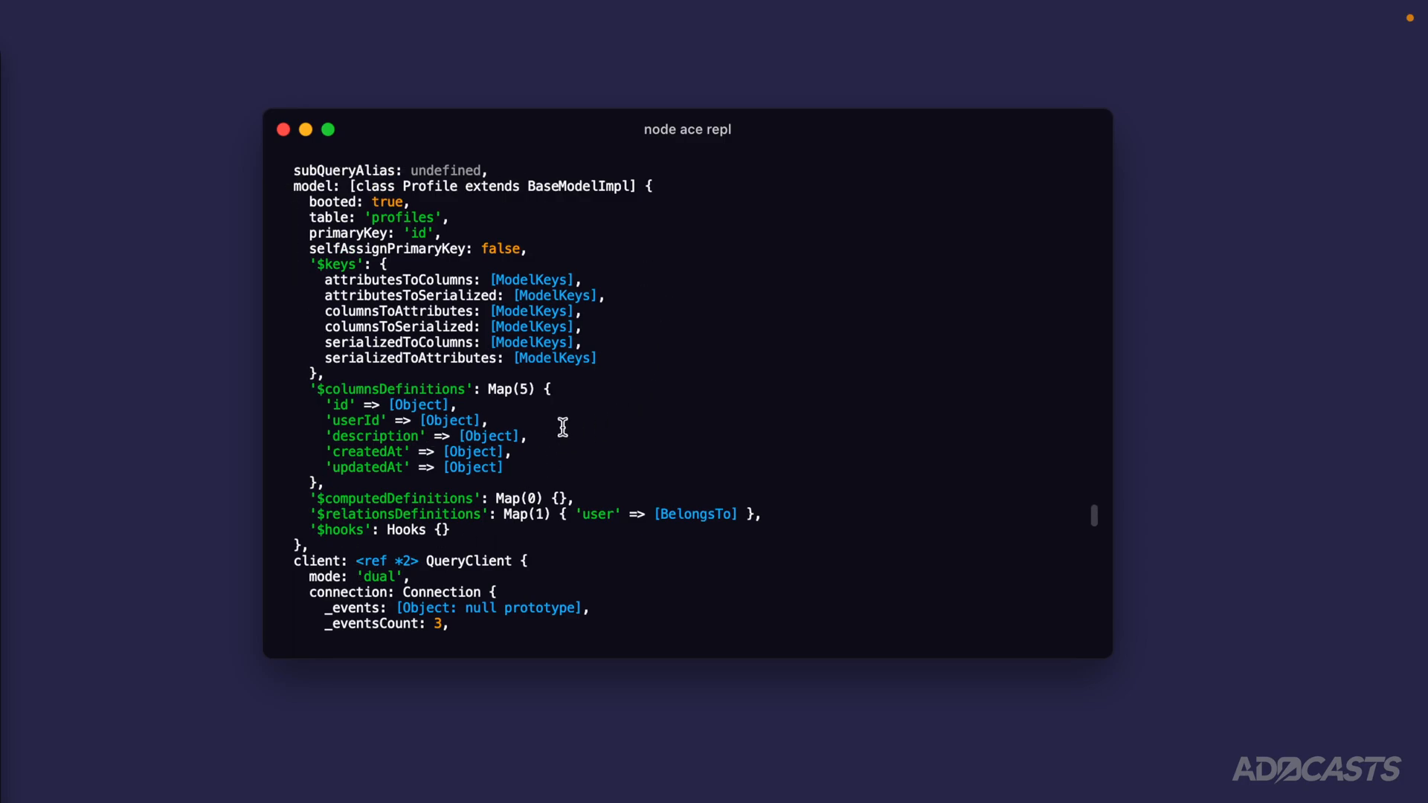
pyautogui.moveTo(439, 186)
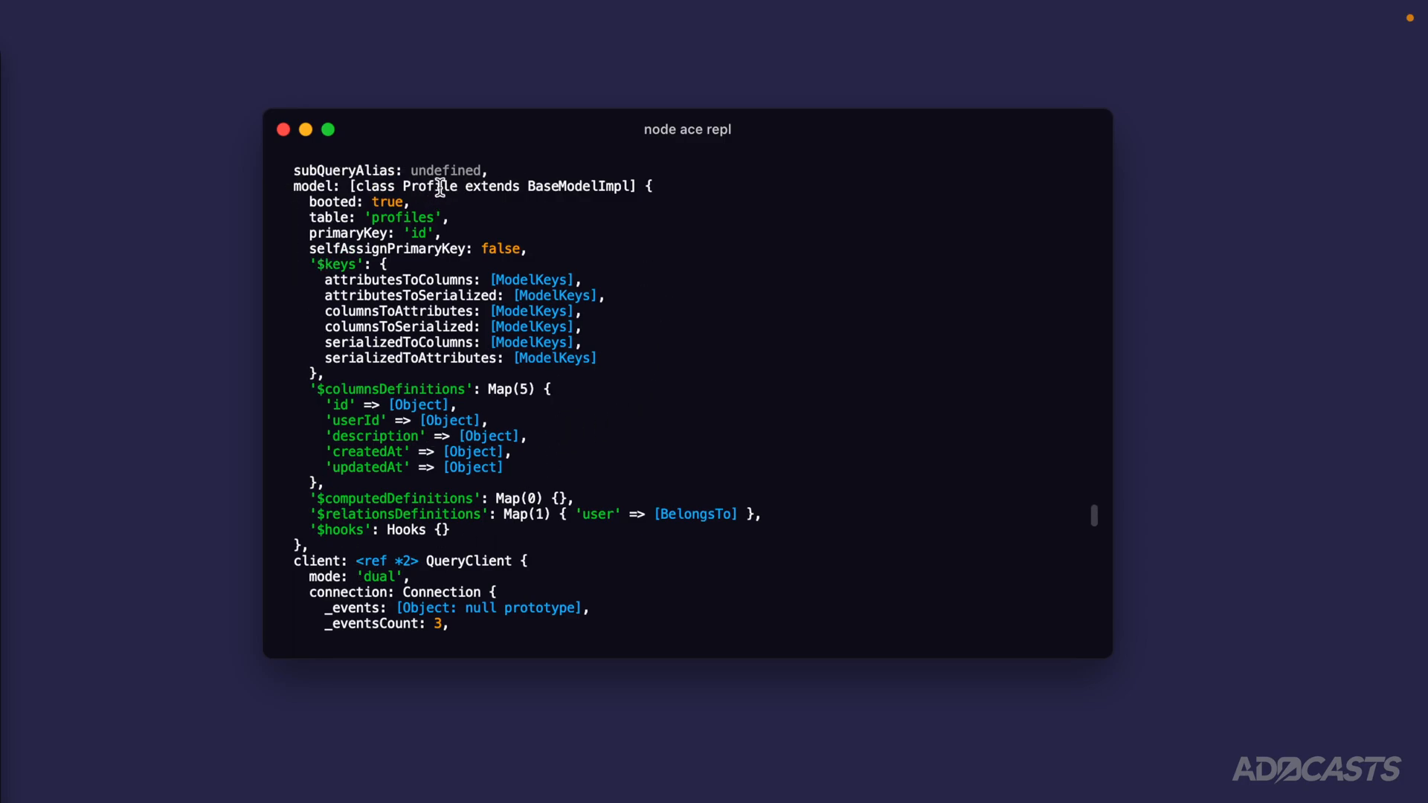
pyautogui.moveTo(326, 407)
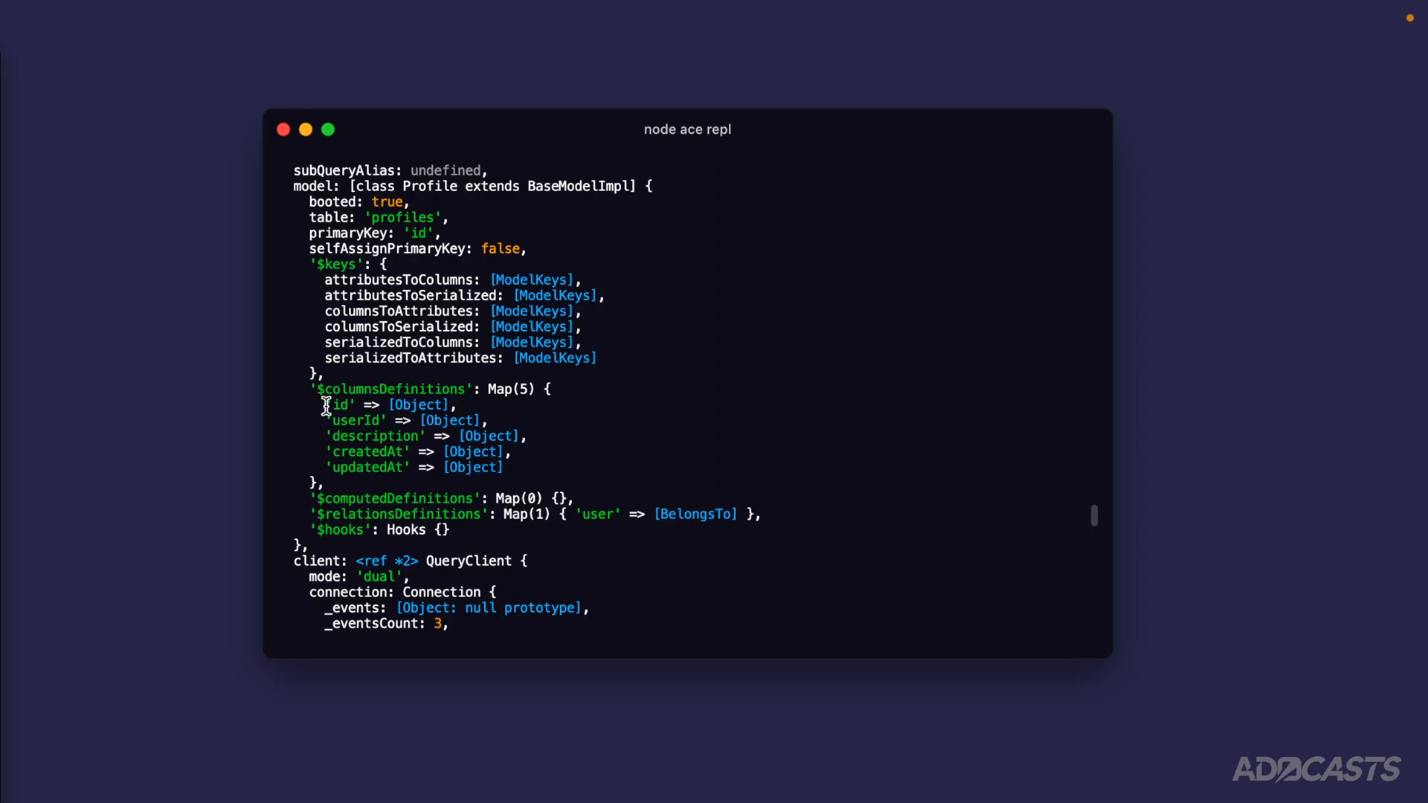
pyautogui.moveTo(317, 513)
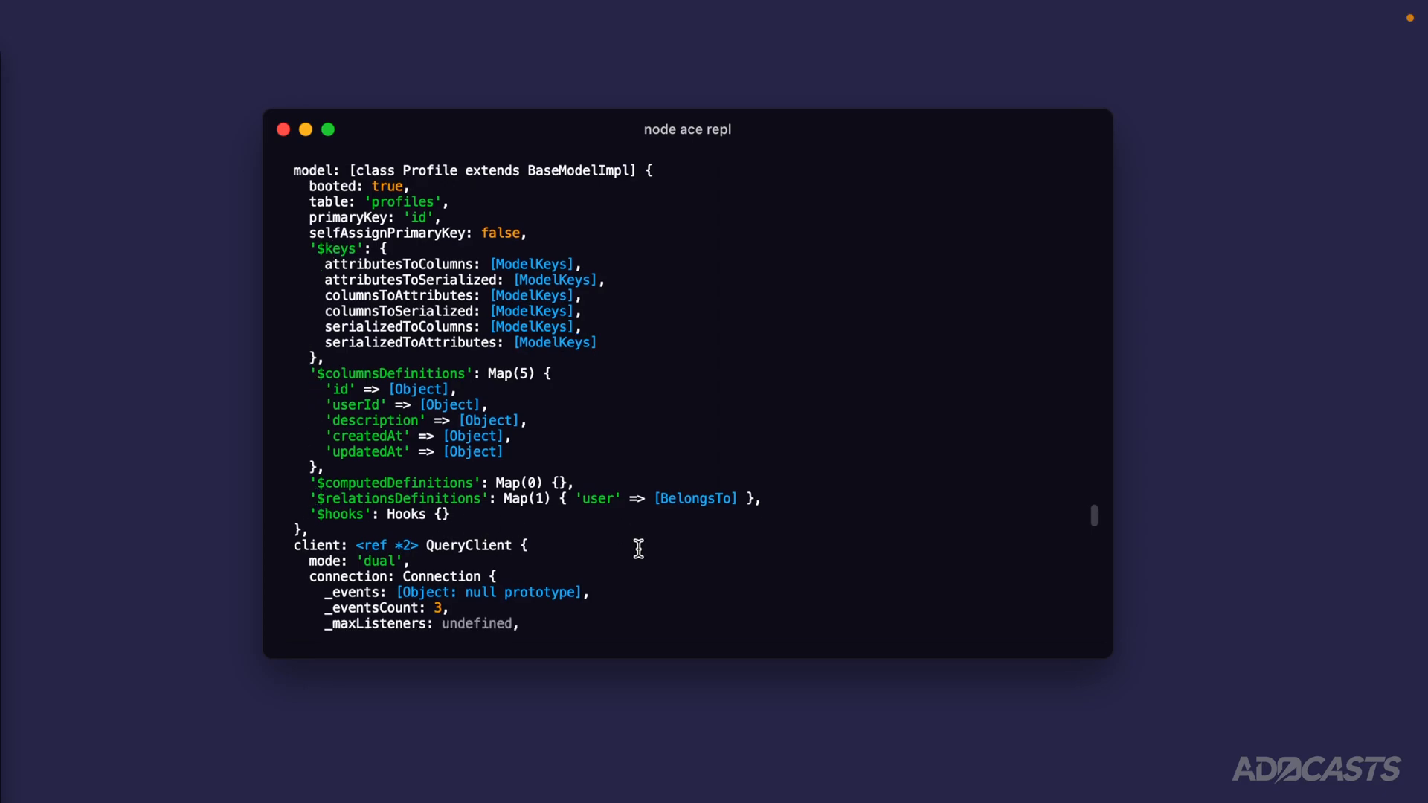
pyautogui.press('Return')
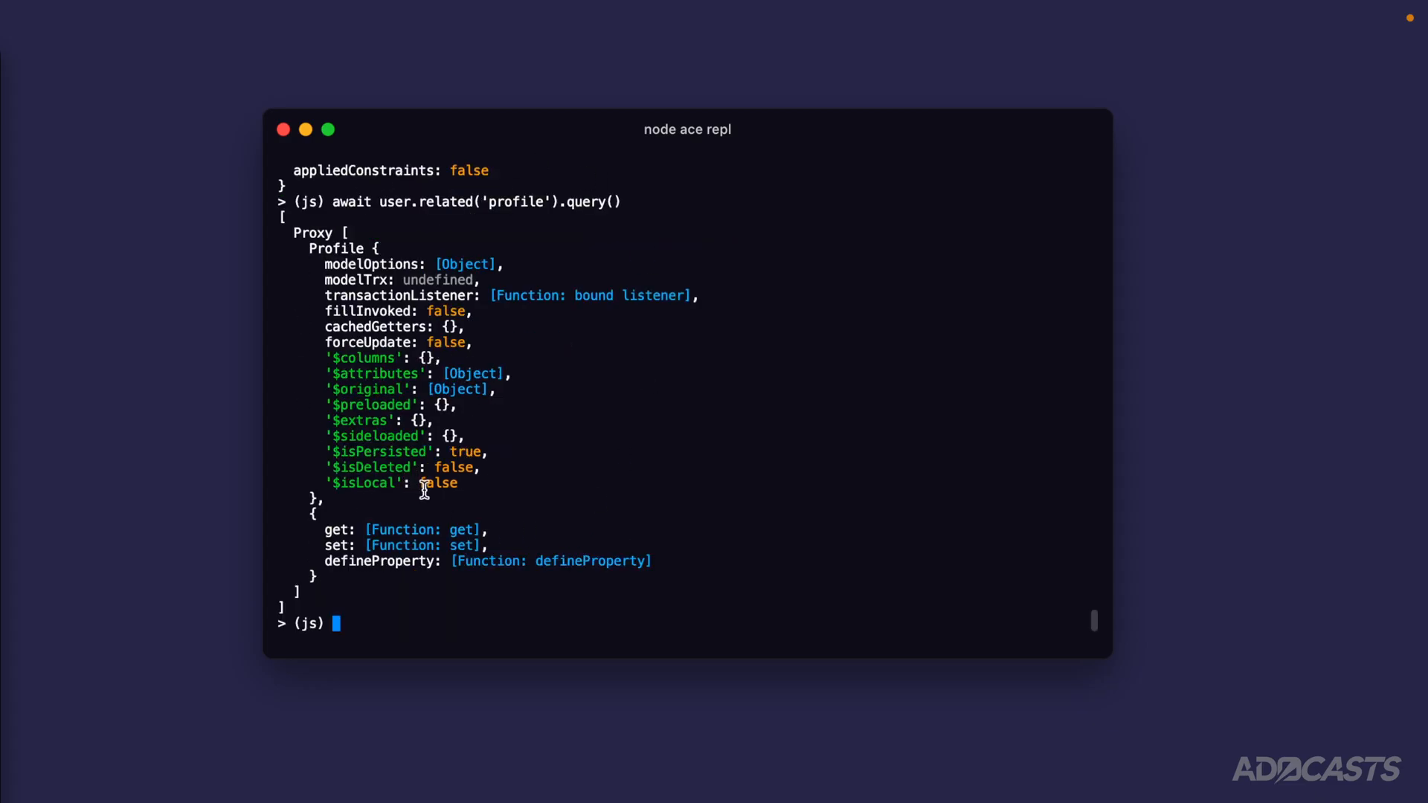
pyautogui.moveTo(512, 339)
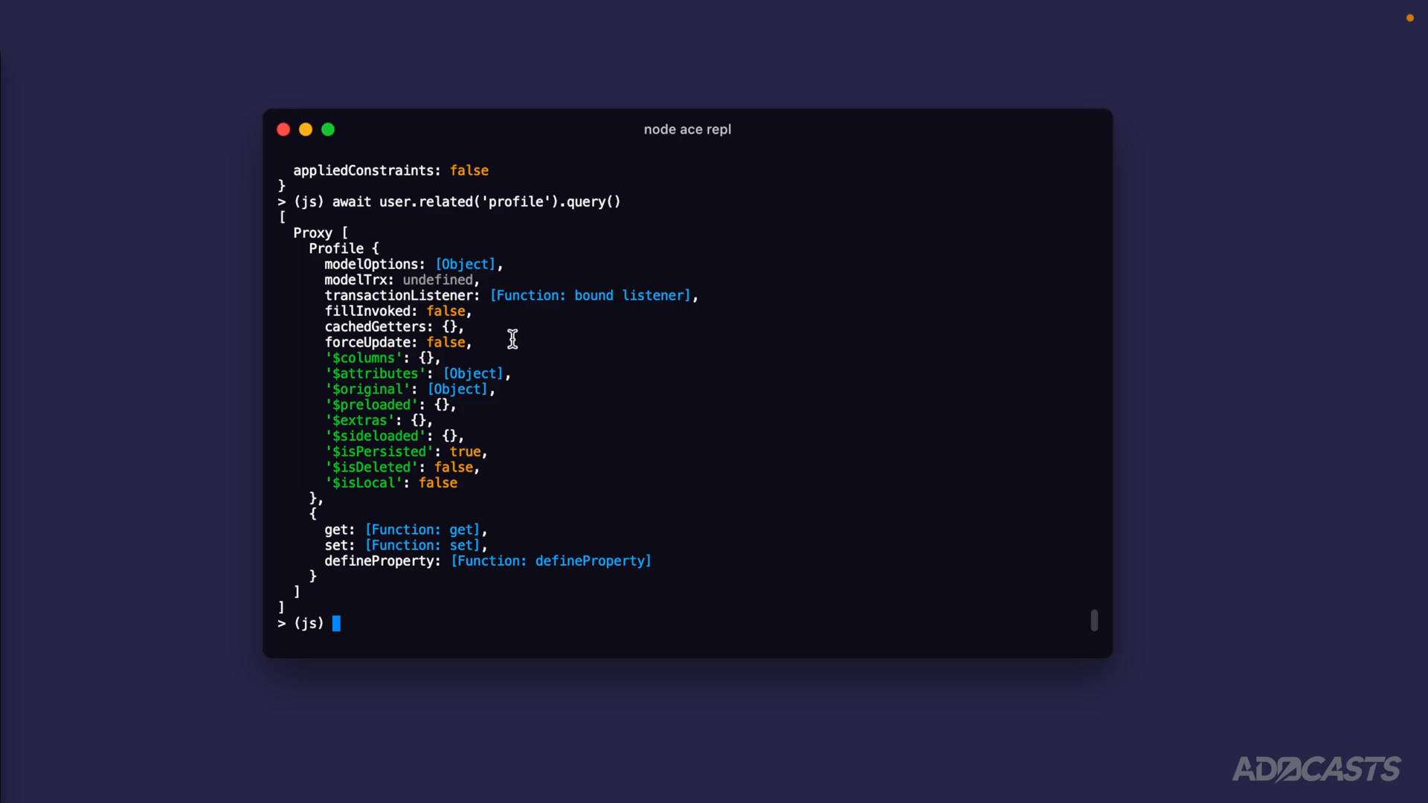
pyautogui.moveTo(669, 398)
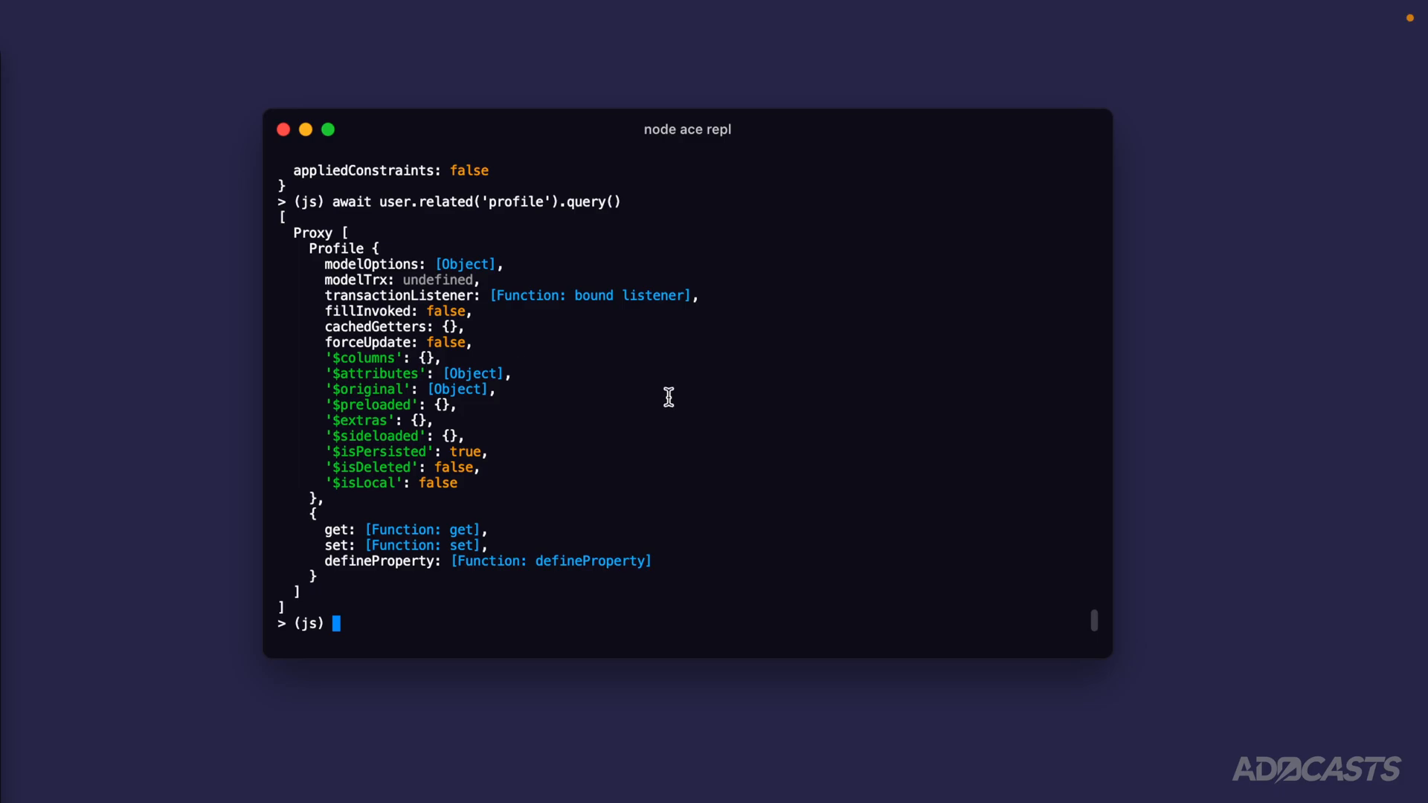
pyautogui.moveTo(564, 202)
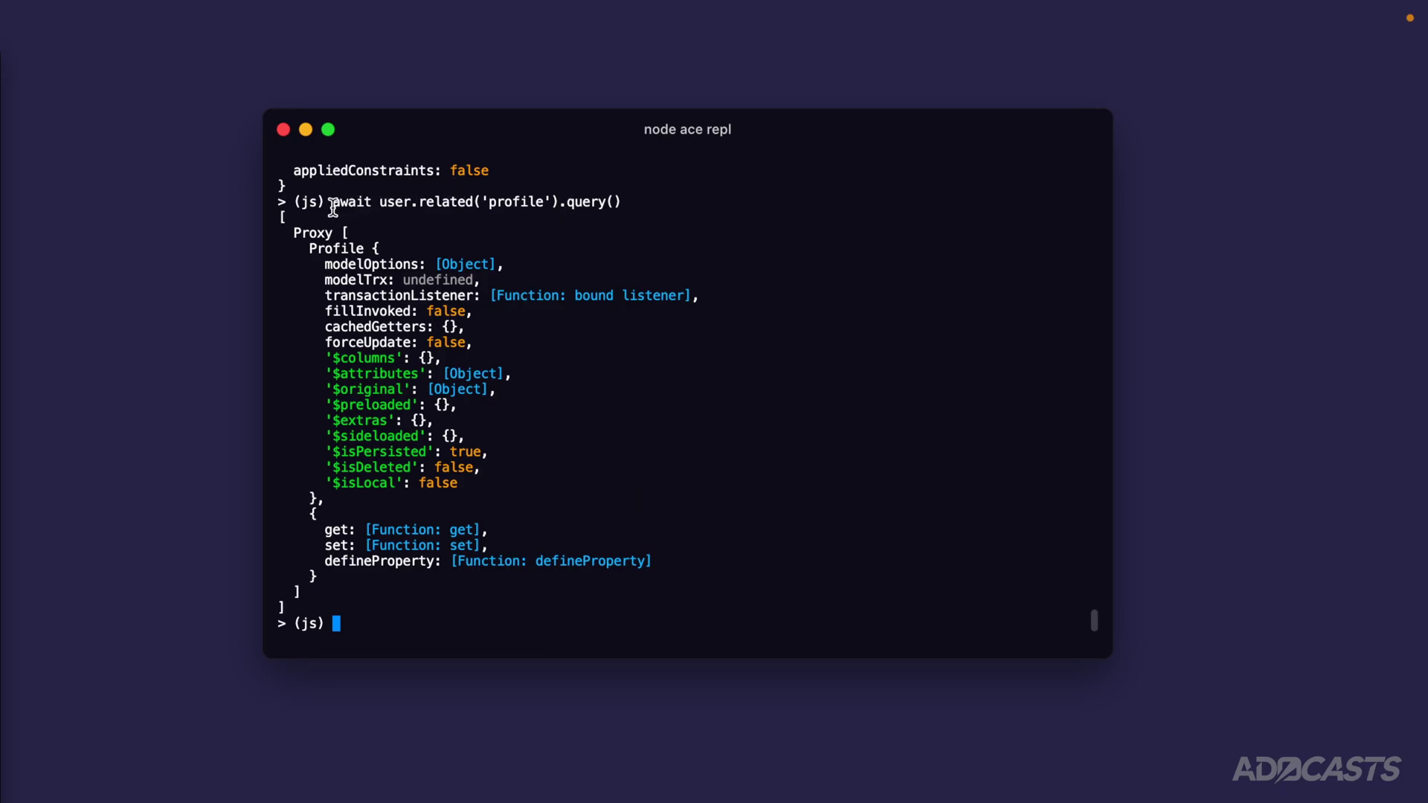
pyautogui.moveTo(303, 248)
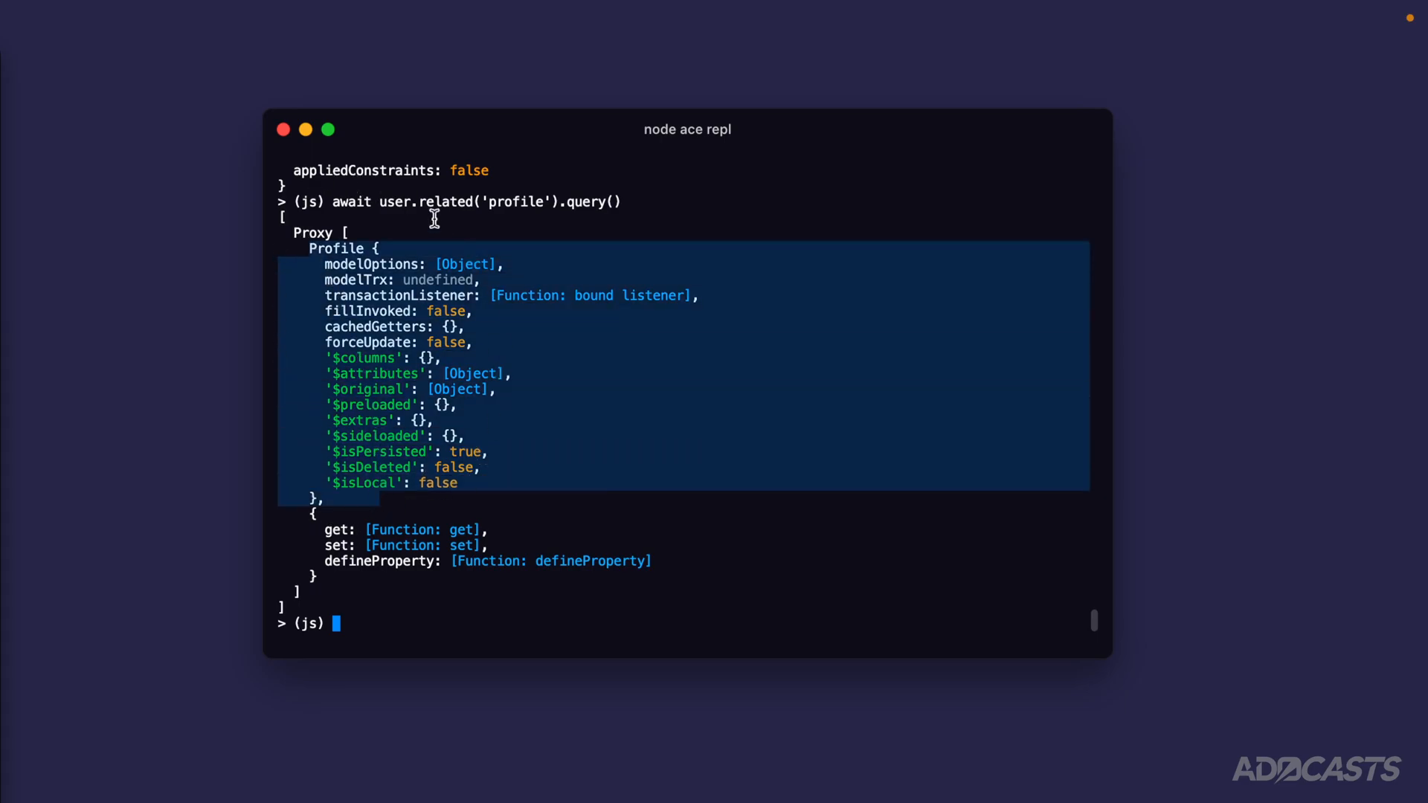
pyautogui.moveTo(508, 202)
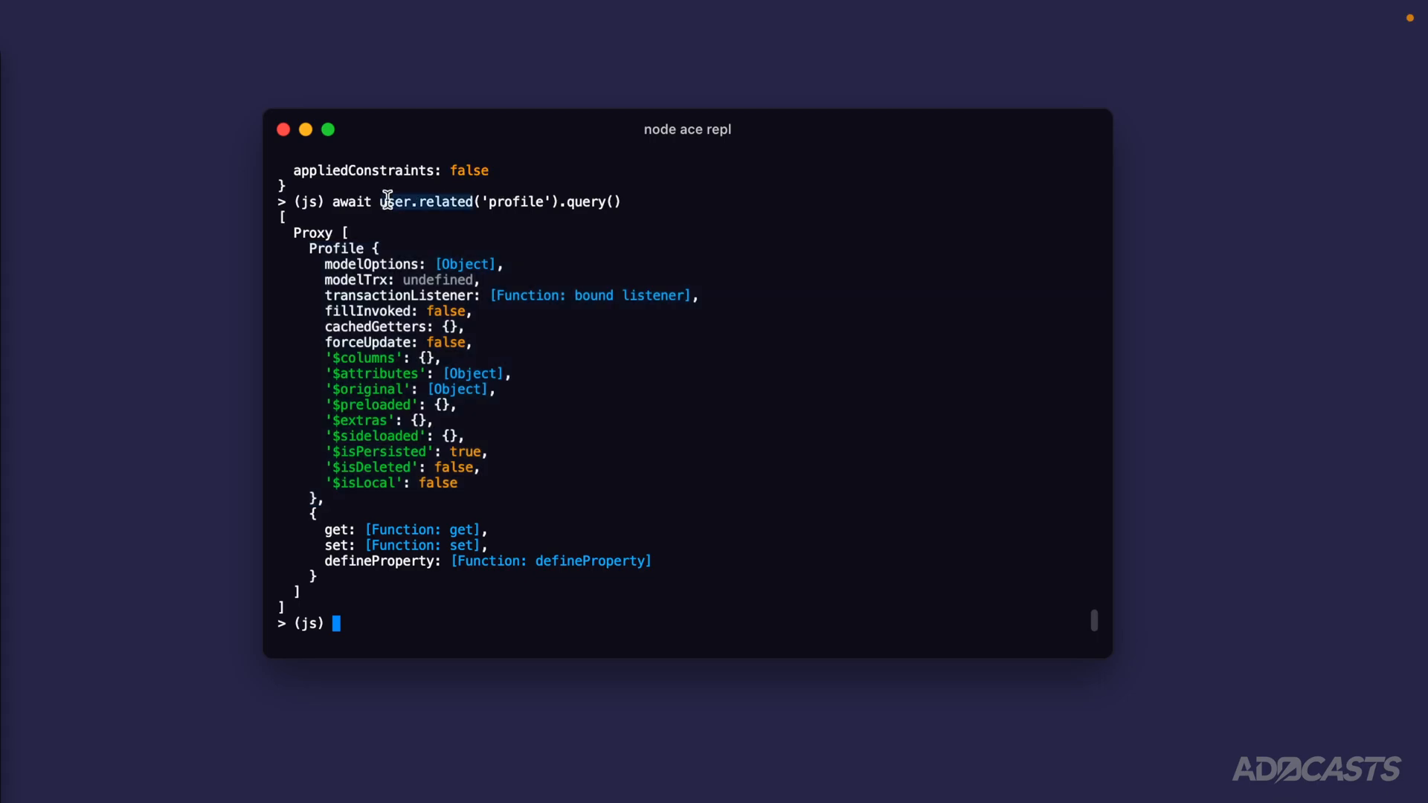
# Step: Run the profile query with .pojo() for a plain record, then print user.id (1)
pyautogui.write("await user.related('profile').query().j")
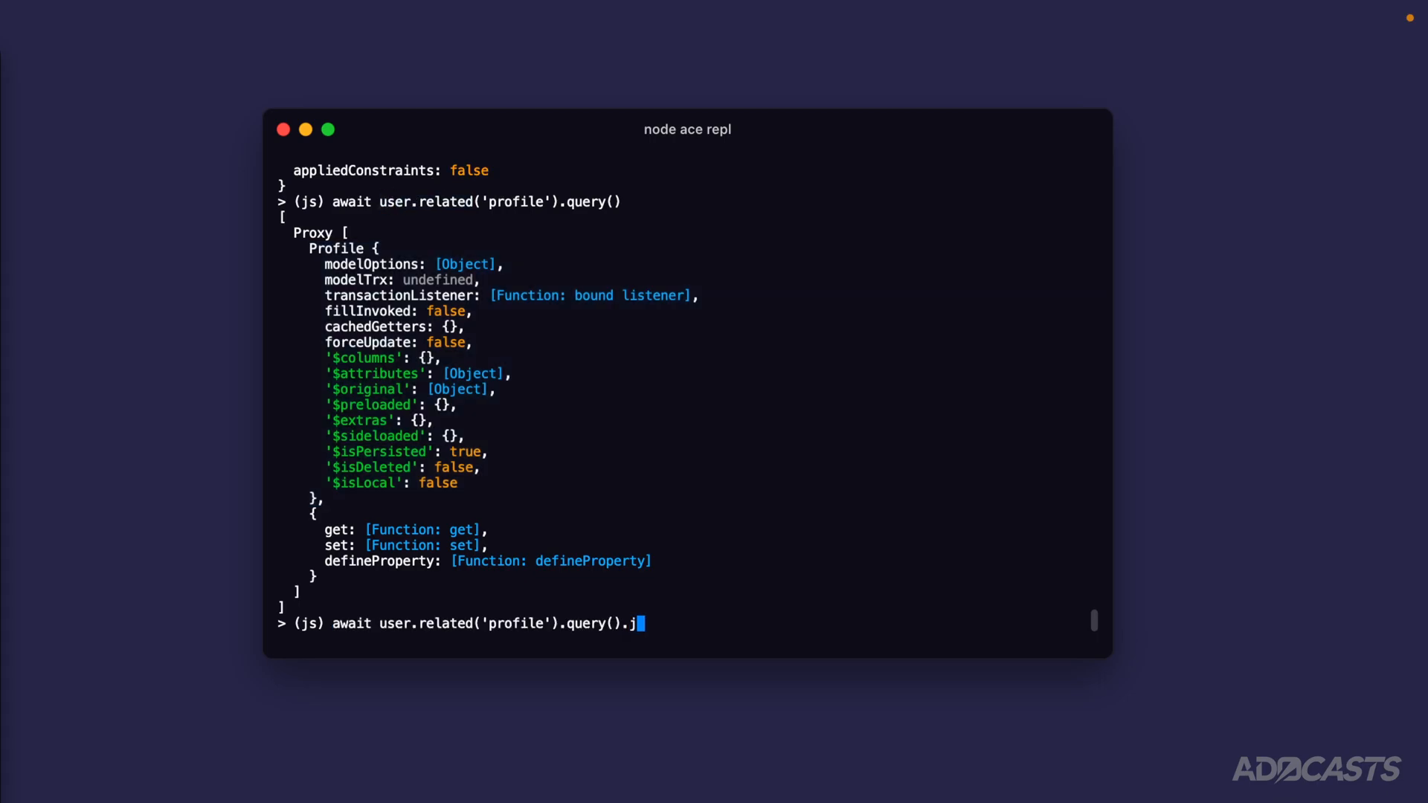
pyautogui.write('ojo')
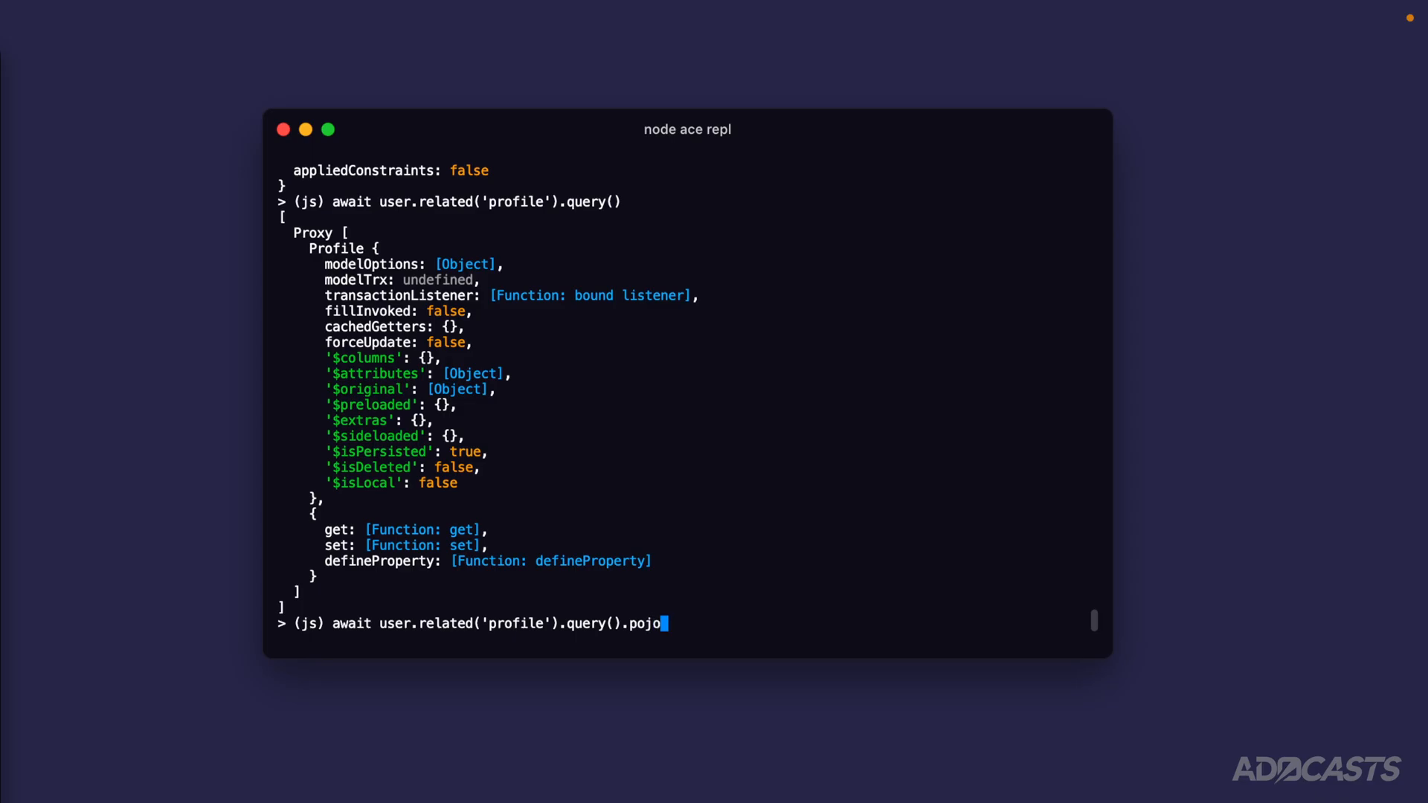
pyautogui.press('Return')
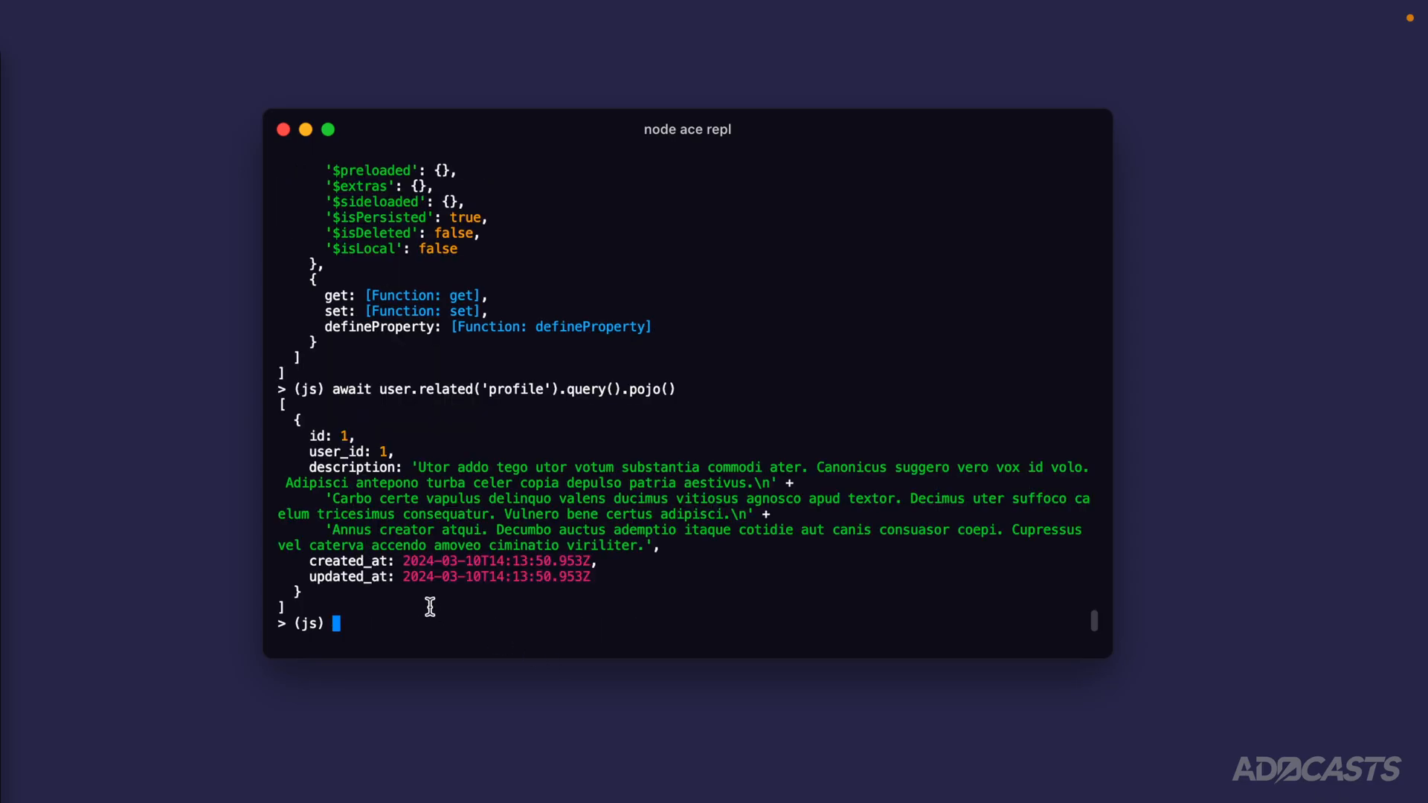
pyautogui.moveTo(382, 453)
pyautogui.write('user.id')
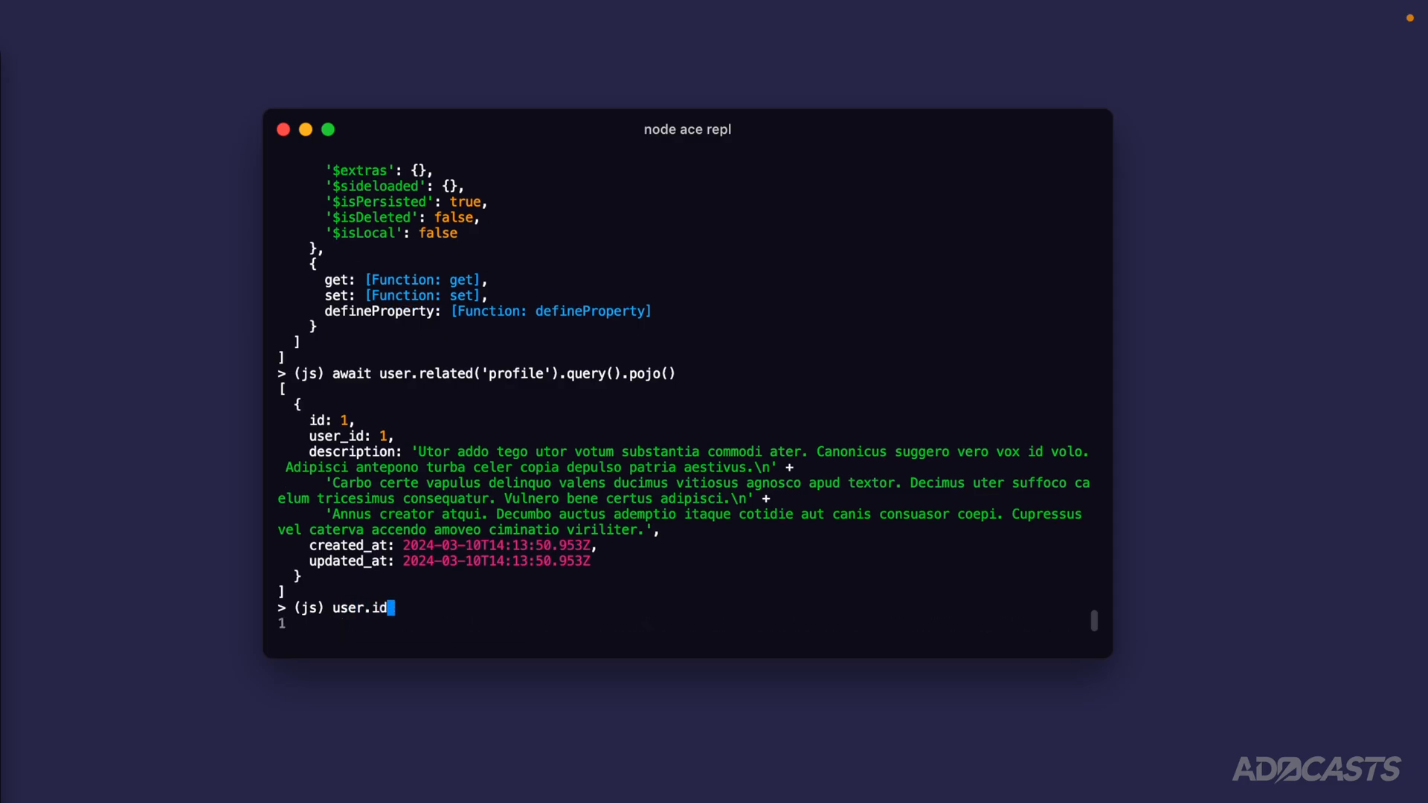
pyautogui.press('Return')
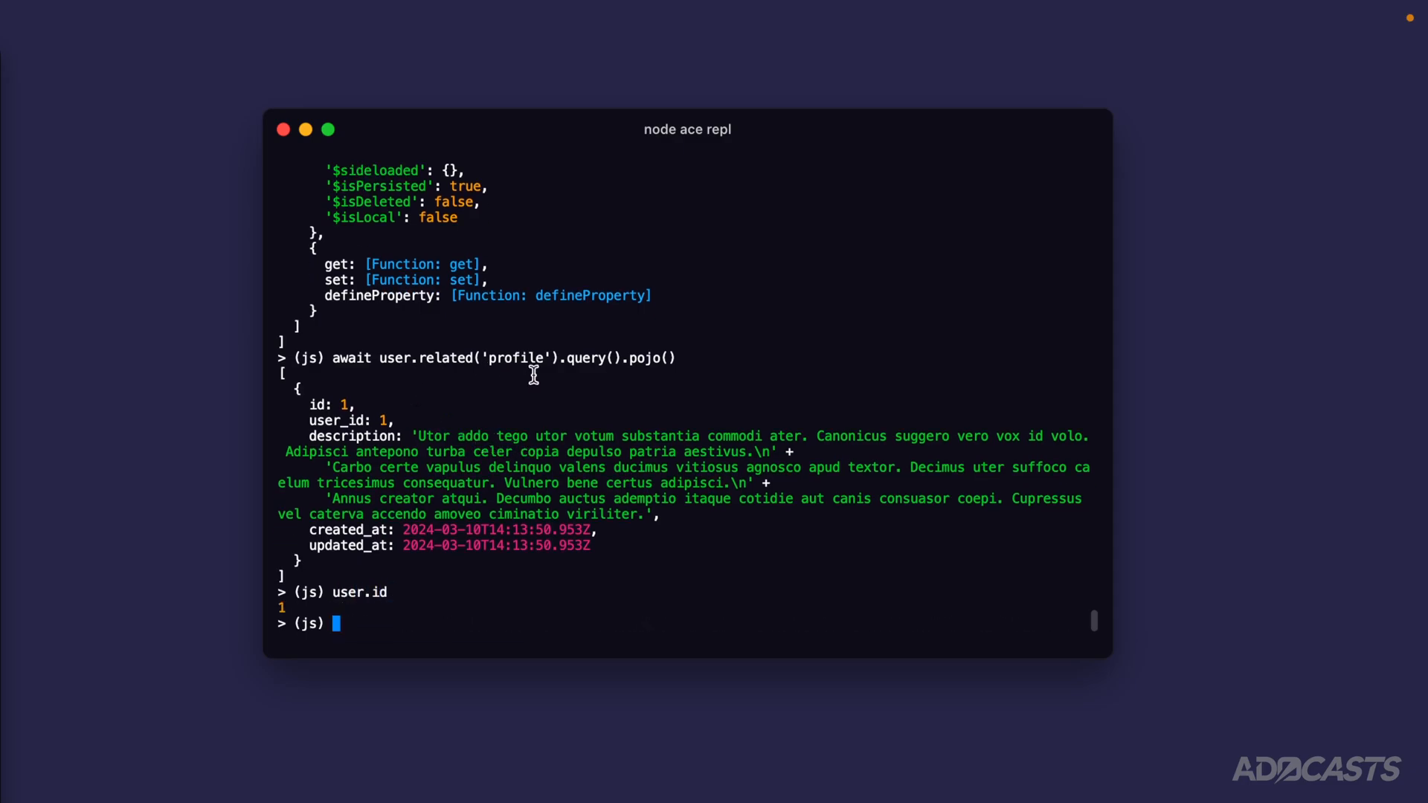
pyautogui.moveTo(633, 620)
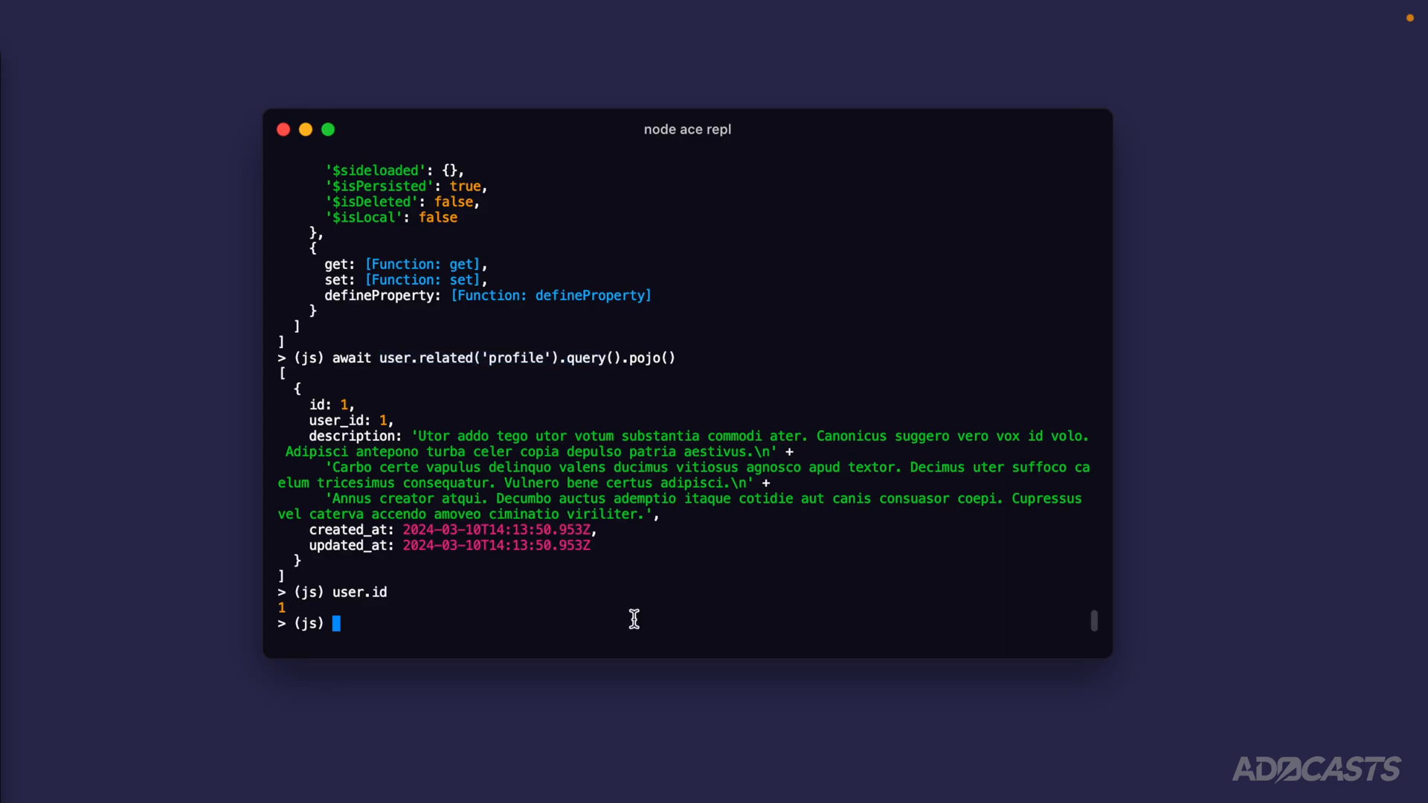
# Step: Run models.profile.query().where('userId', 1).pojo() to get the same plain profile record
pyautogui.write('await models.')
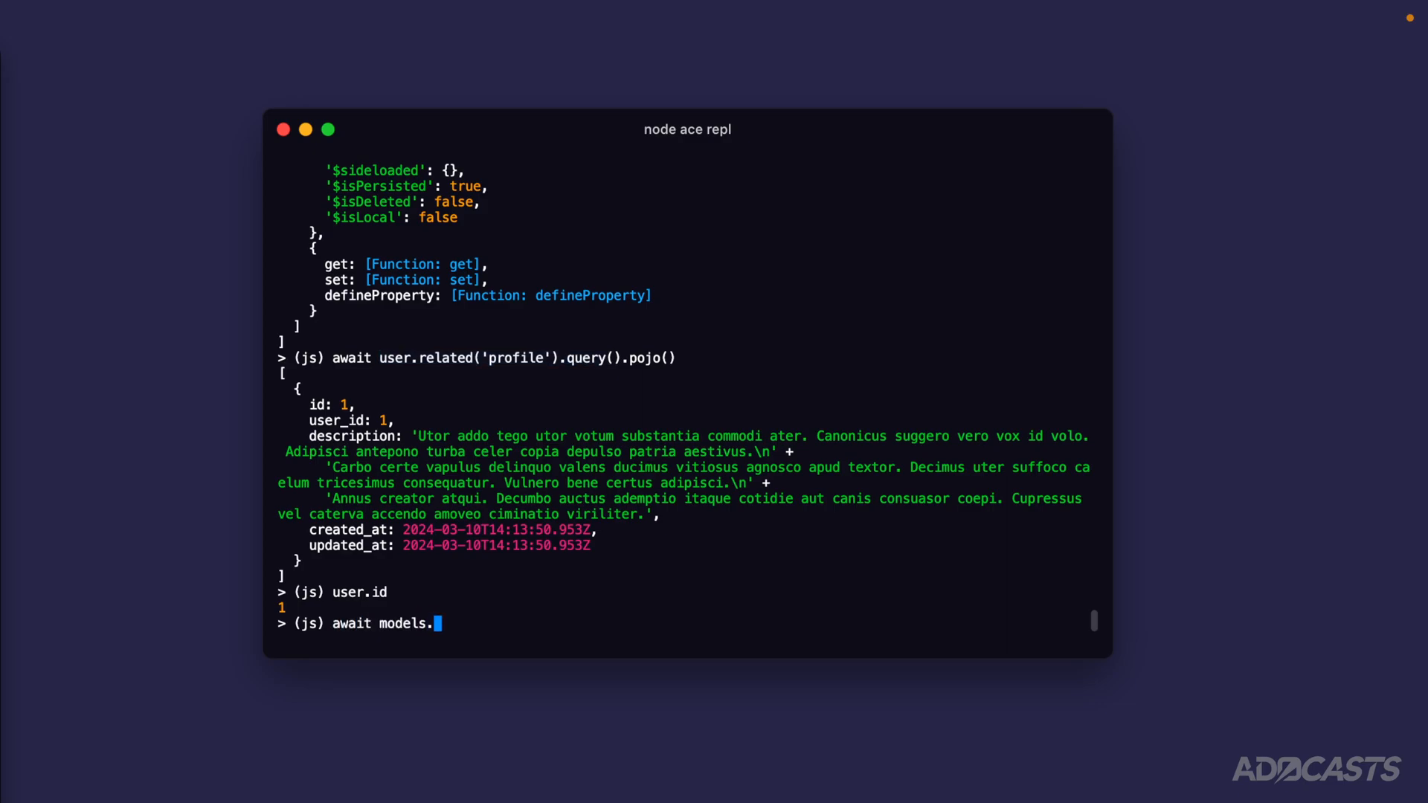
pyautogui.write('profile.query(')
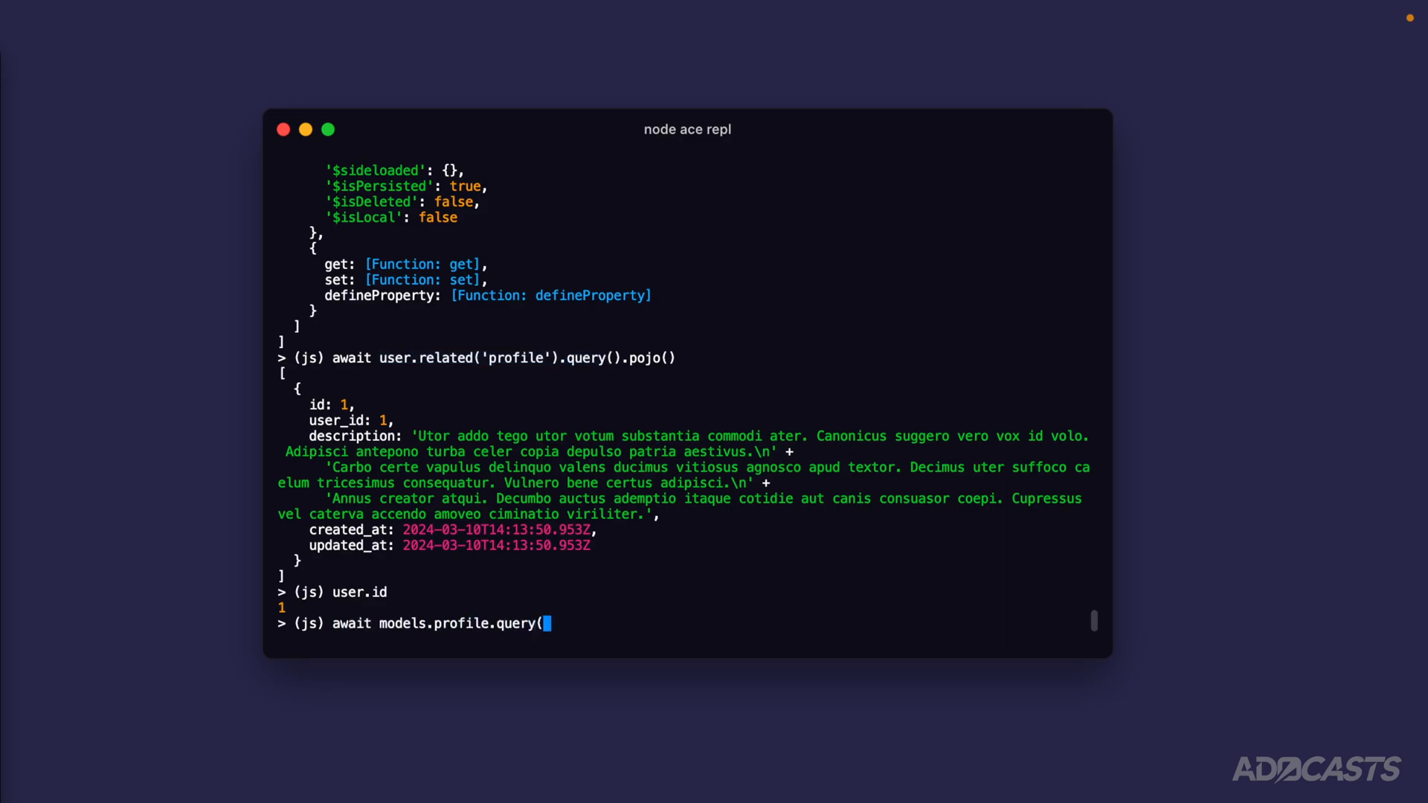
pyautogui.write(").where('userI")
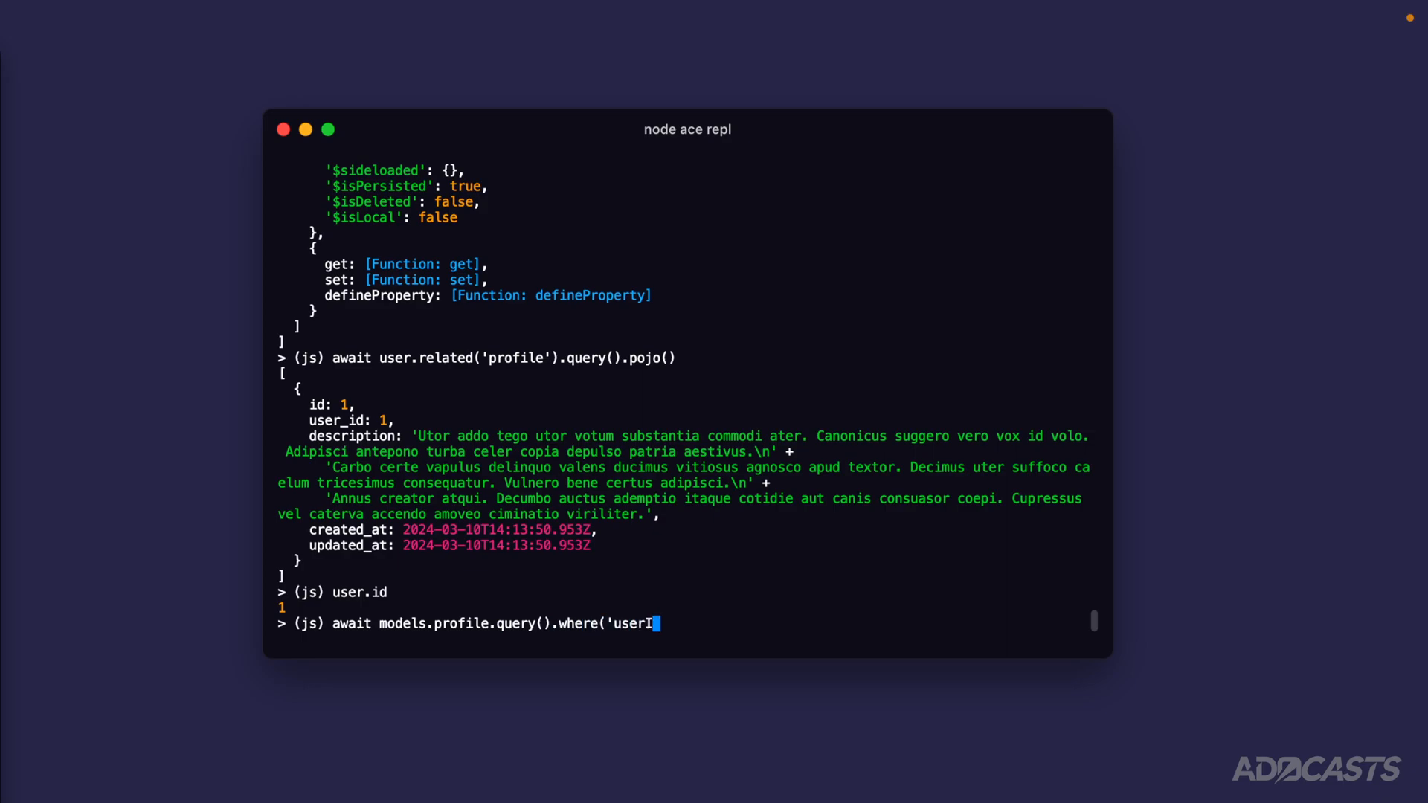
pyautogui.write("d', 1)")
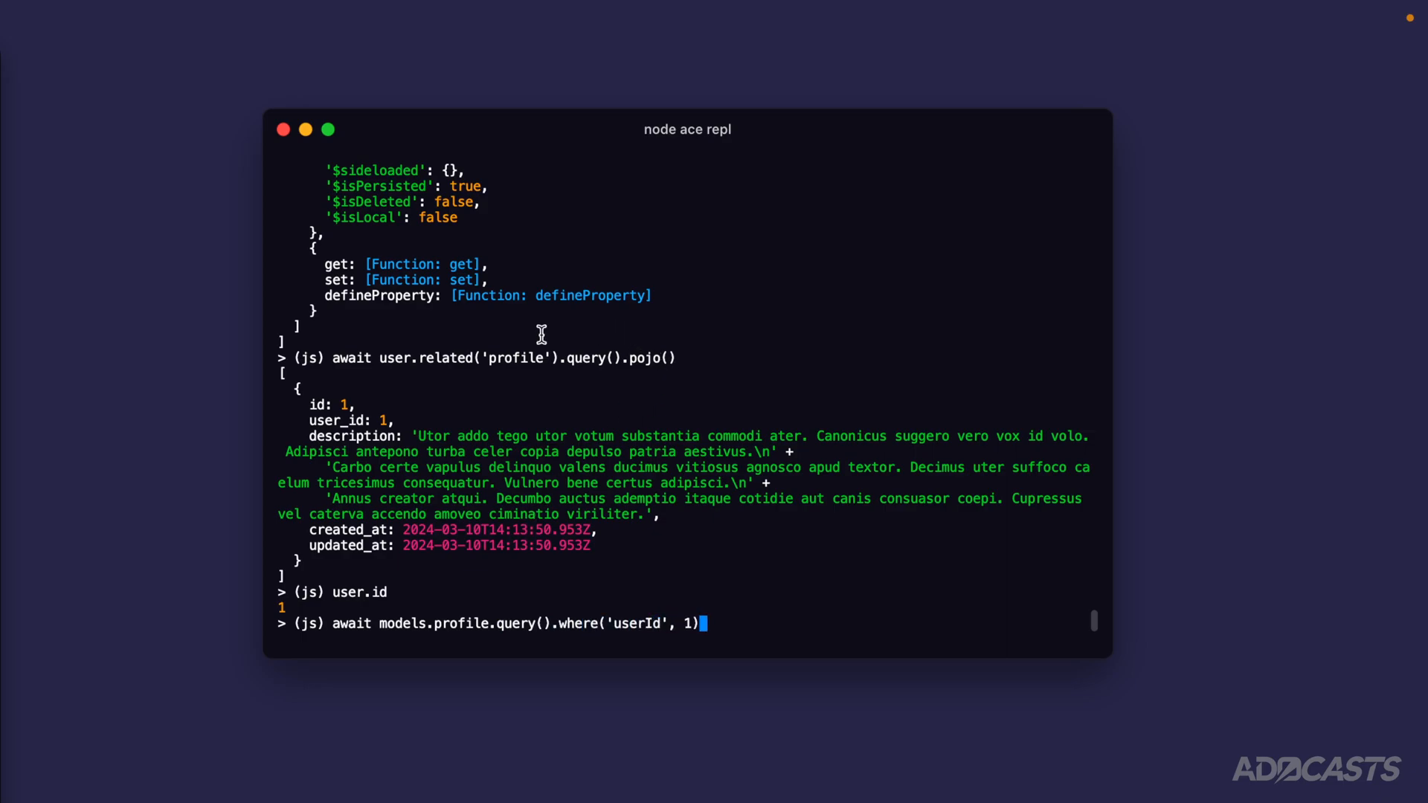
pyautogui.moveTo(493, 344)
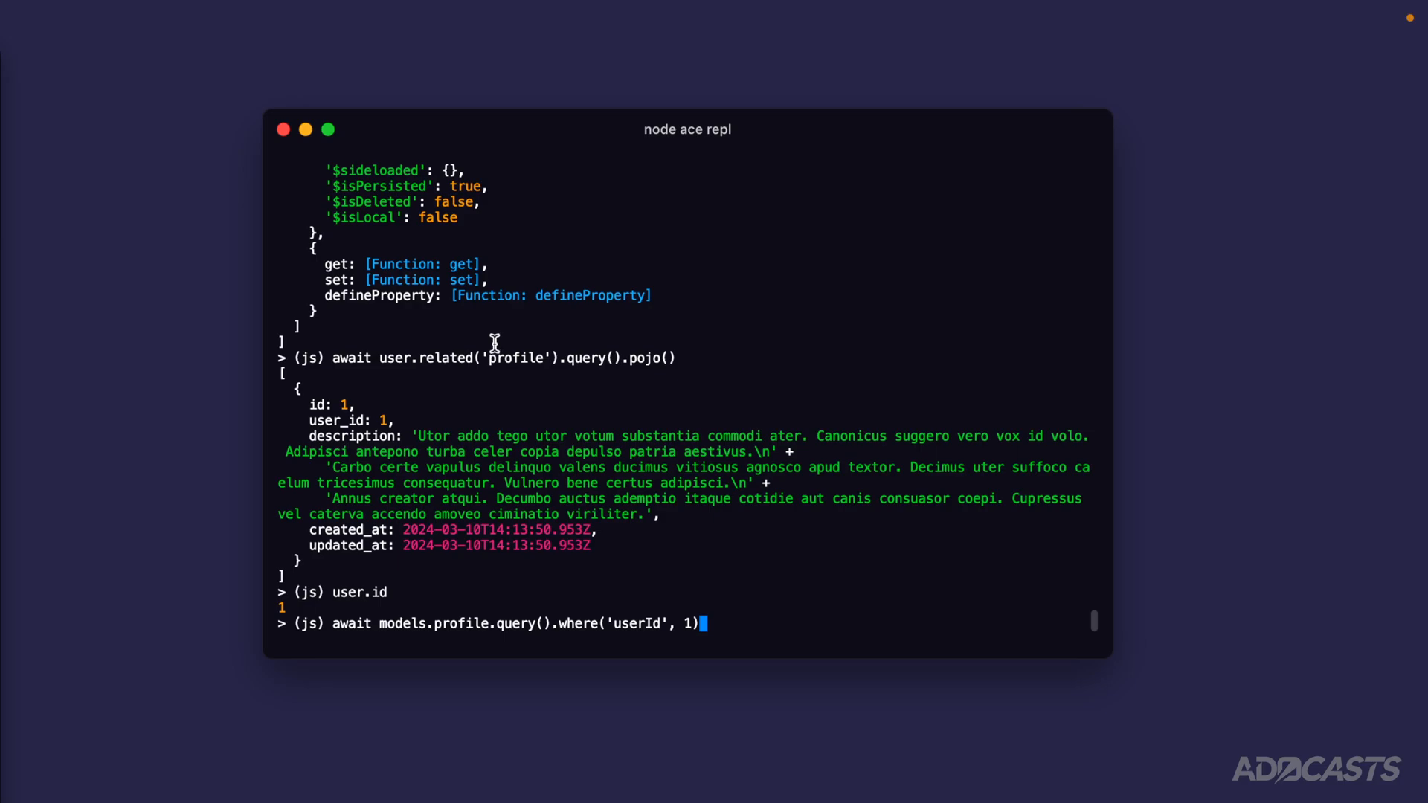
pyautogui.moveTo(381, 352)
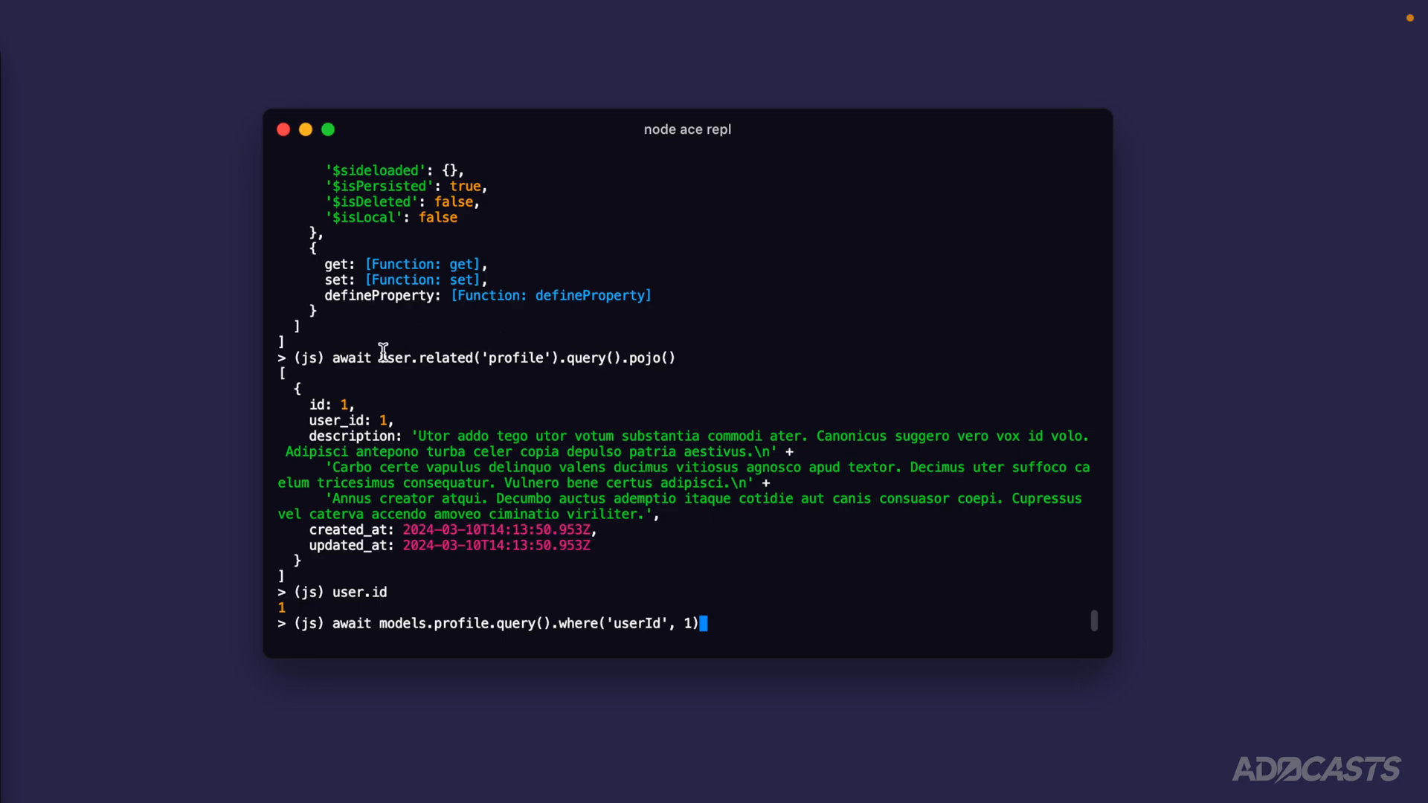
pyautogui.moveTo(410, 357)
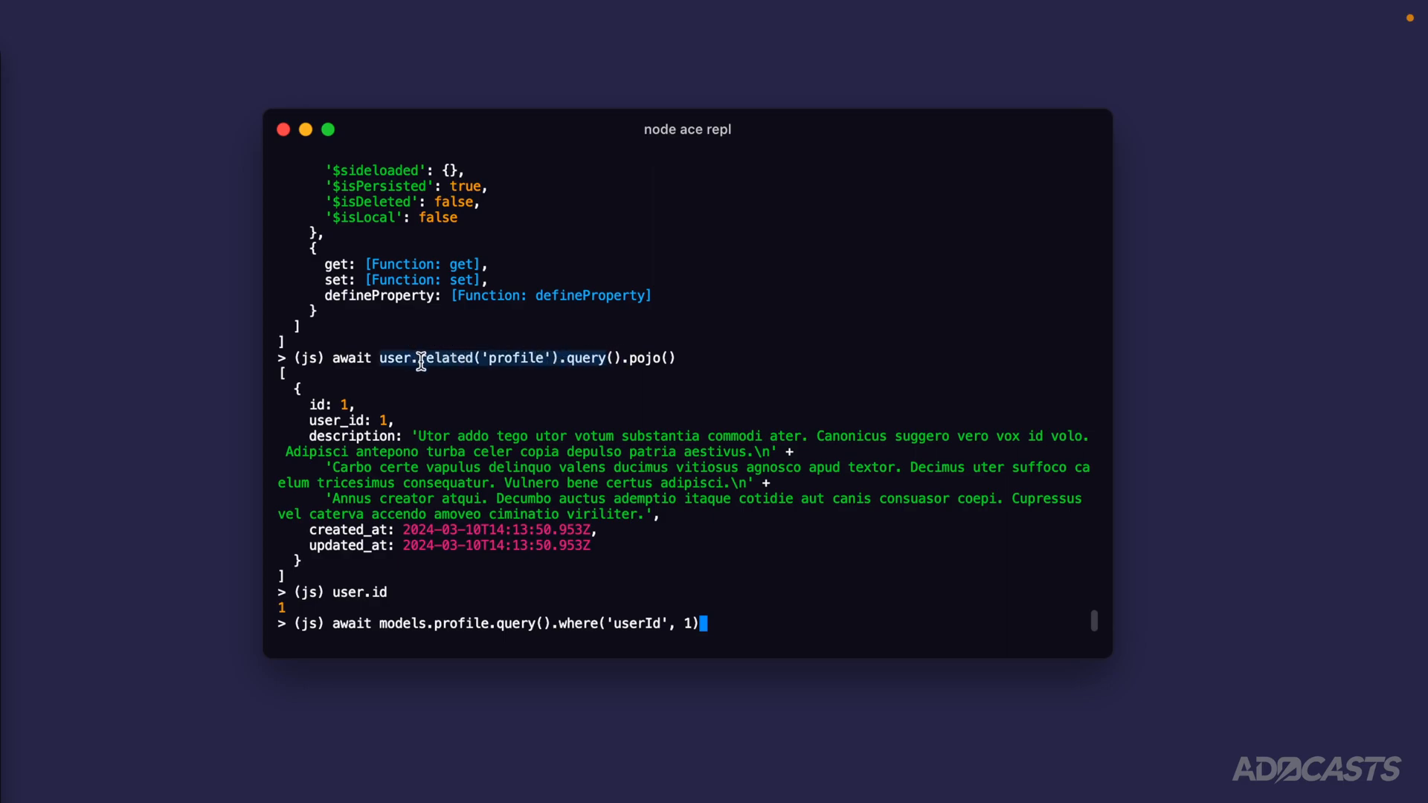
pyautogui.write('.pojo(')
pyautogui.press('Return')
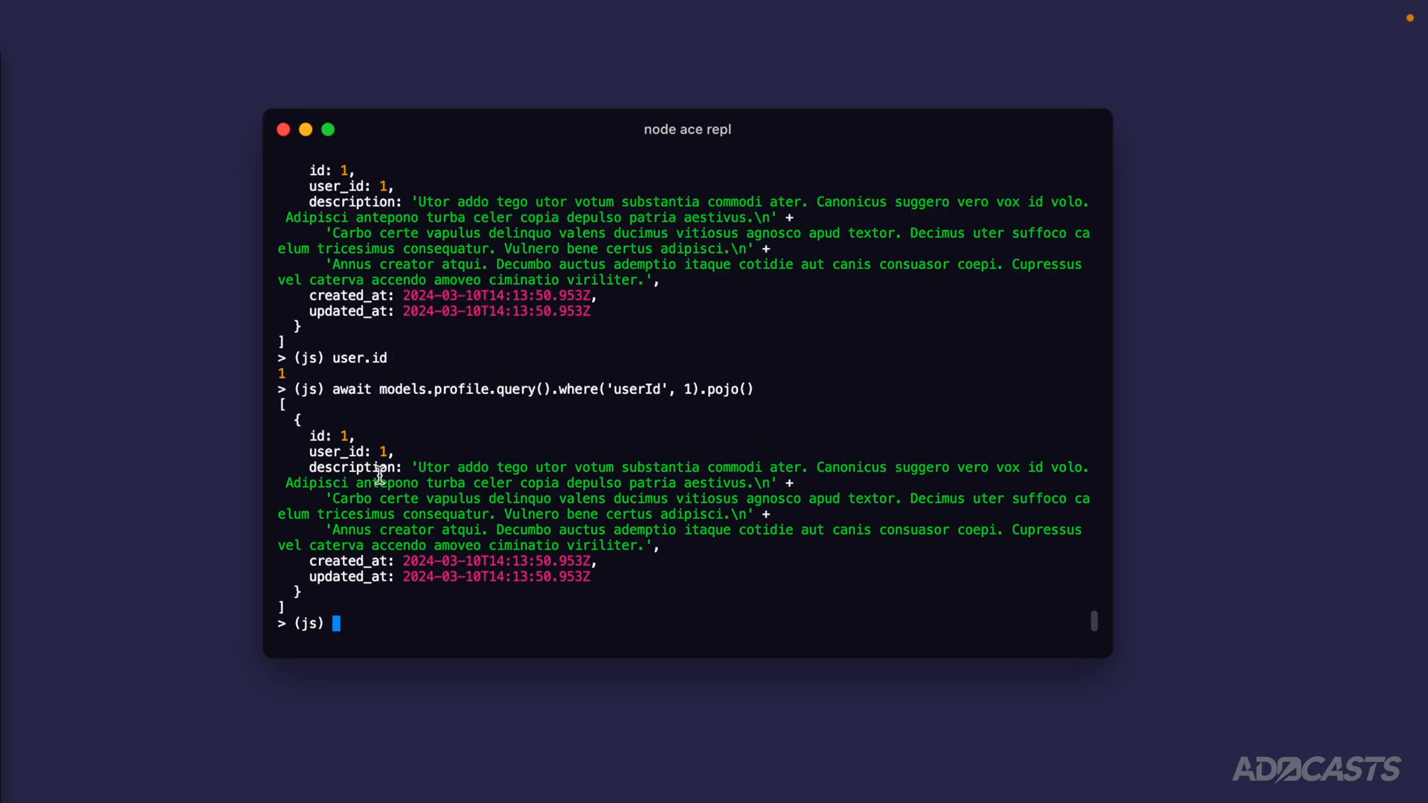
pyautogui.moveTo(462, 584)
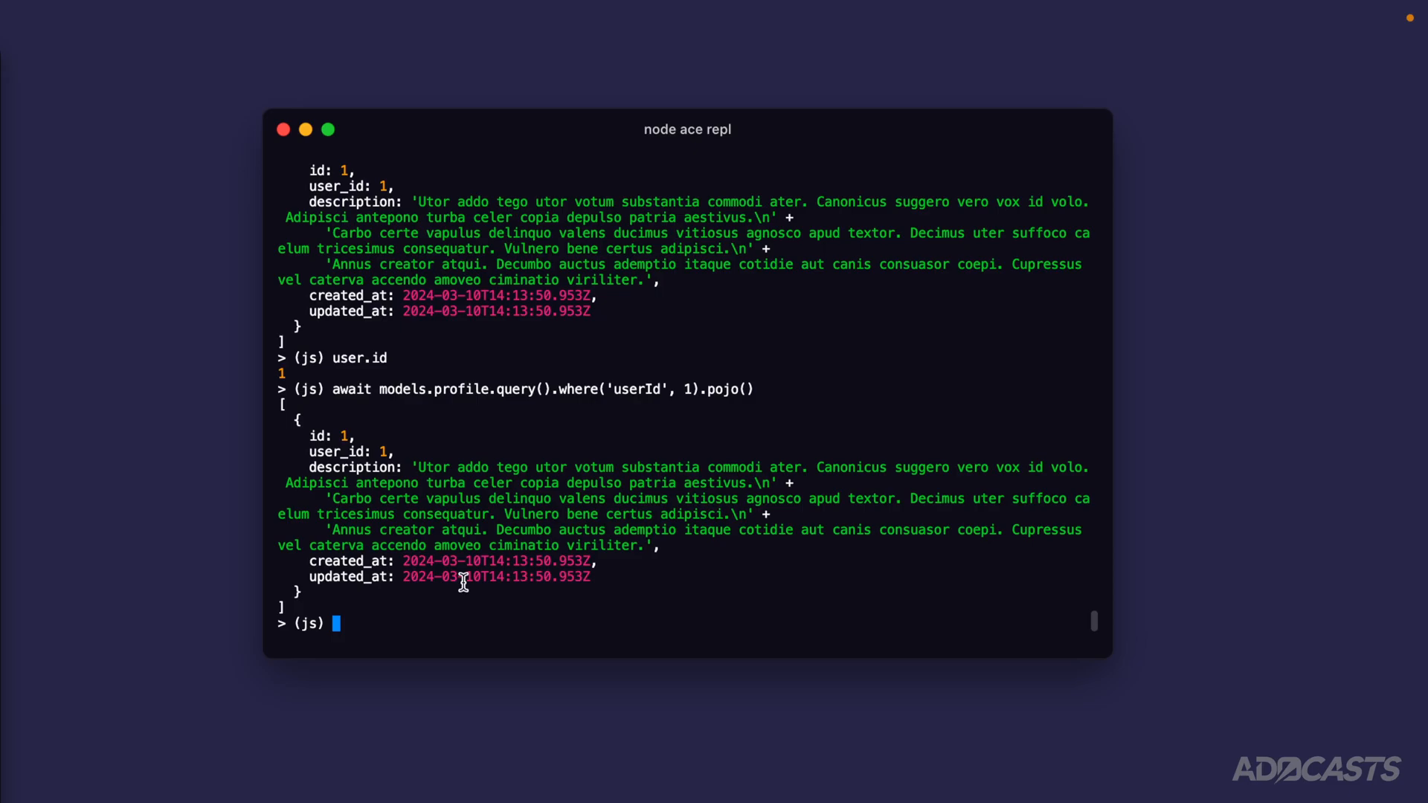
pyautogui.moveTo(417, 446)
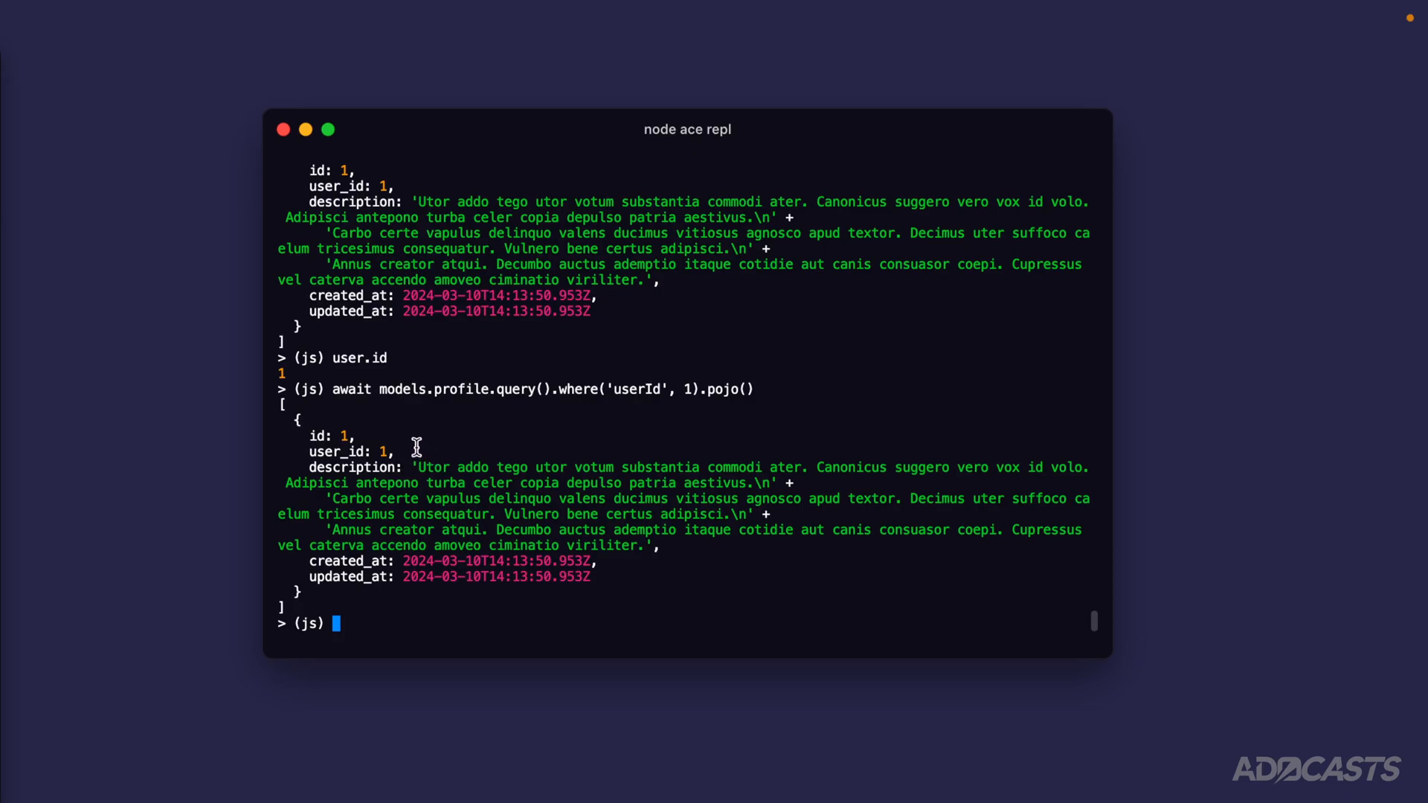
pyautogui.moveTo(351, 373)
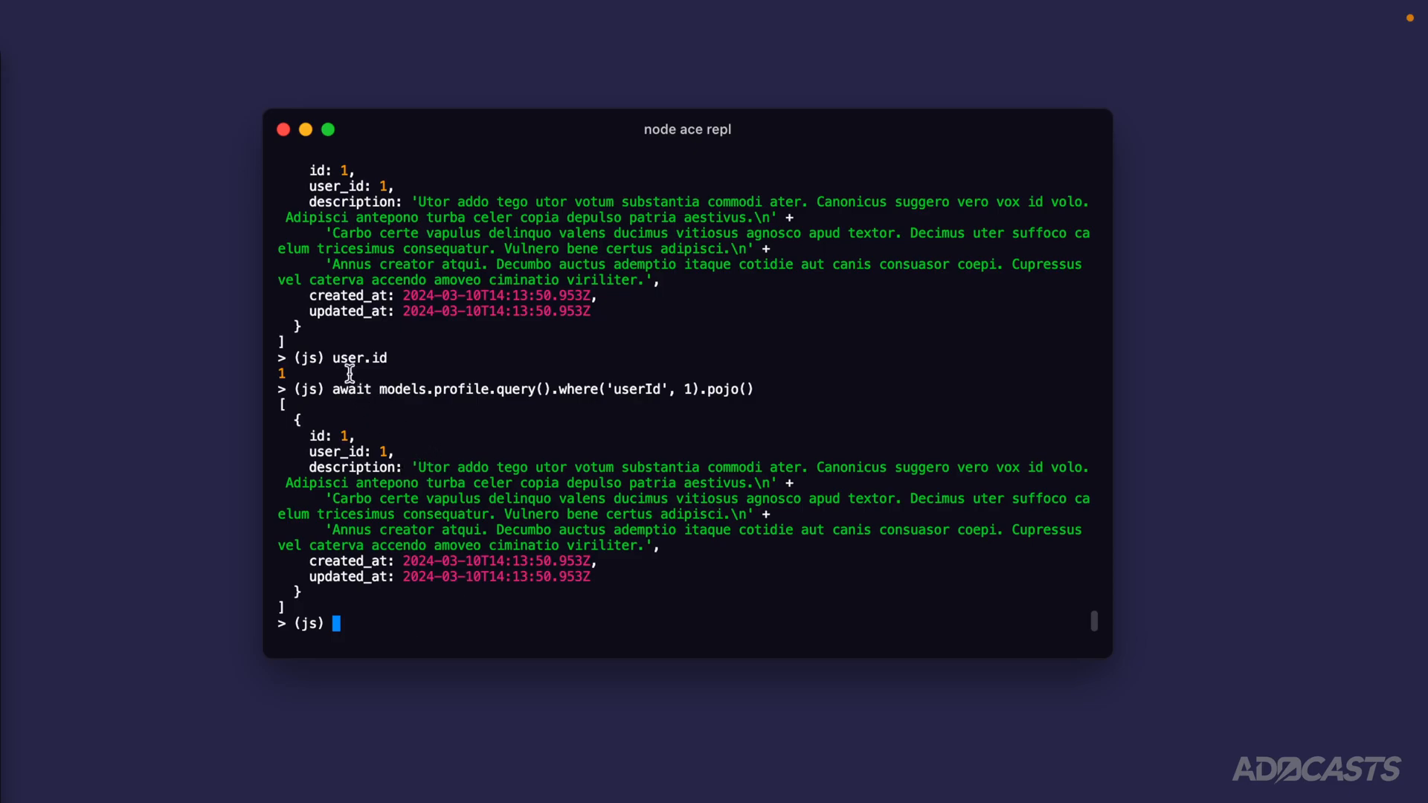
# Step: Lazily load the profile with await user.load('profile'), which returns undefined
pyautogui.write('a')
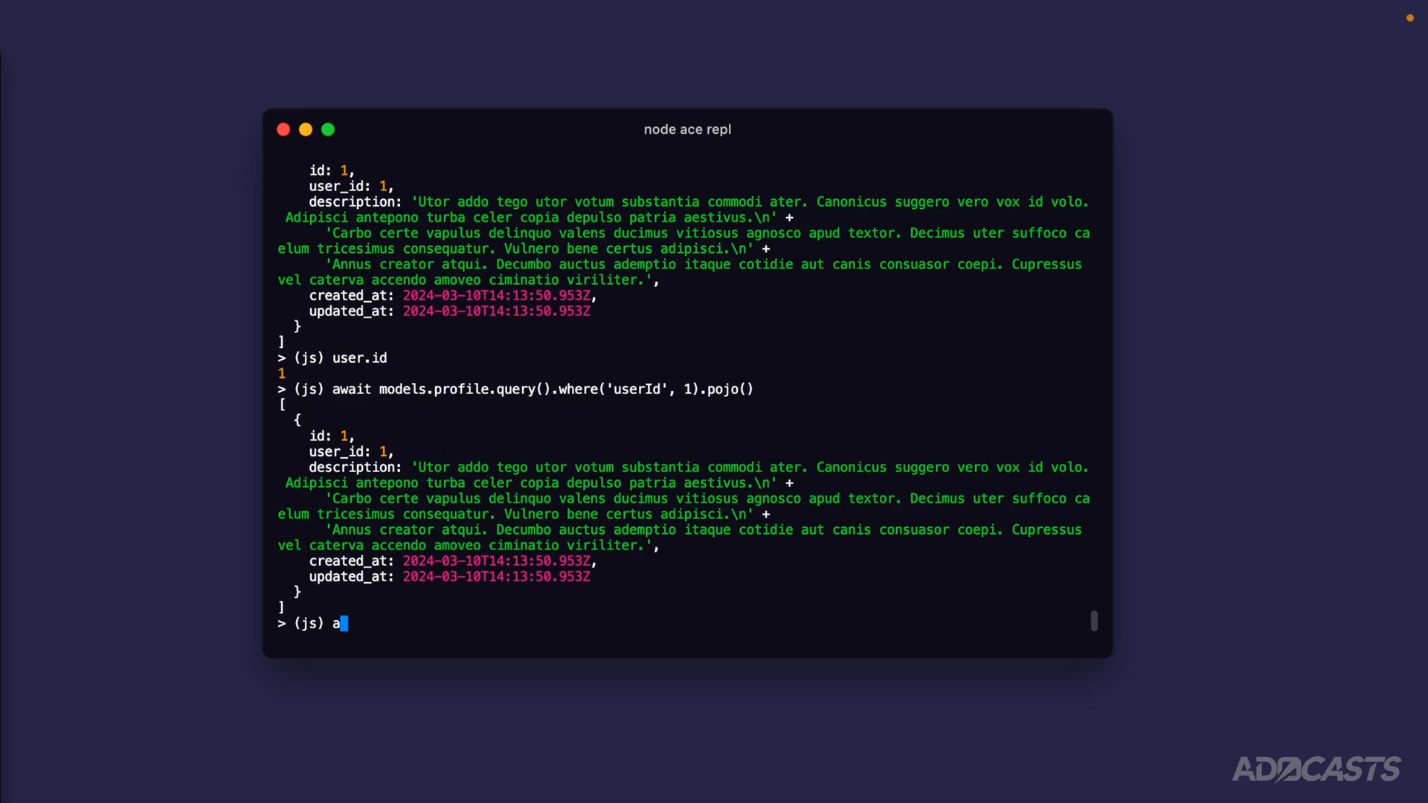
pyautogui.write('wait user.load')
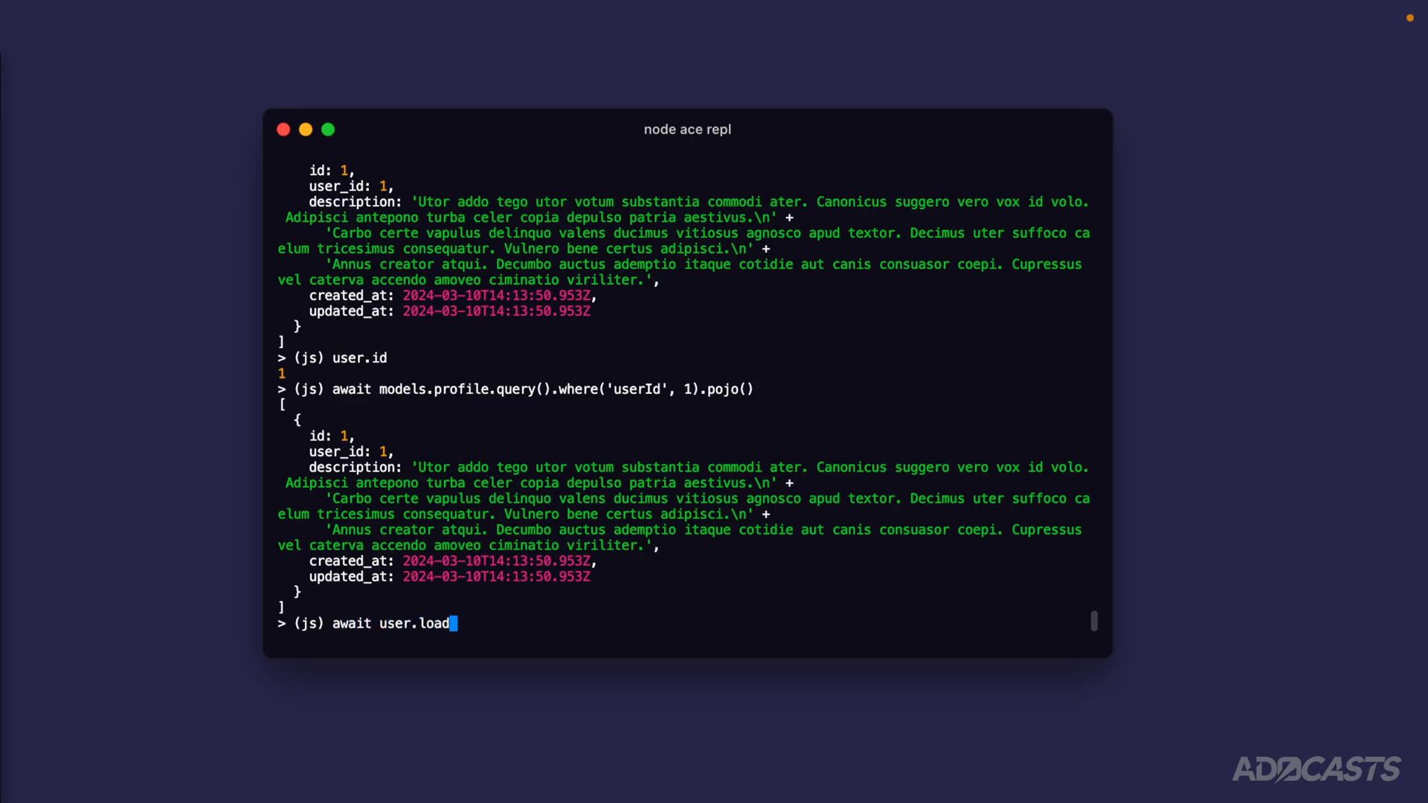
pyautogui.write("('profile')")
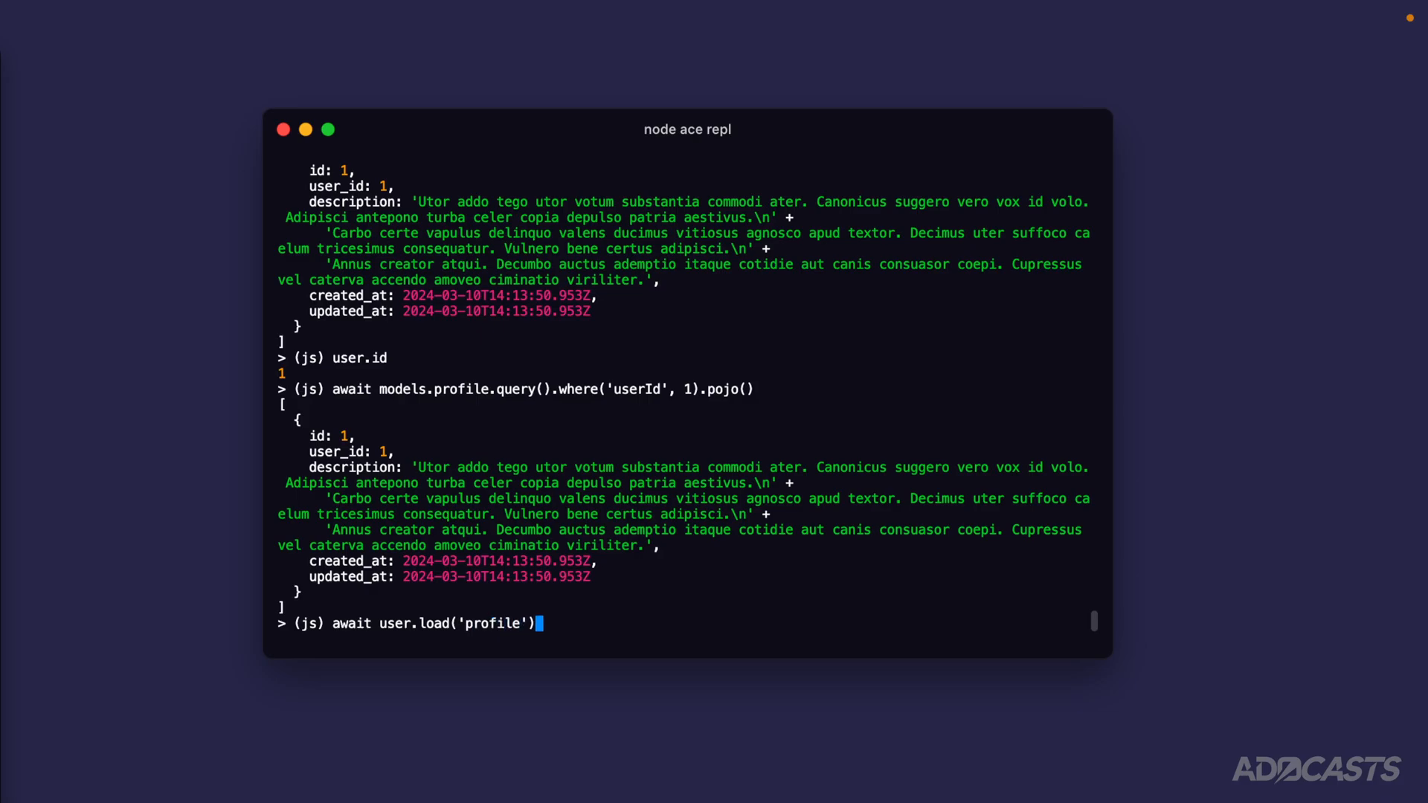
pyautogui.scroll(3)
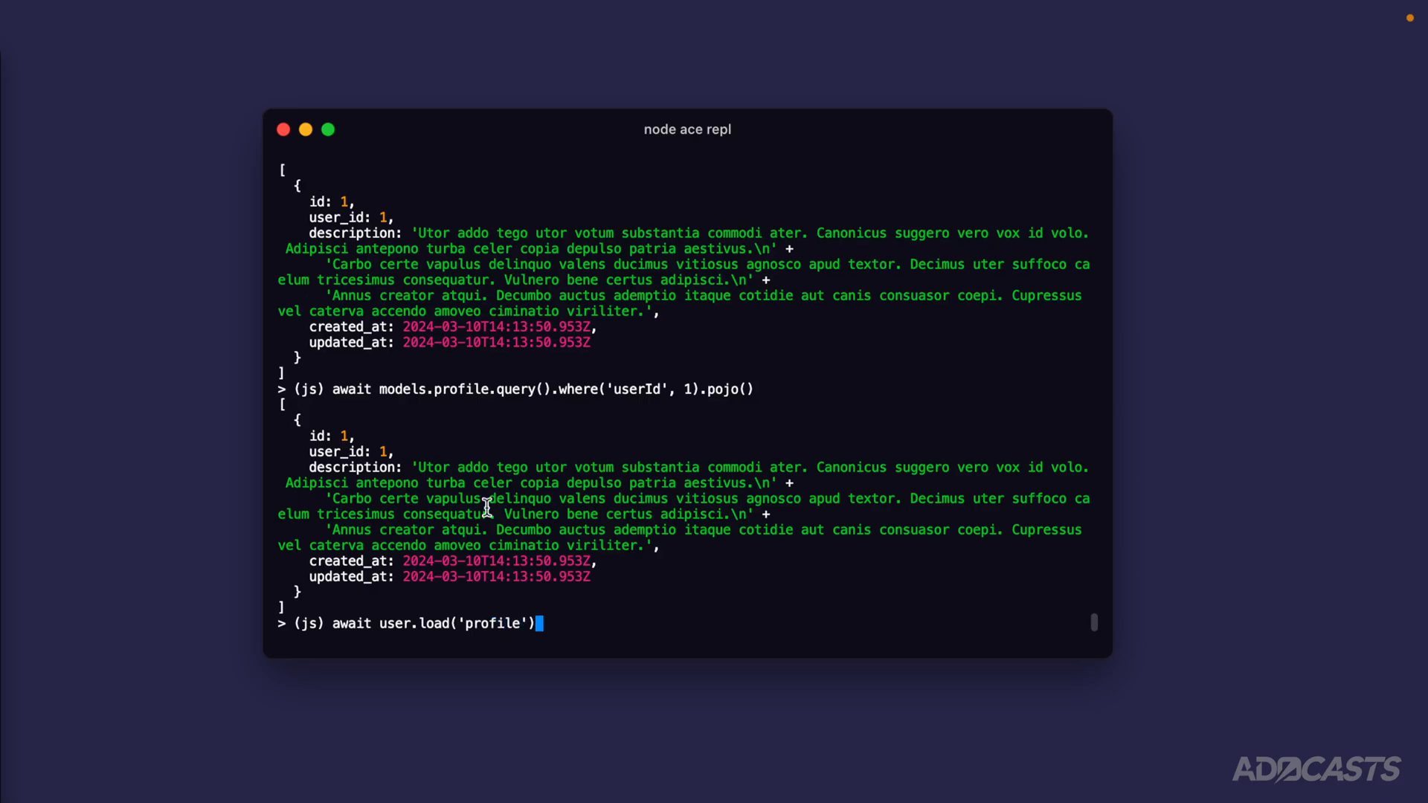
pyautogui.moveTo(387, 618)
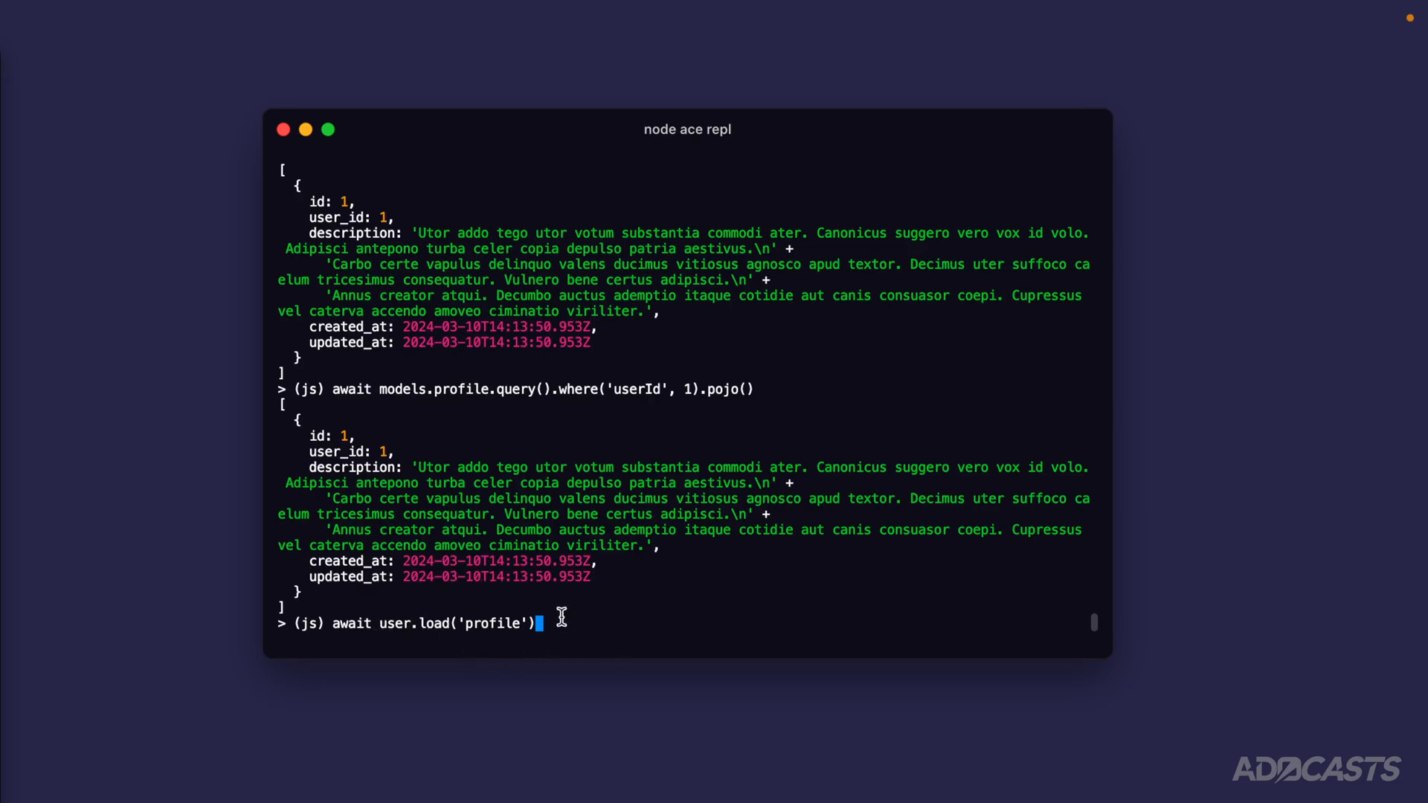
pyautogui.moveTo(680, 581)
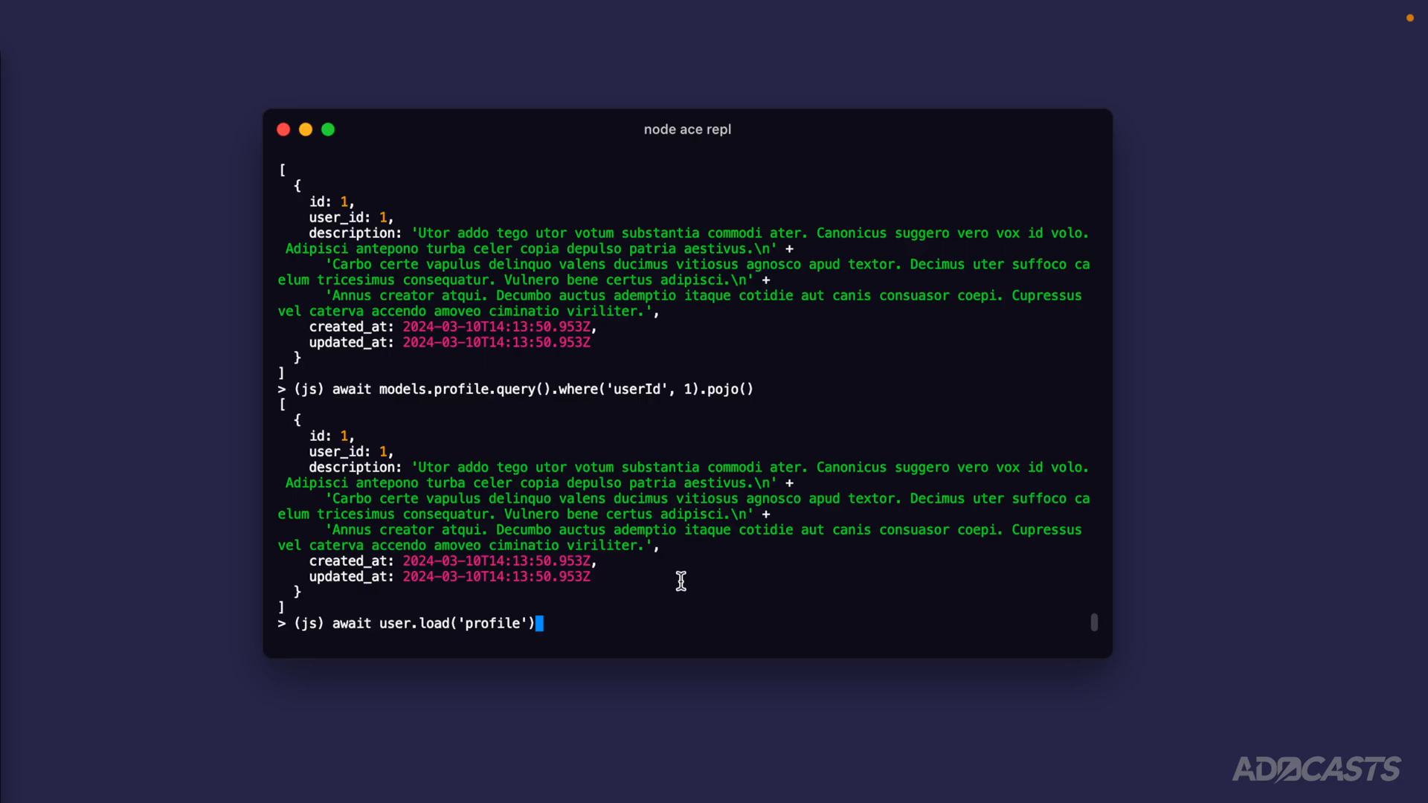
pyautogui.press('Return')
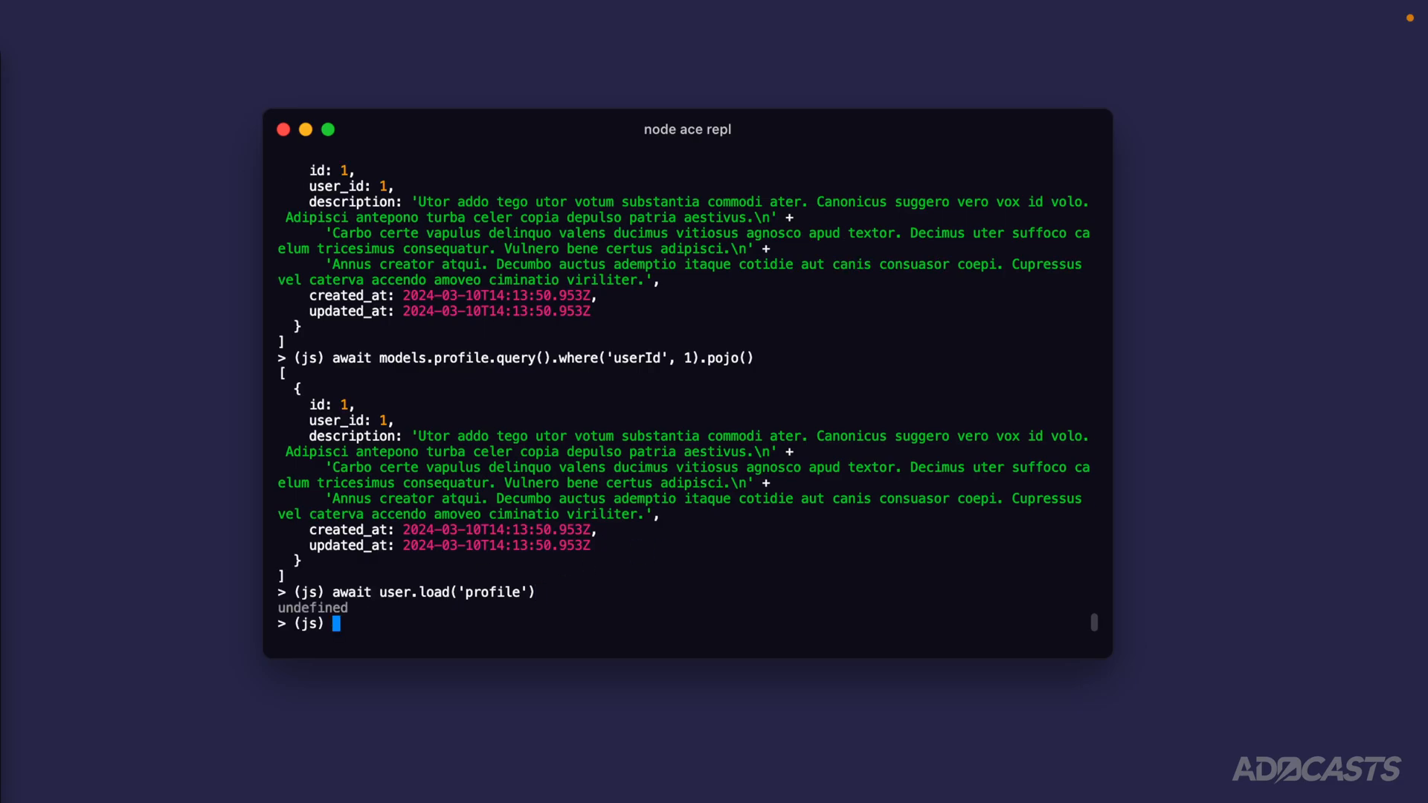
# Step: Print user.profile to show the loaded Profile model instance
pyautogui.write('user.')
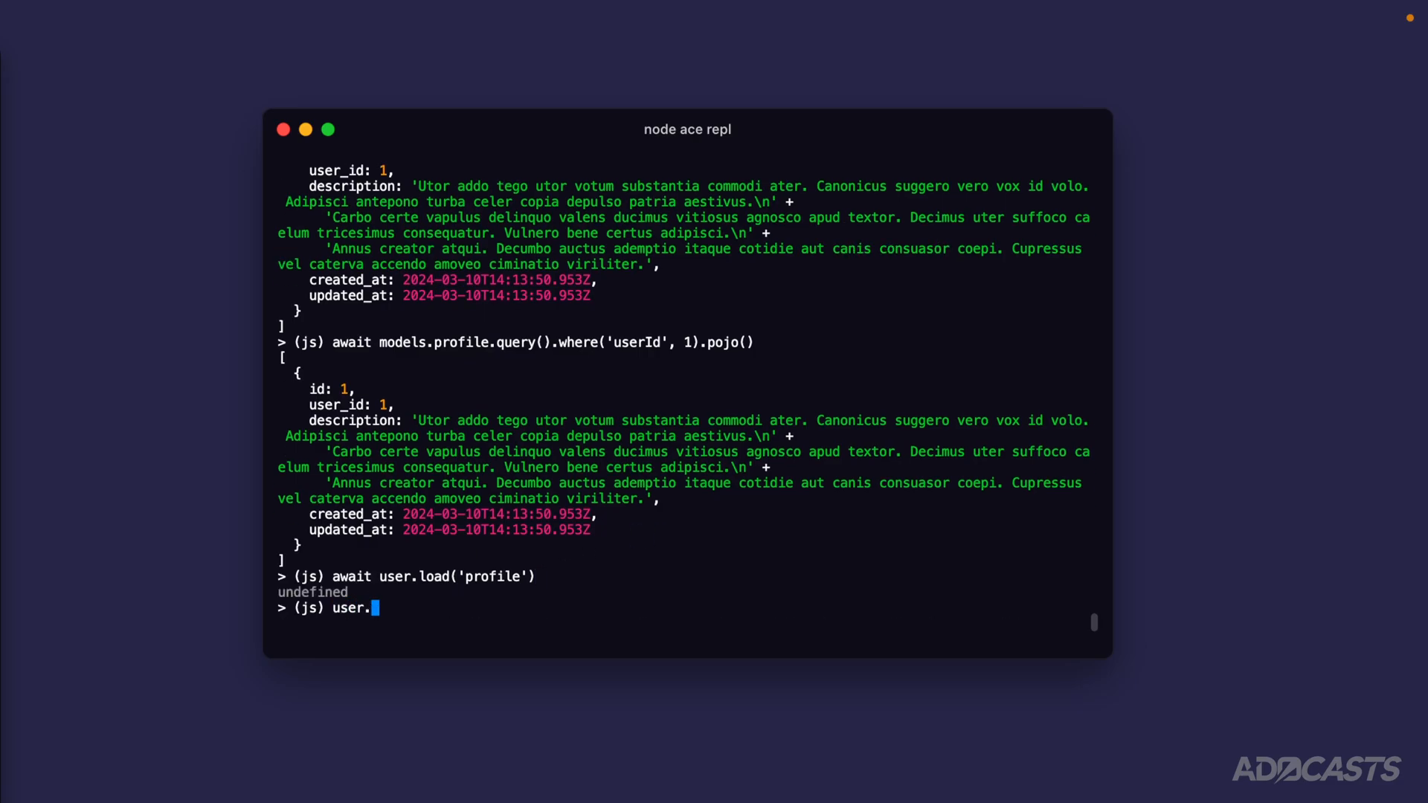
pyautogui.write('profile')
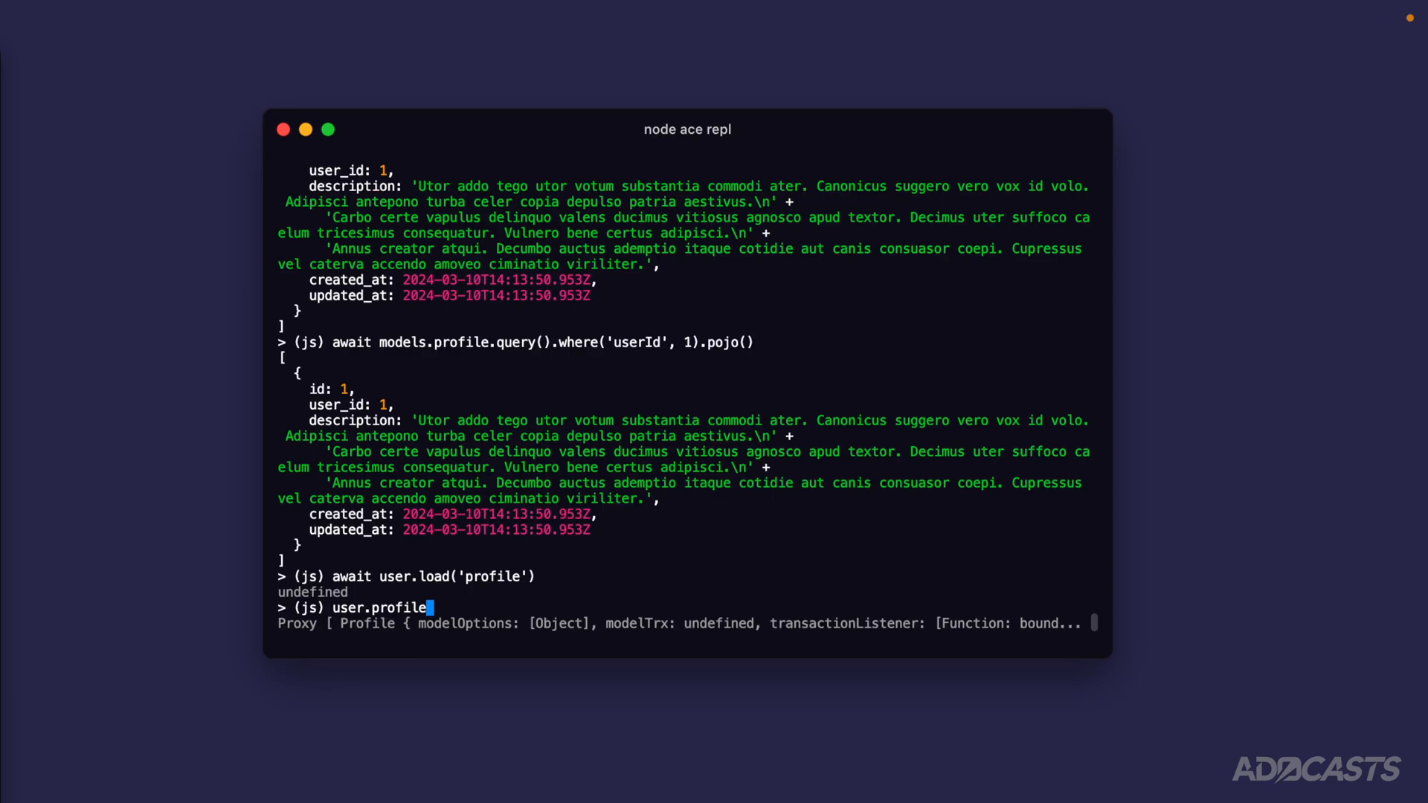
pyautogui.press('Return')
pyautogui.write('user')
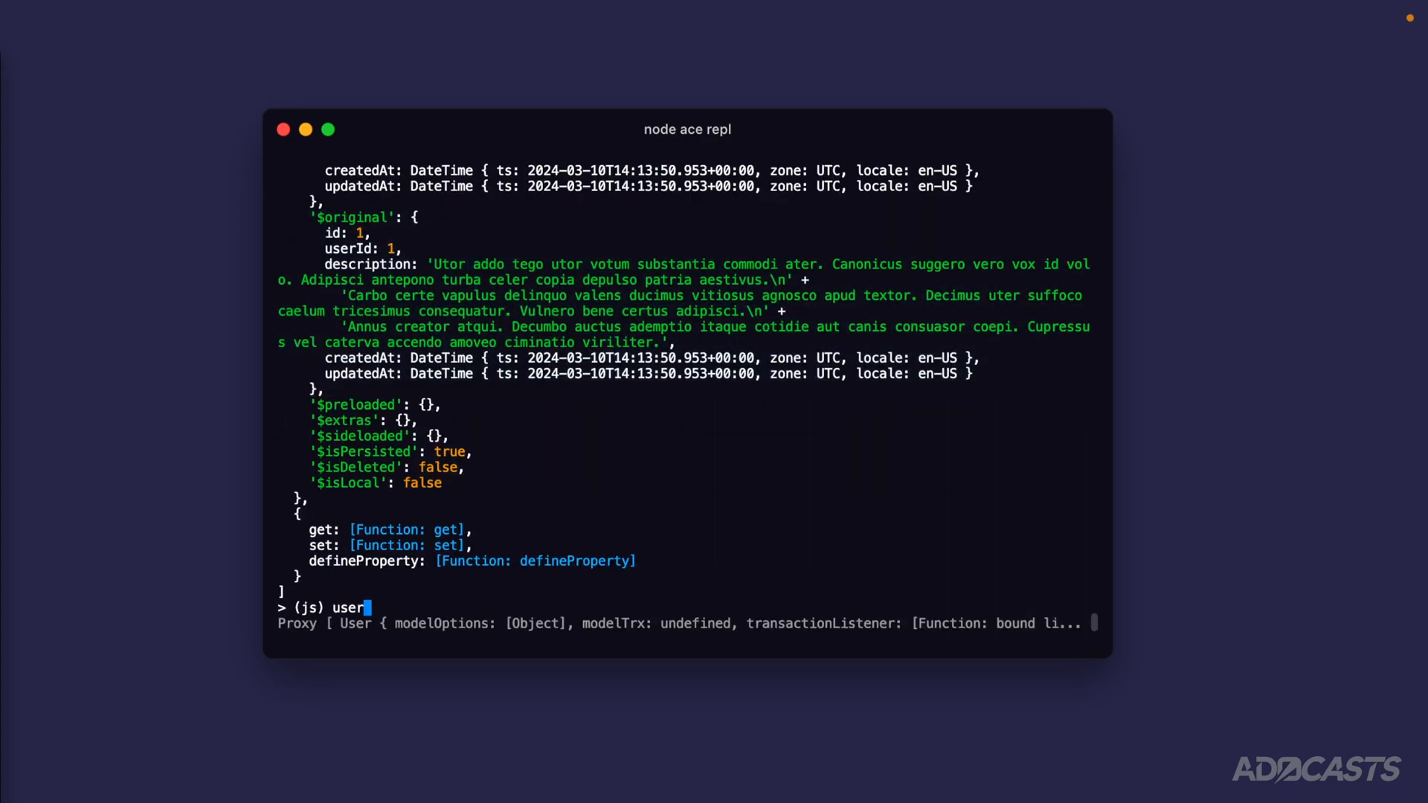
# Step: Evaluate user.profile.description to print the profile's description text
pyautogui.write('.profile.description')
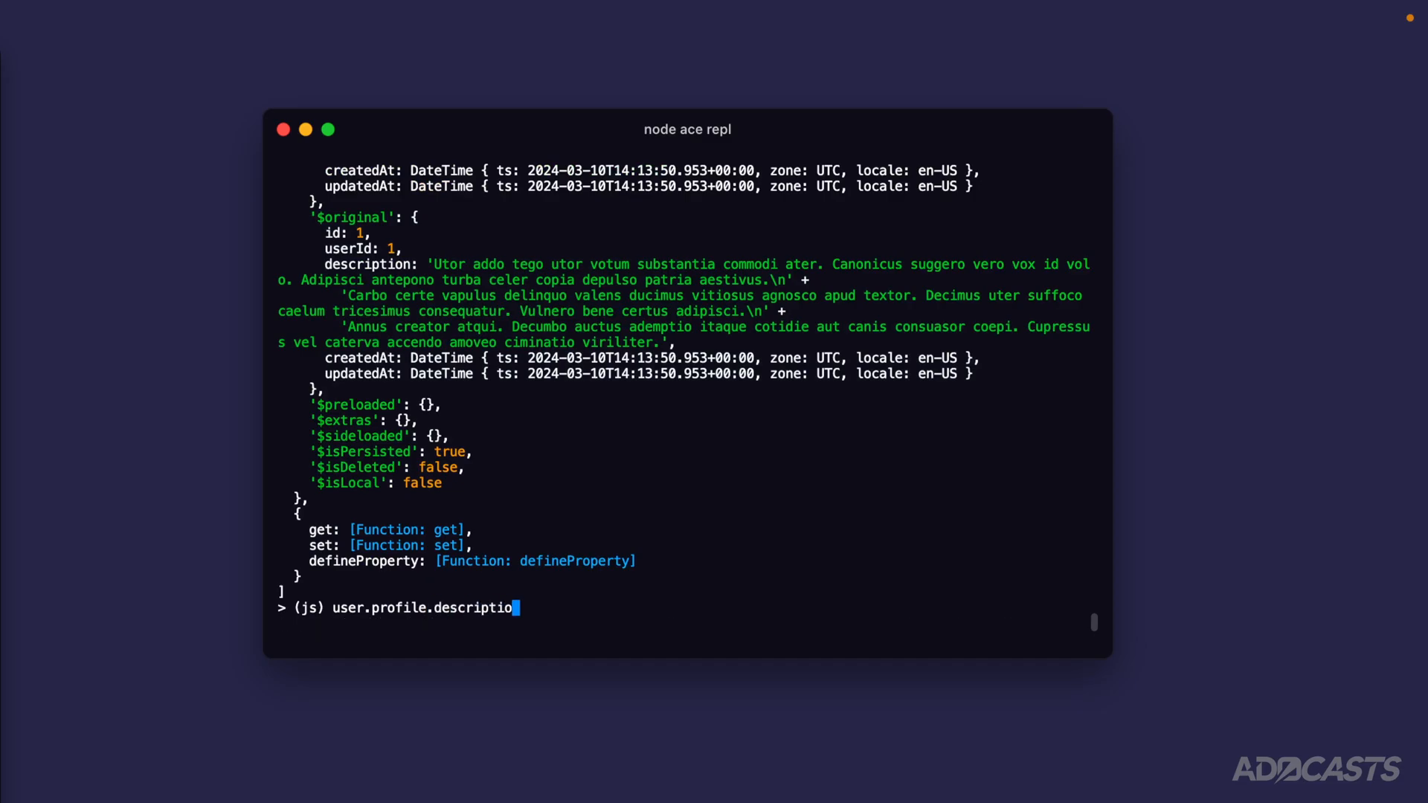
pyautogui.press('Return')
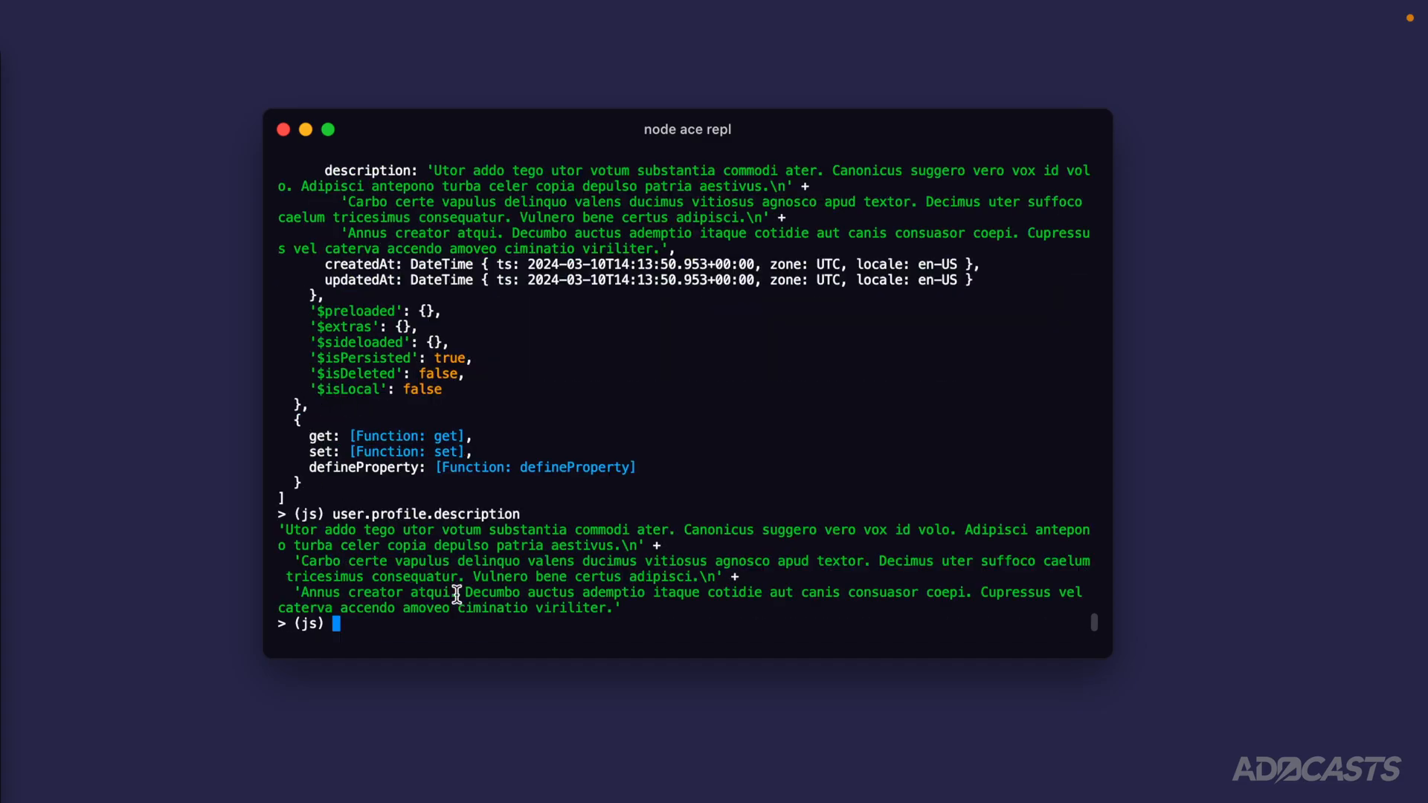
pyautogui.moveTo(410, 512)
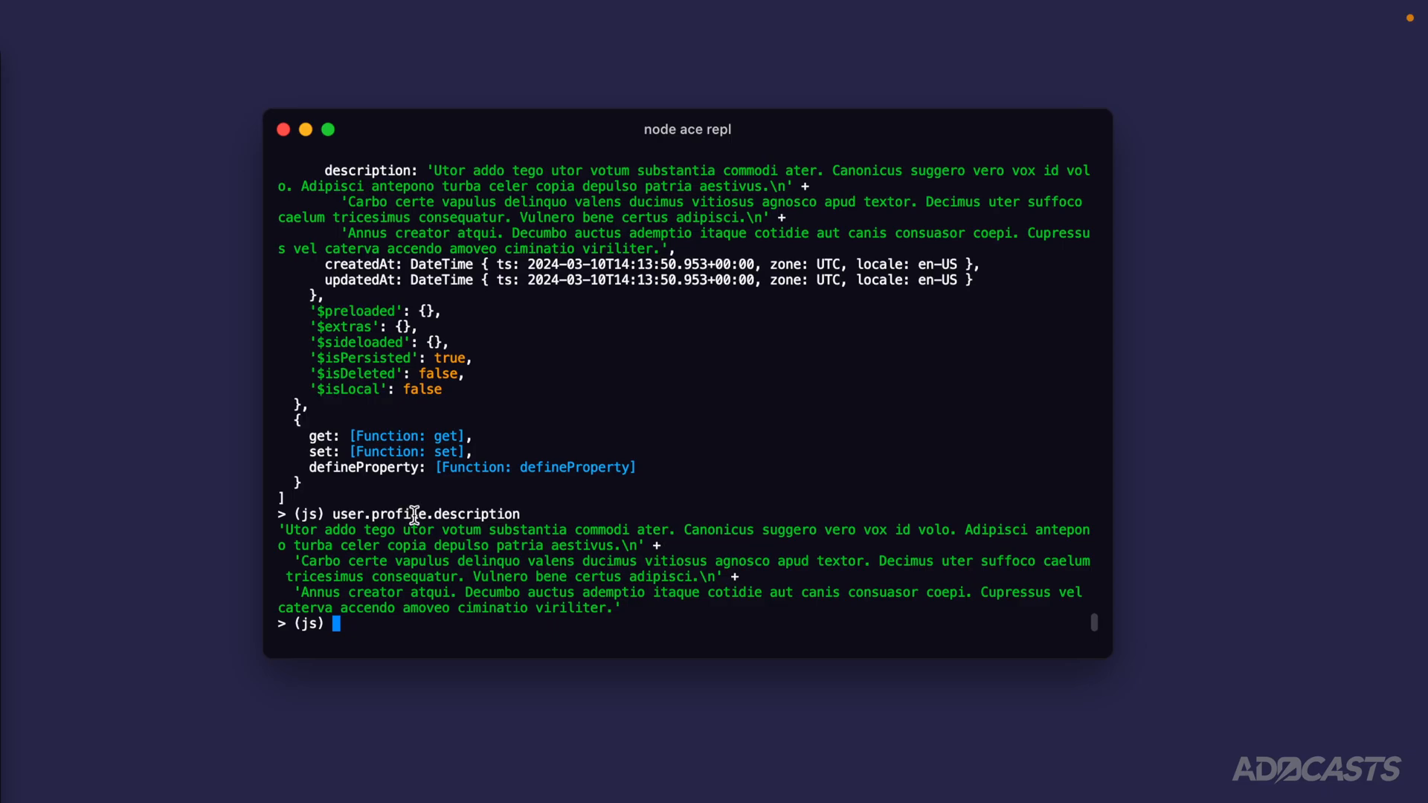
# Step: Fetch user 2 into anotherUser with models.user.findOrFail(2)
pyautogui.write('const anotherUser = await models.')
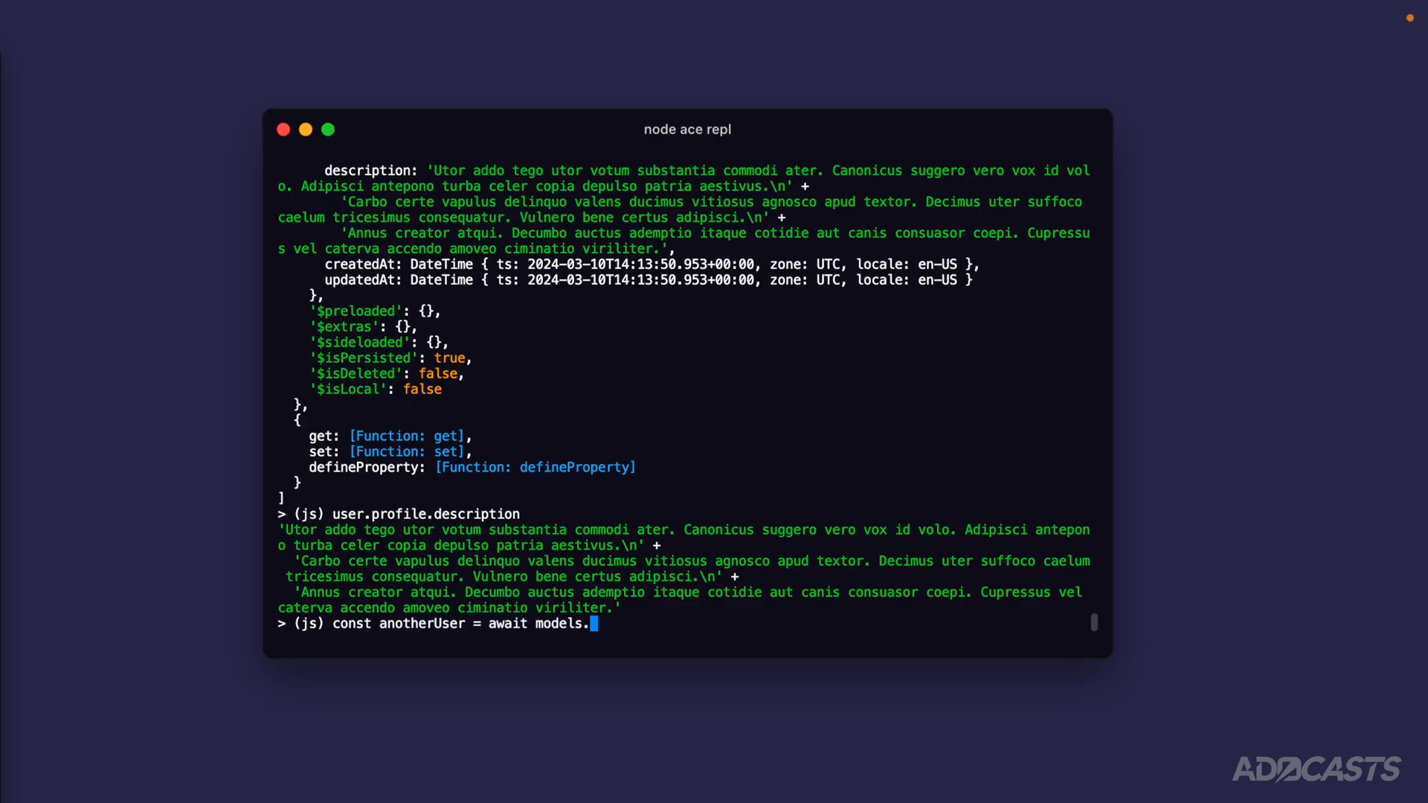
pyautogui.write('user.findOrFail')
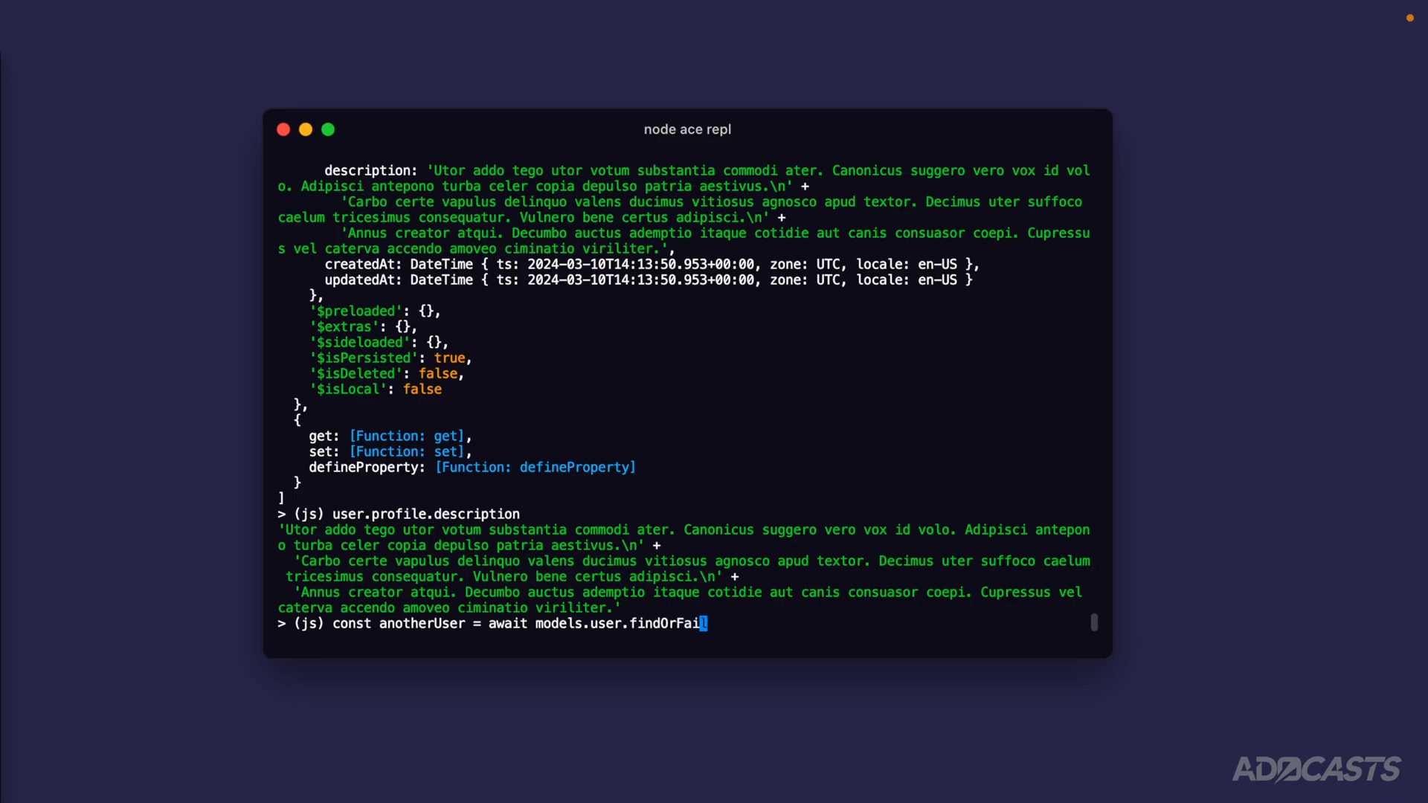
pyautogui.write('(2)')
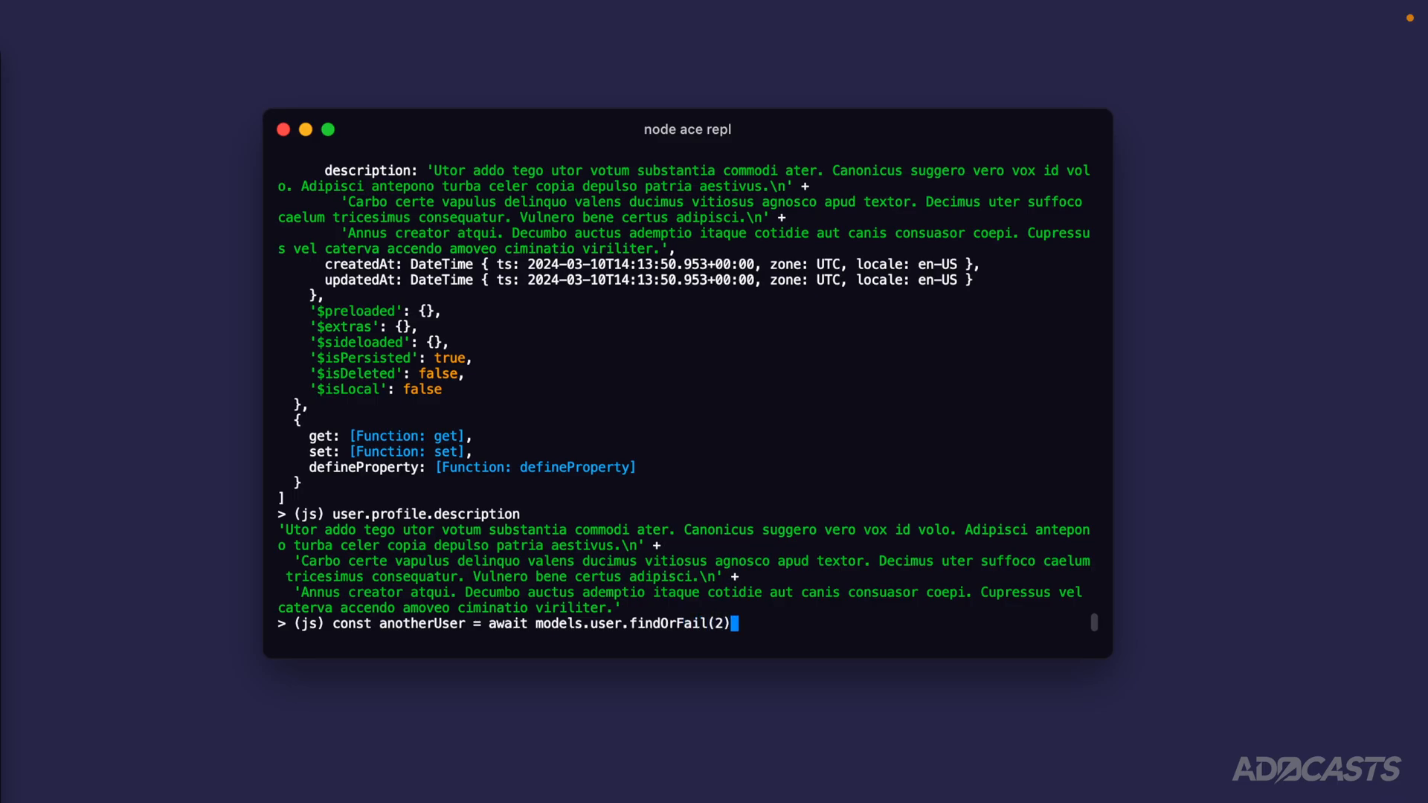
pyautogui.press('Return')
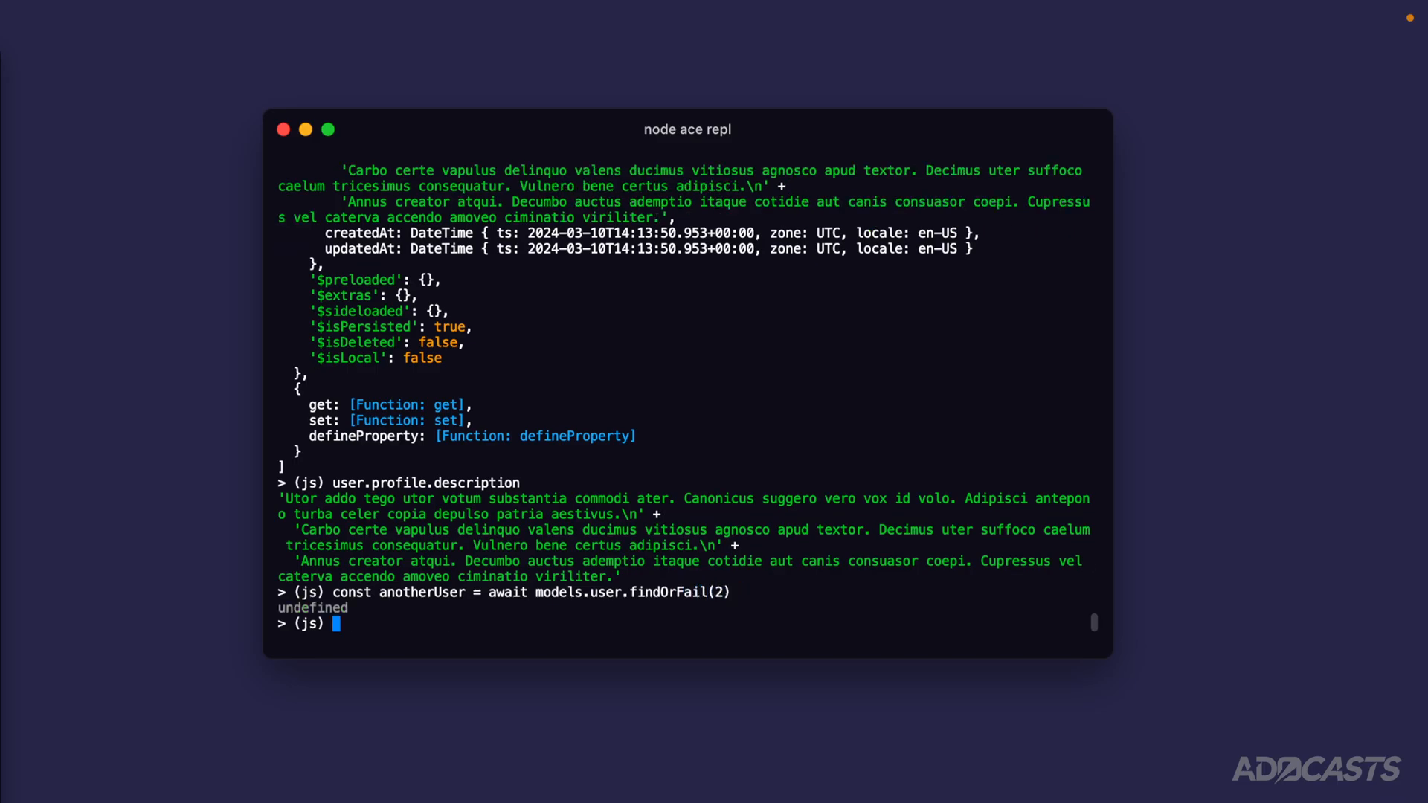
# Step: Show anotherUser.profile is undefined, then load('profile') and print the loaded profile
pyautogui.write('anotherUser.profi')
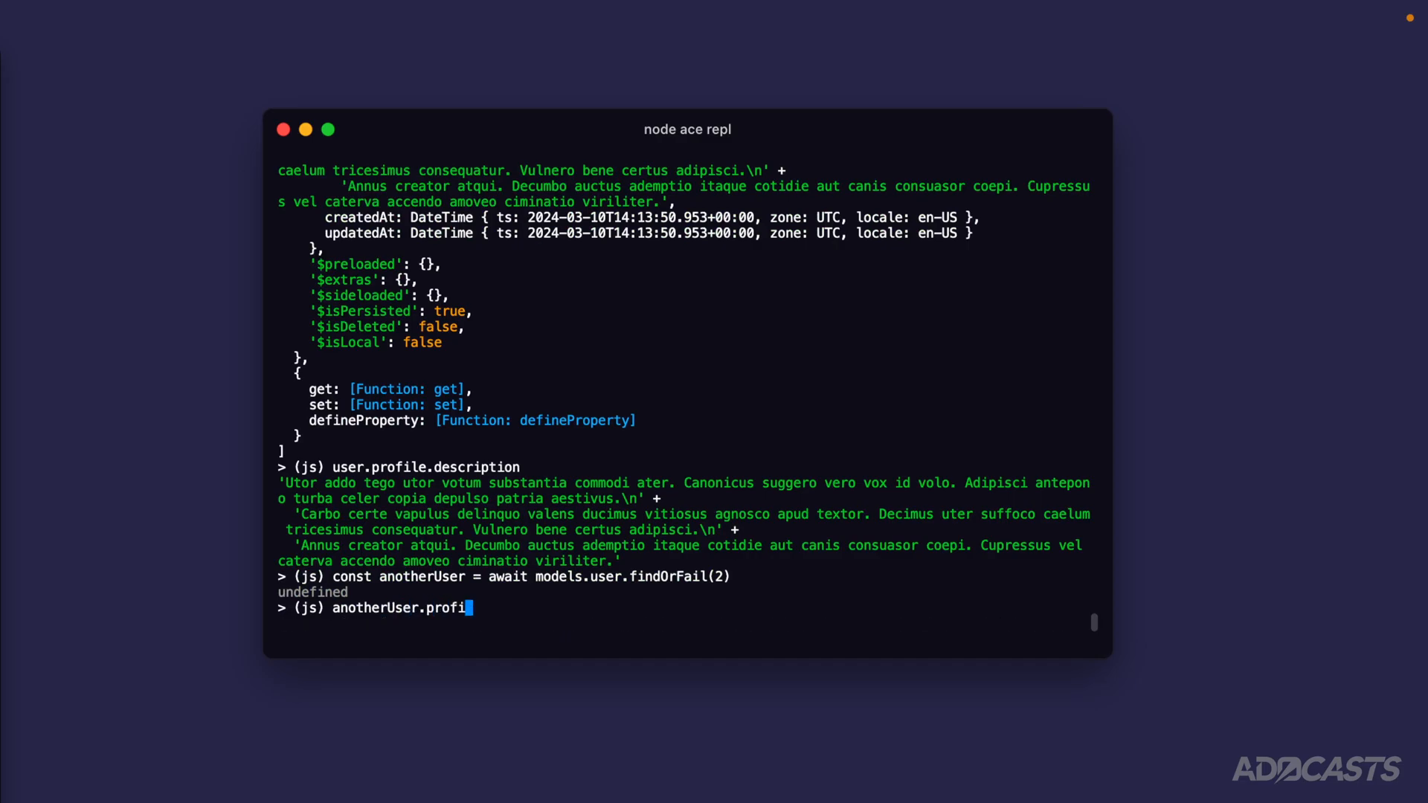
pyautogui.press('Return')
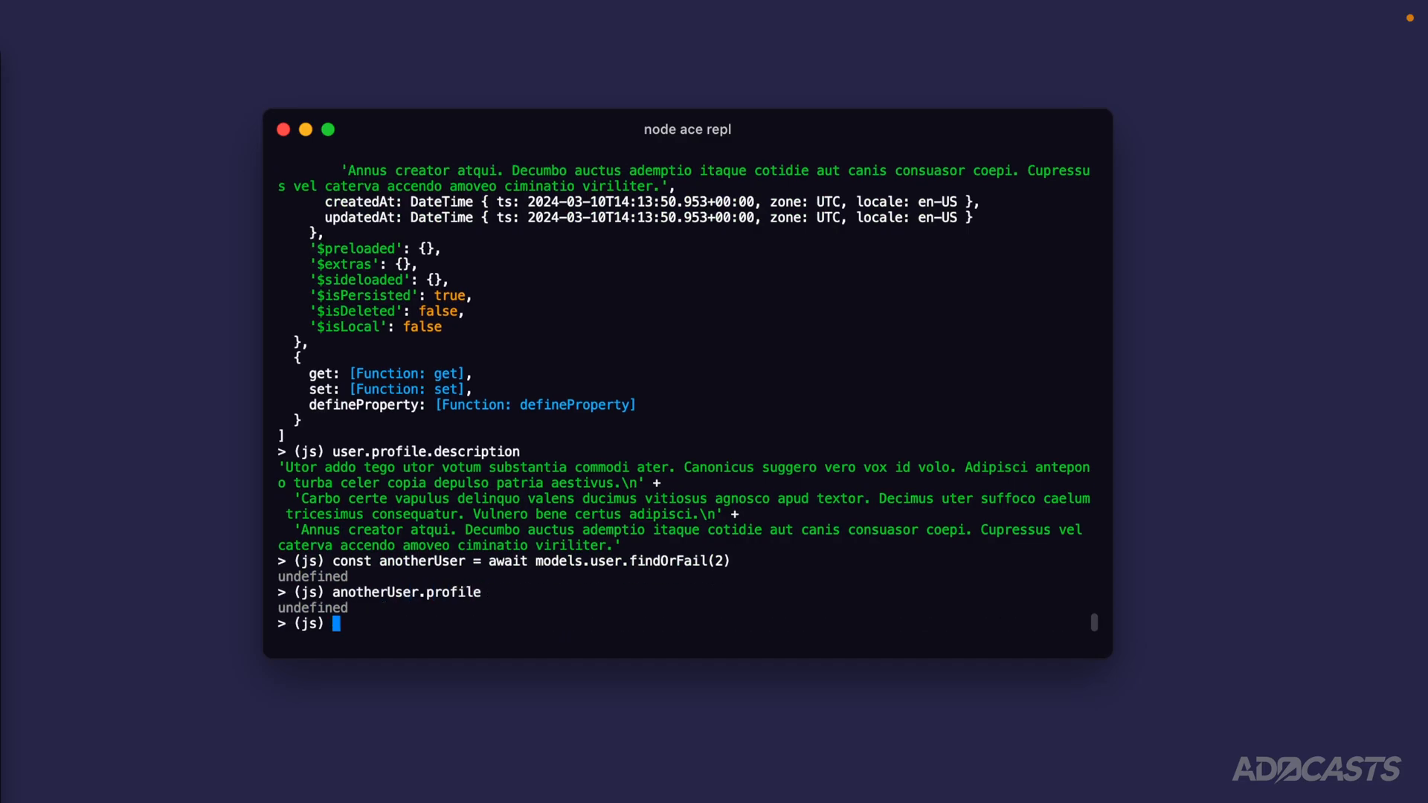
pyautogui.write("await anotherUser.load('profile")
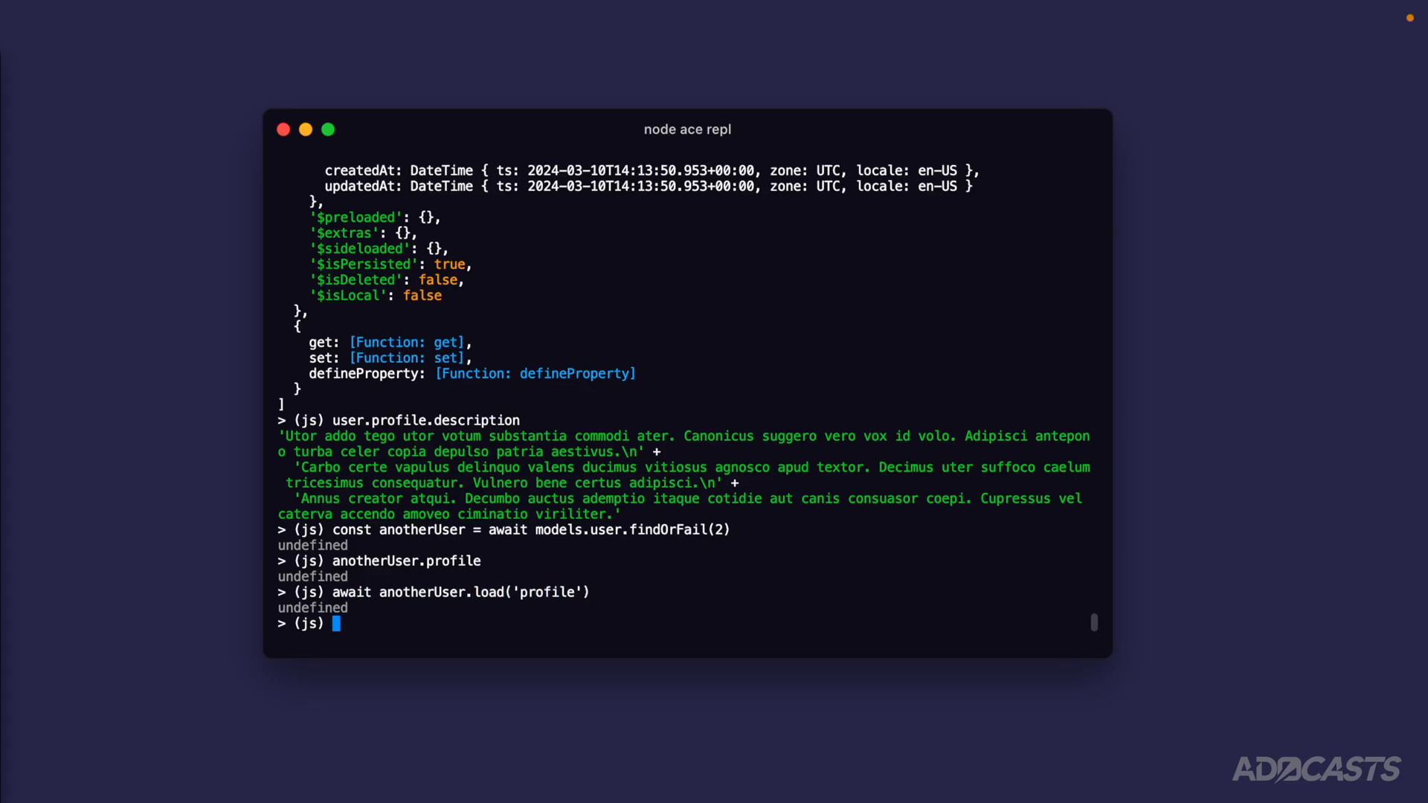
pyautogui.moveTo(503, 564)
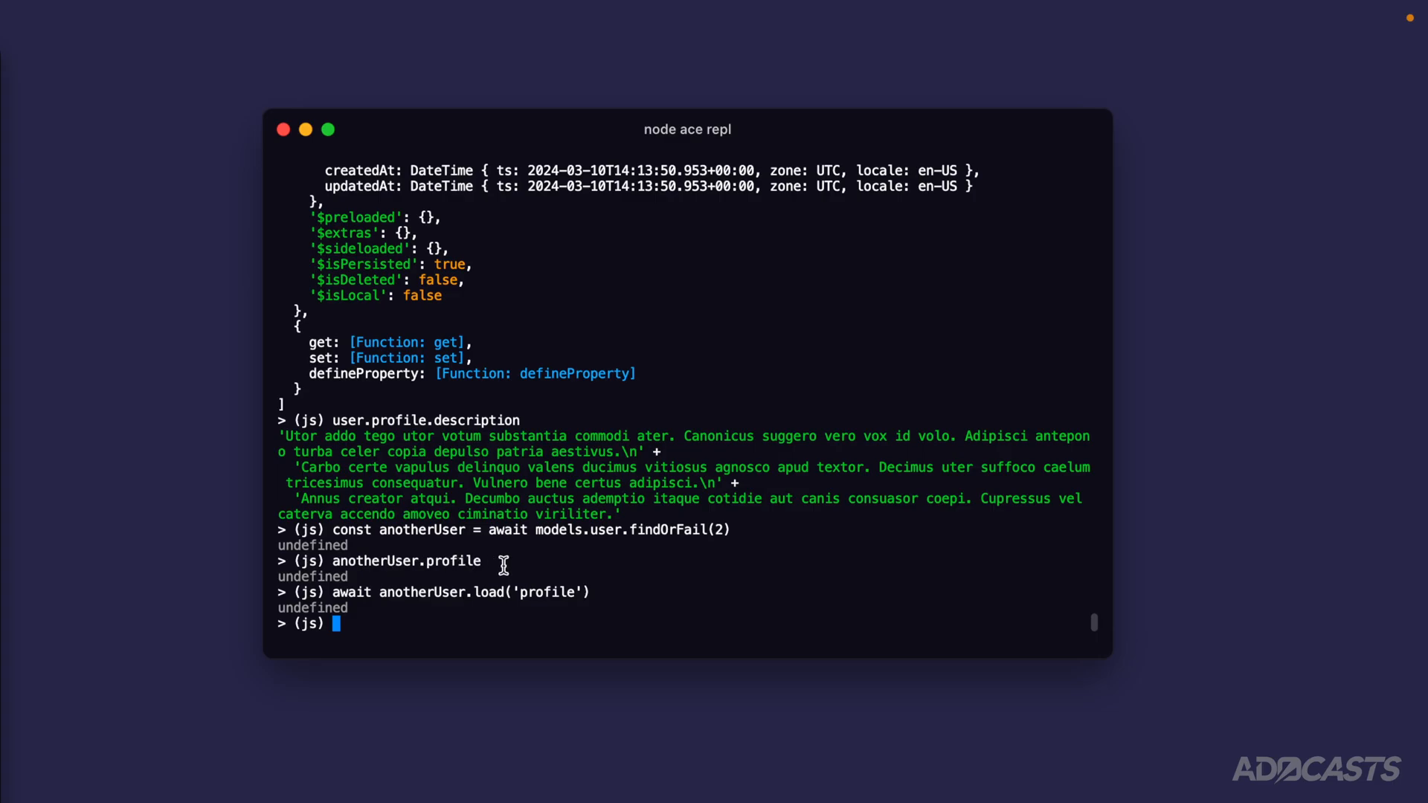
pyautogui.press('Return')
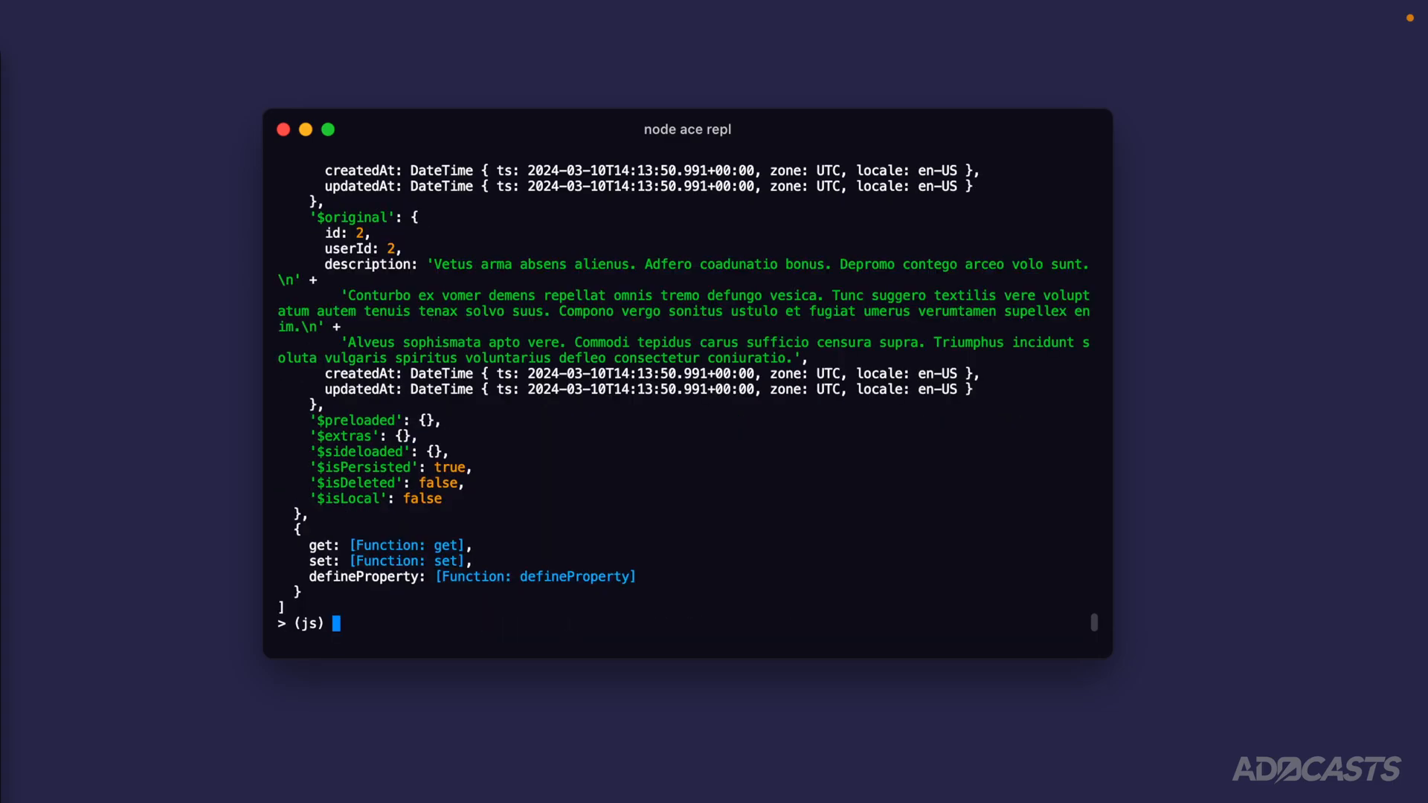
pyautogui.moveTo(505, 543)
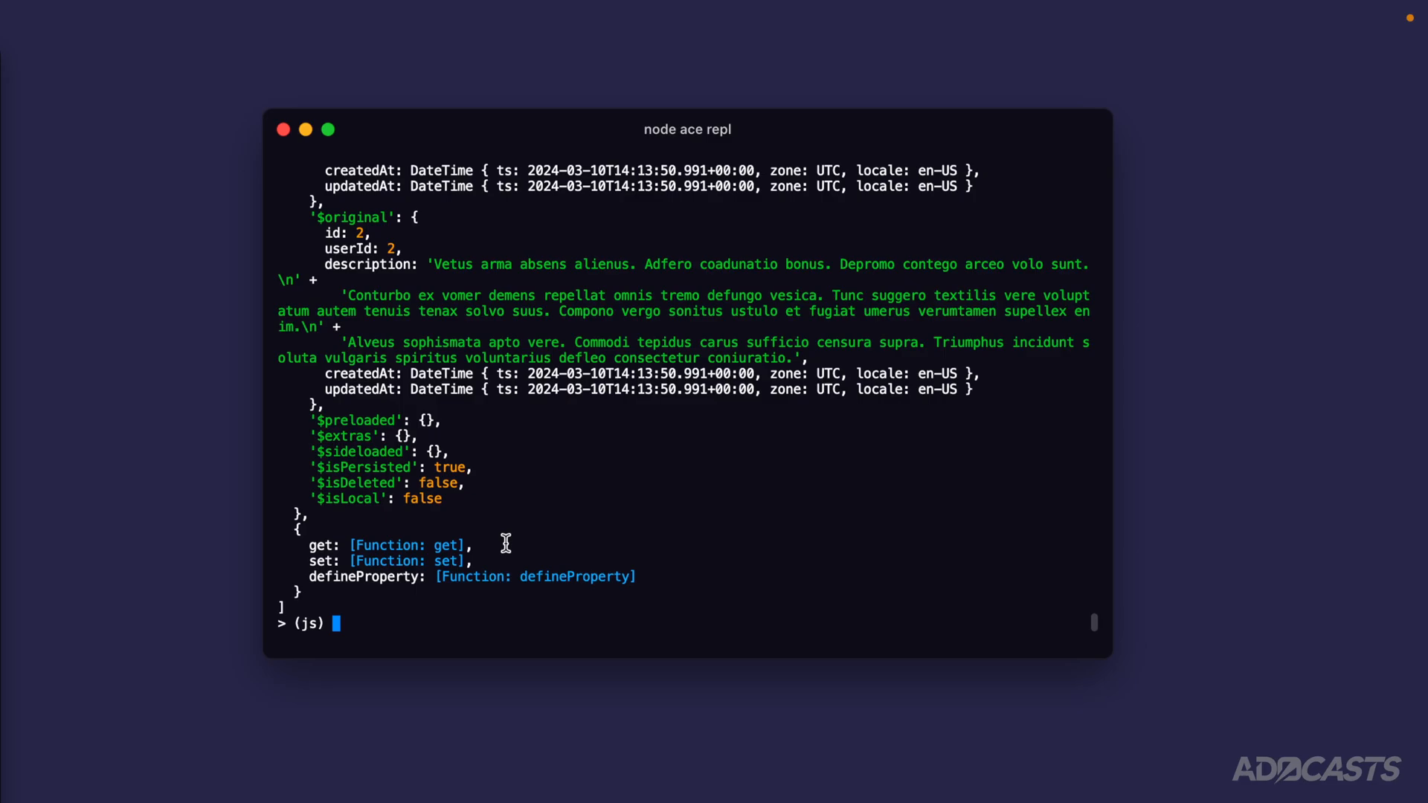
pyautogui.write('u')
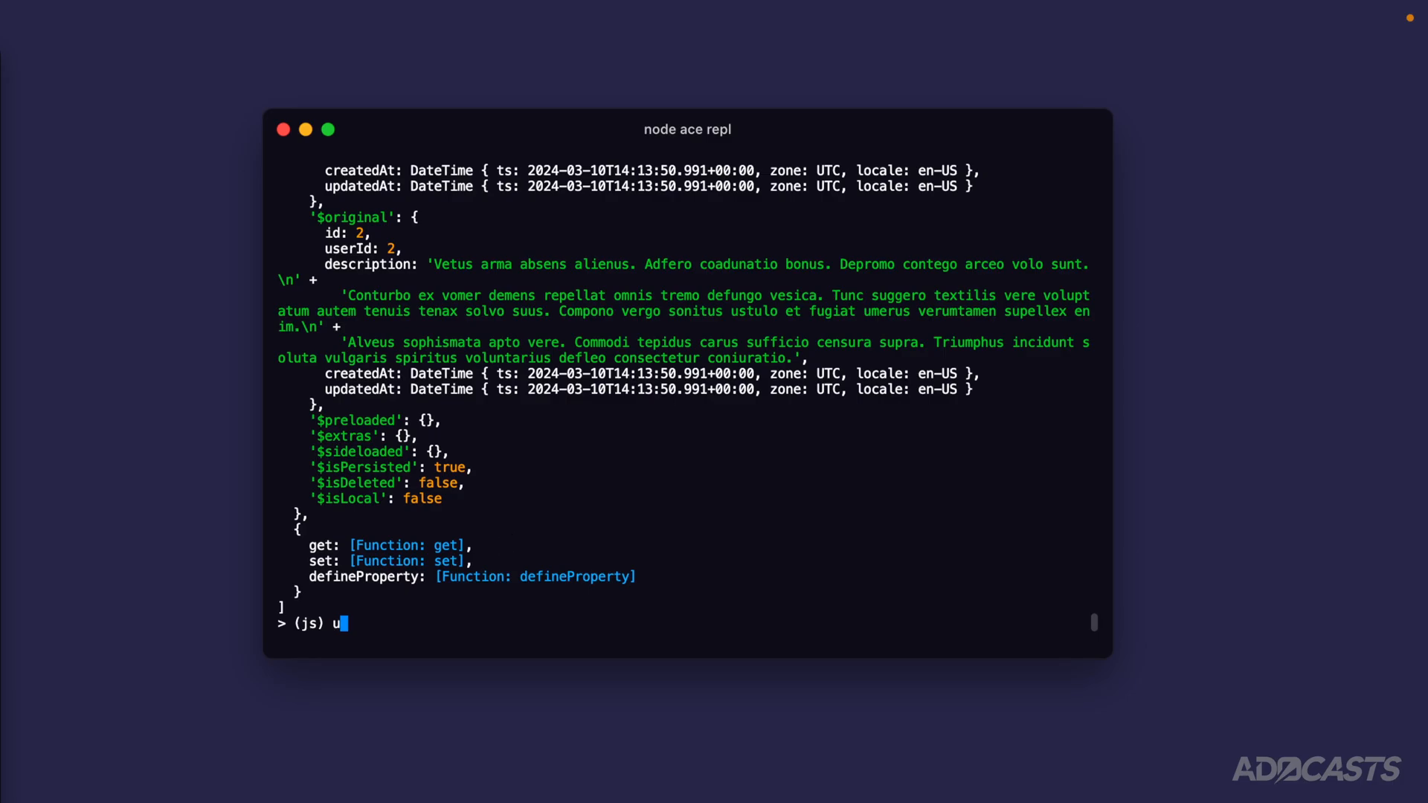
pyautogui.write('ser')
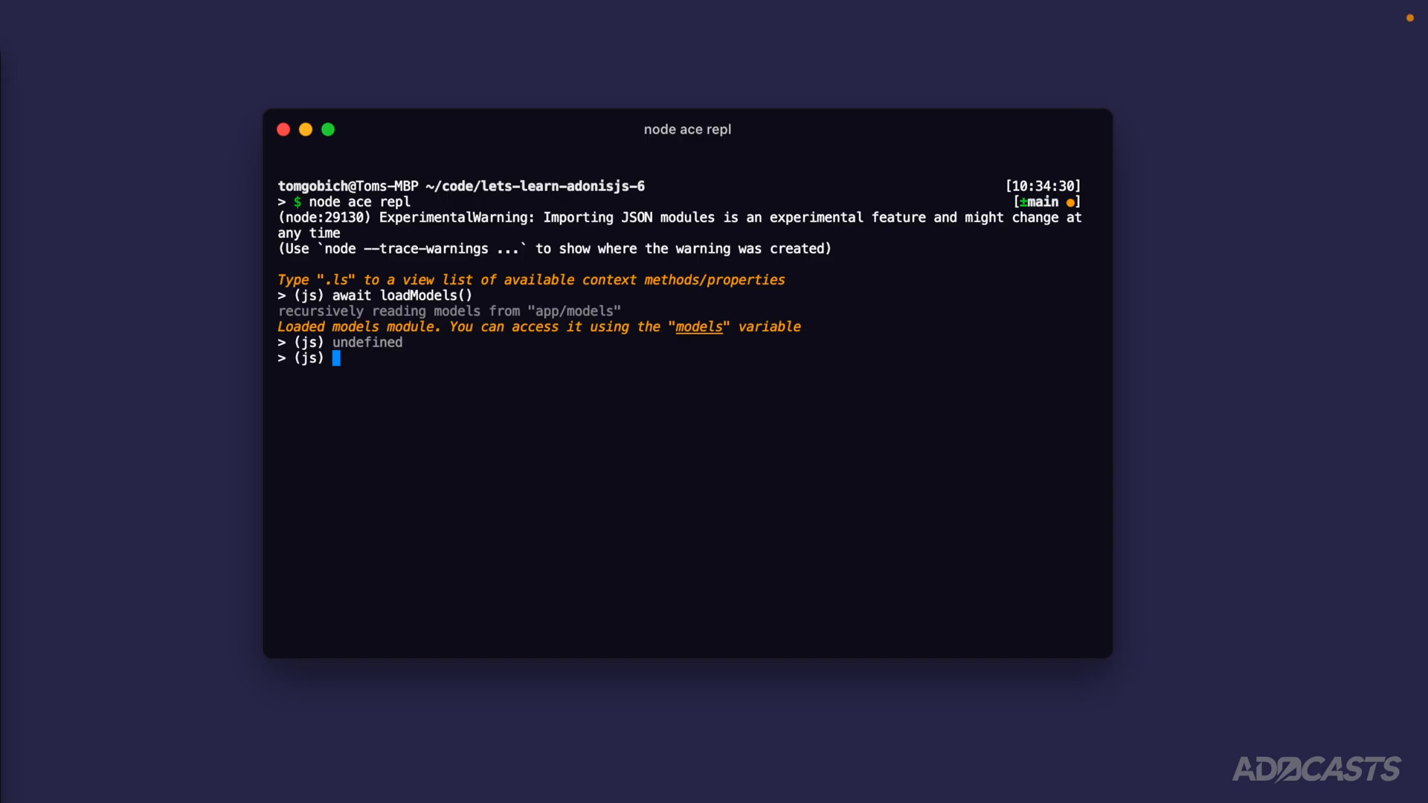
# Step: Fetch user 1 with where('id', 1).preload('profile').firstOrFail(), then print user.profile
pyautogui.write('const user = a')
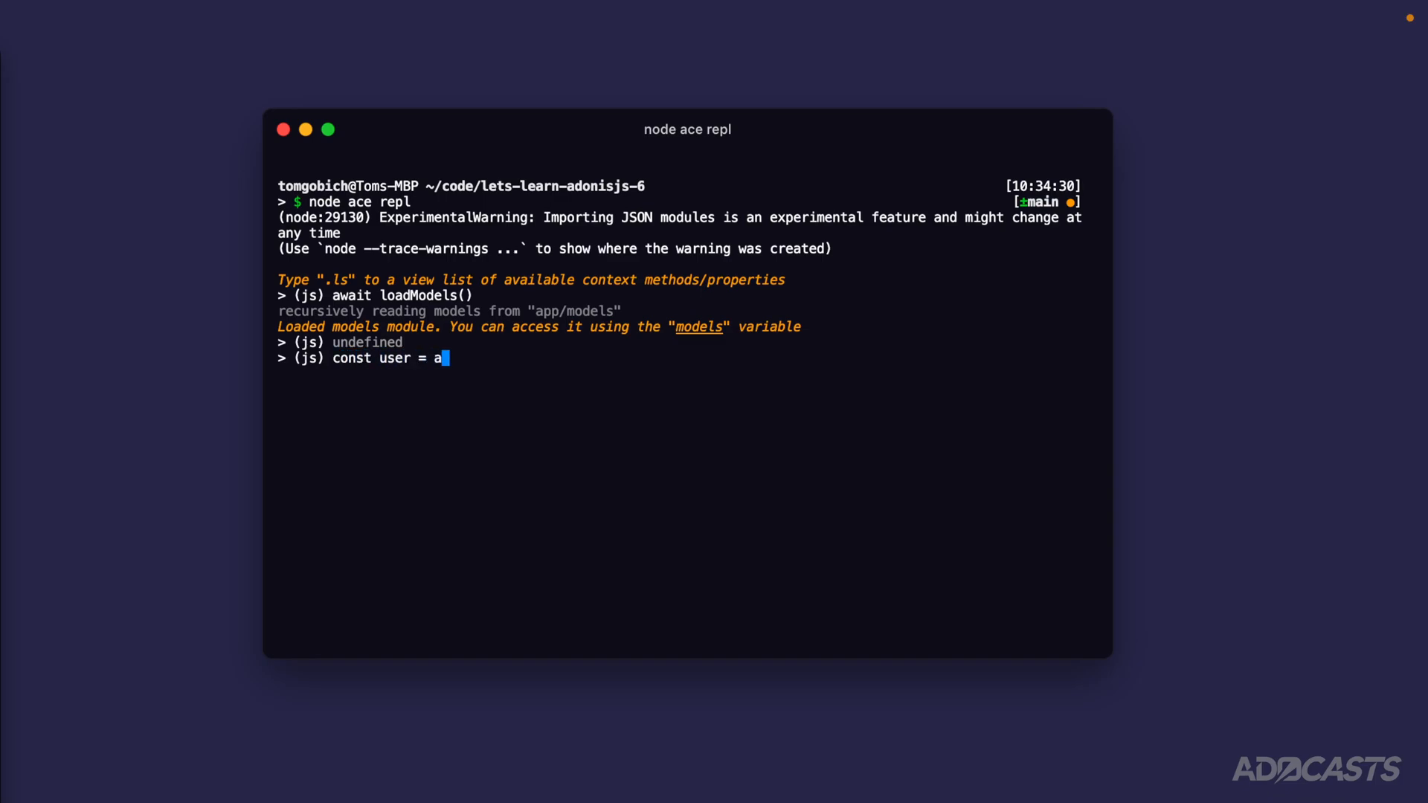
pyautogui.write('wait models.user.')
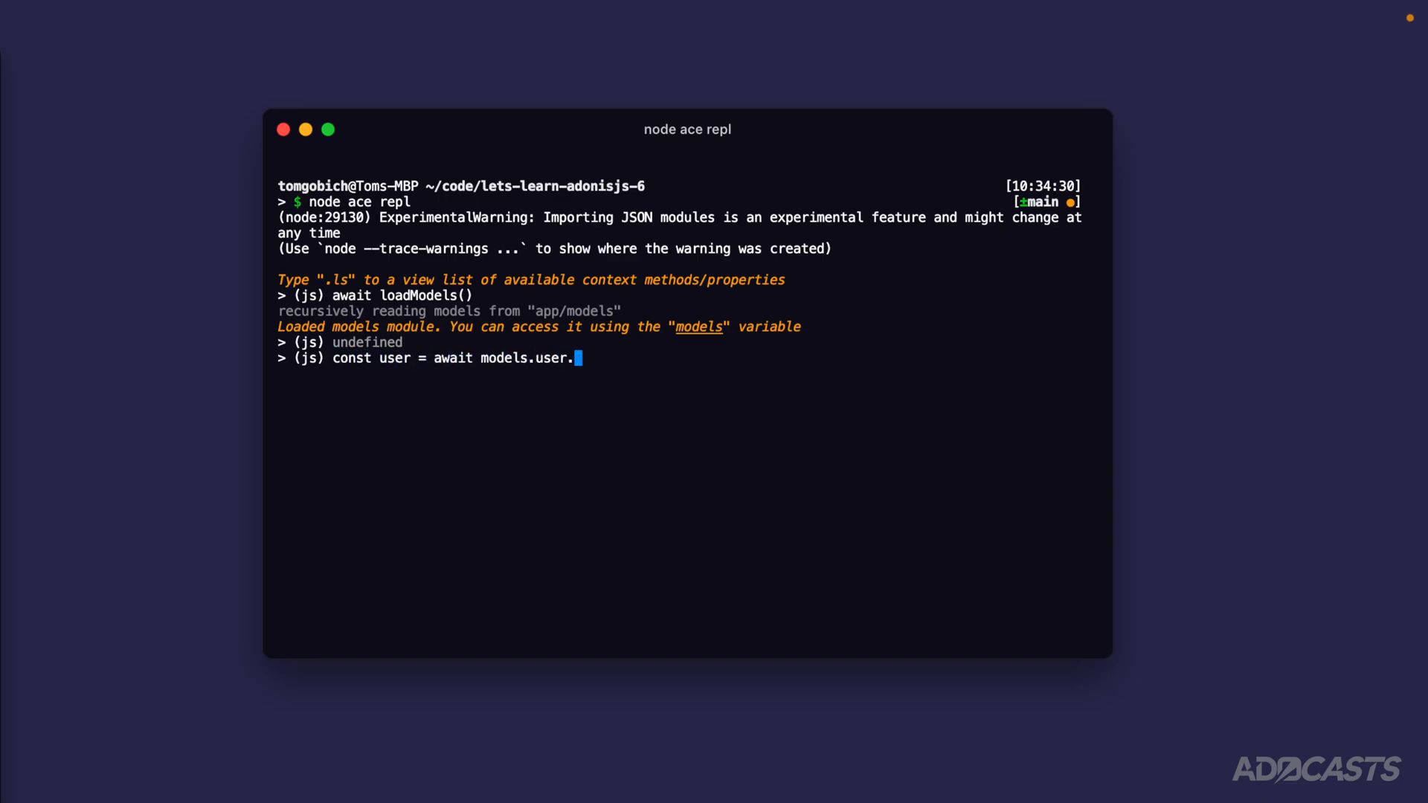
pyautogui.write('query()')
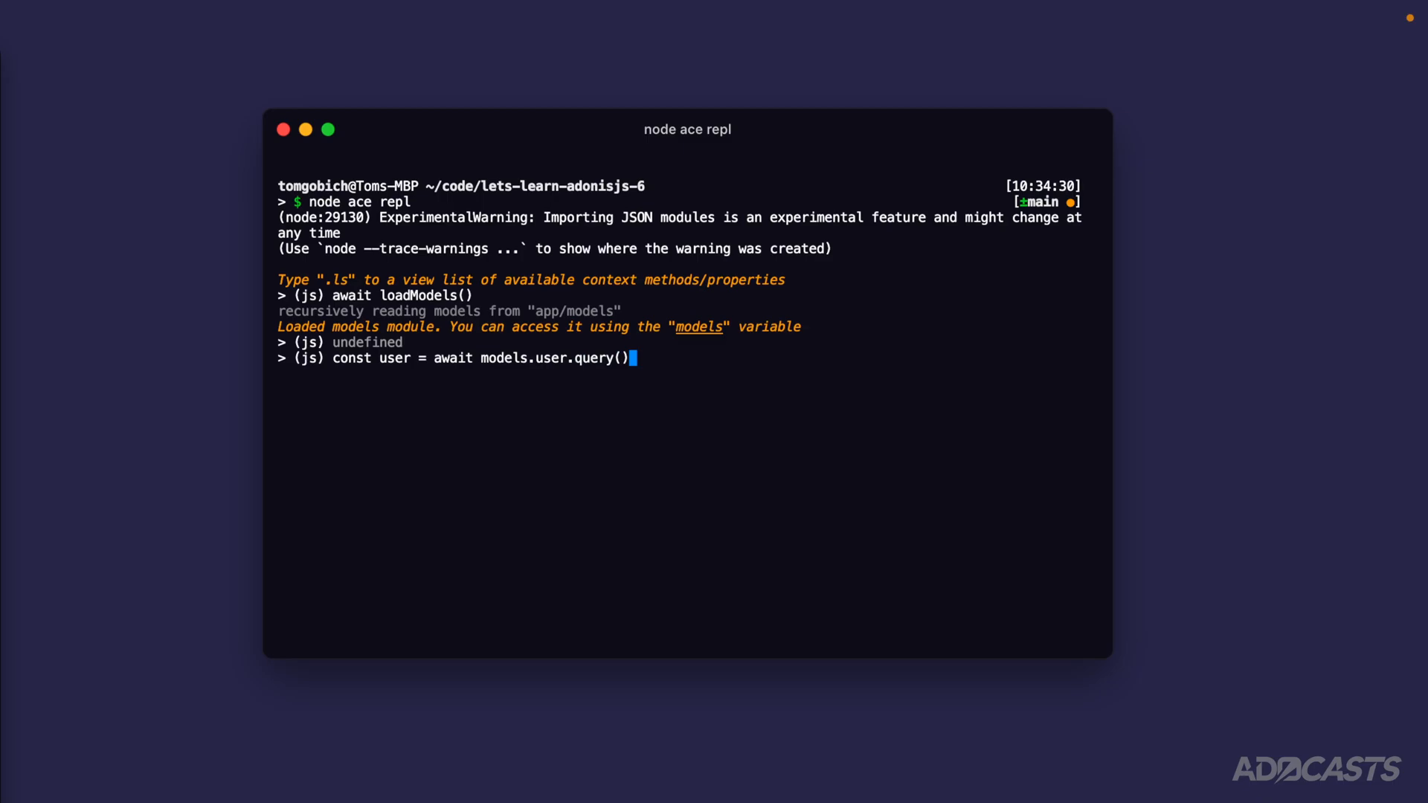
pyautogui.write(".where('id'")
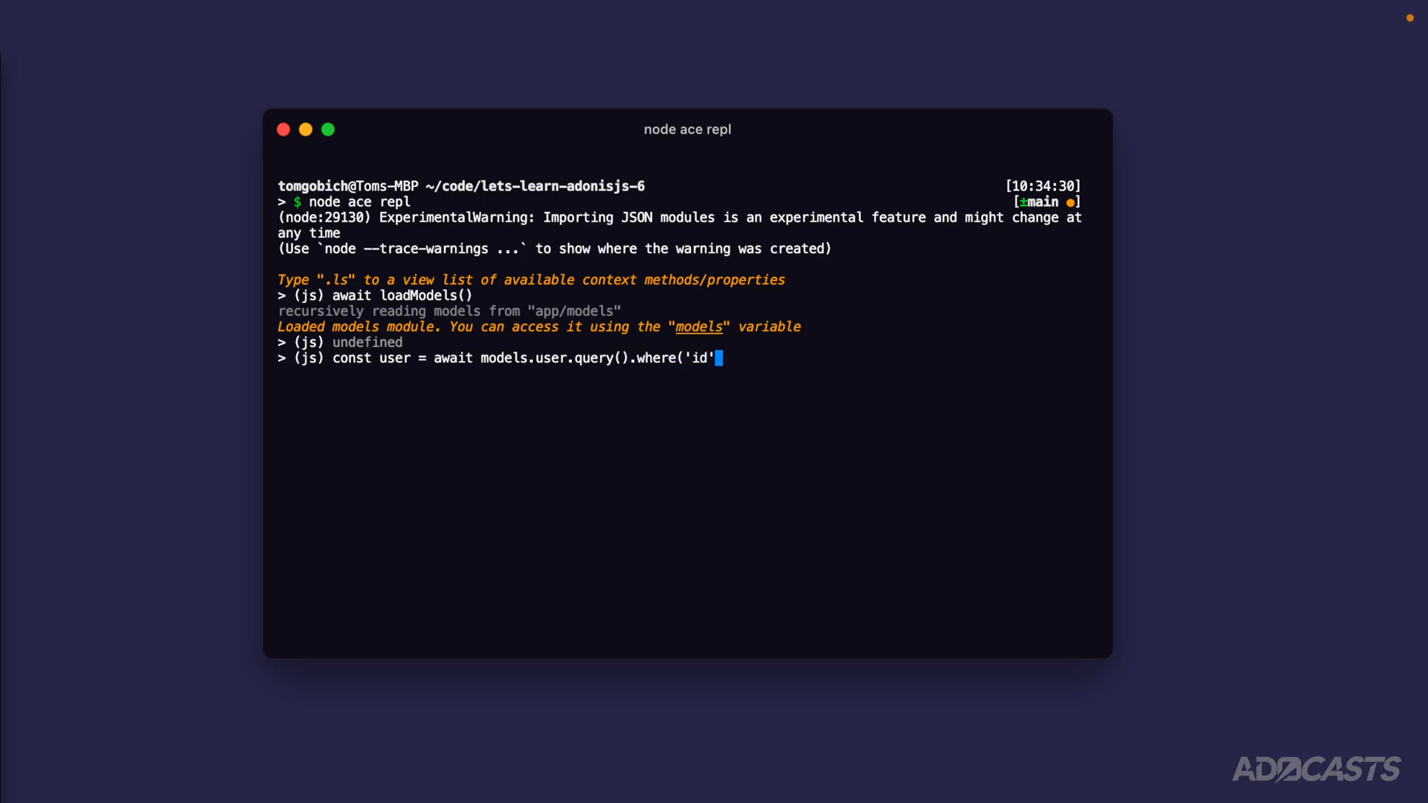
pyautogui.write(', 1)')
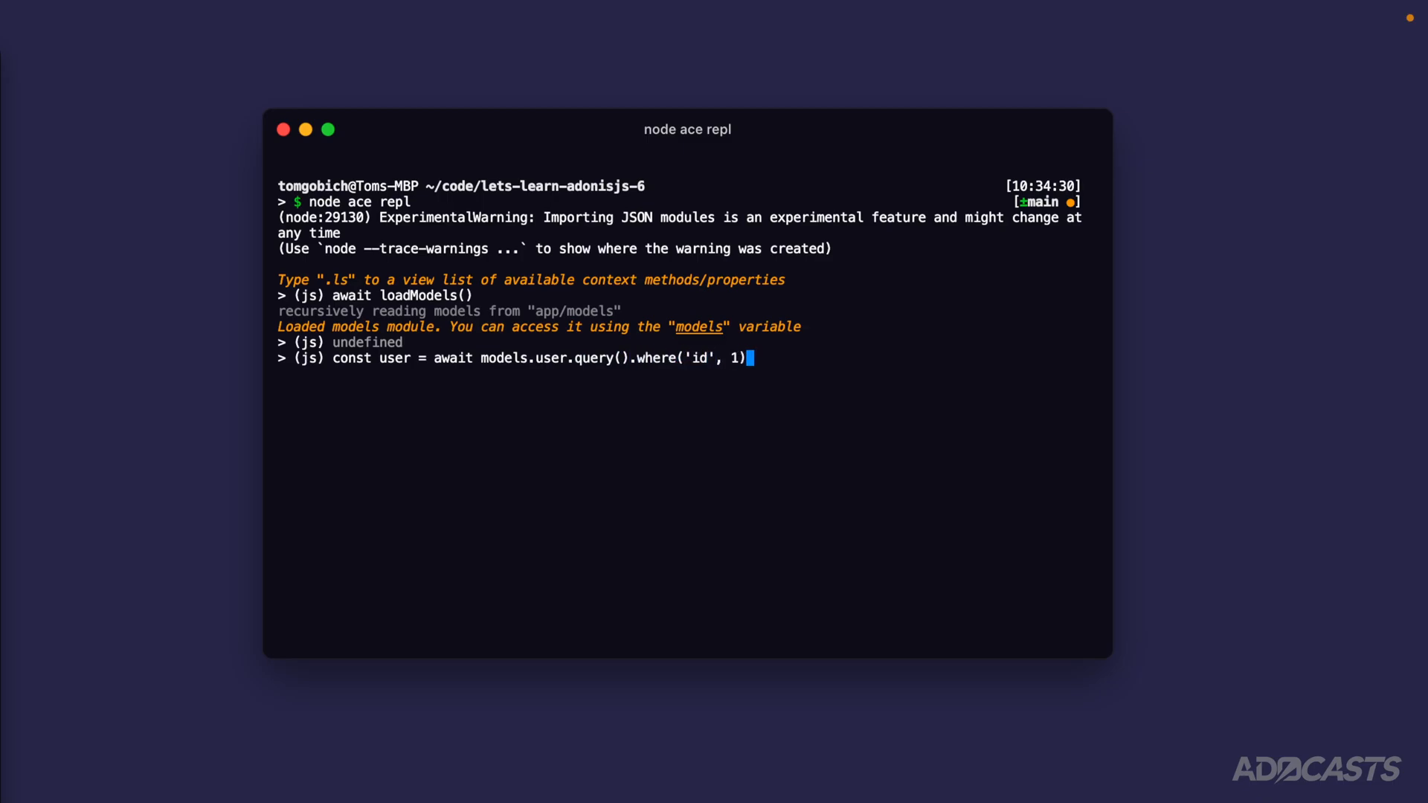
pyautogui.write('.preload(')
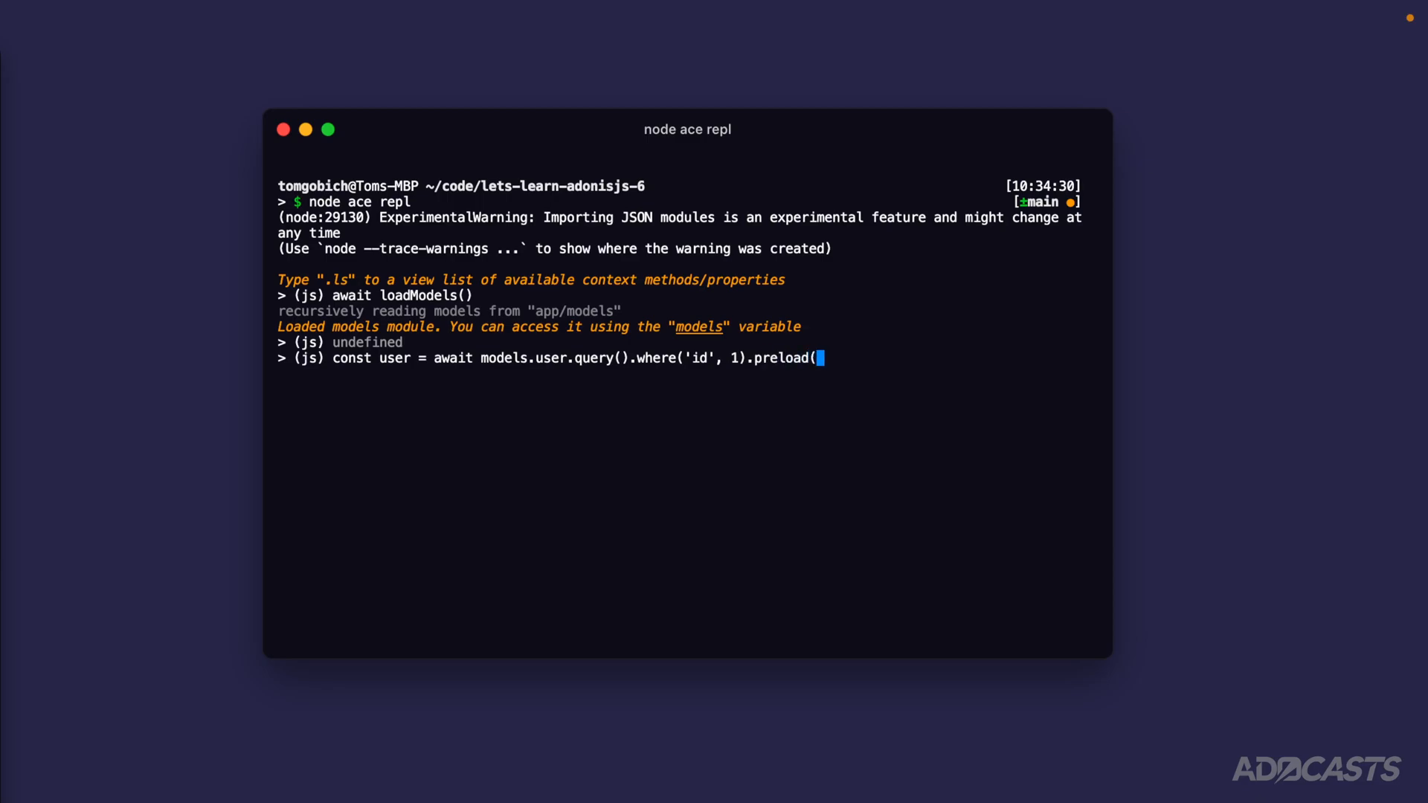
pyautogui.write("'")
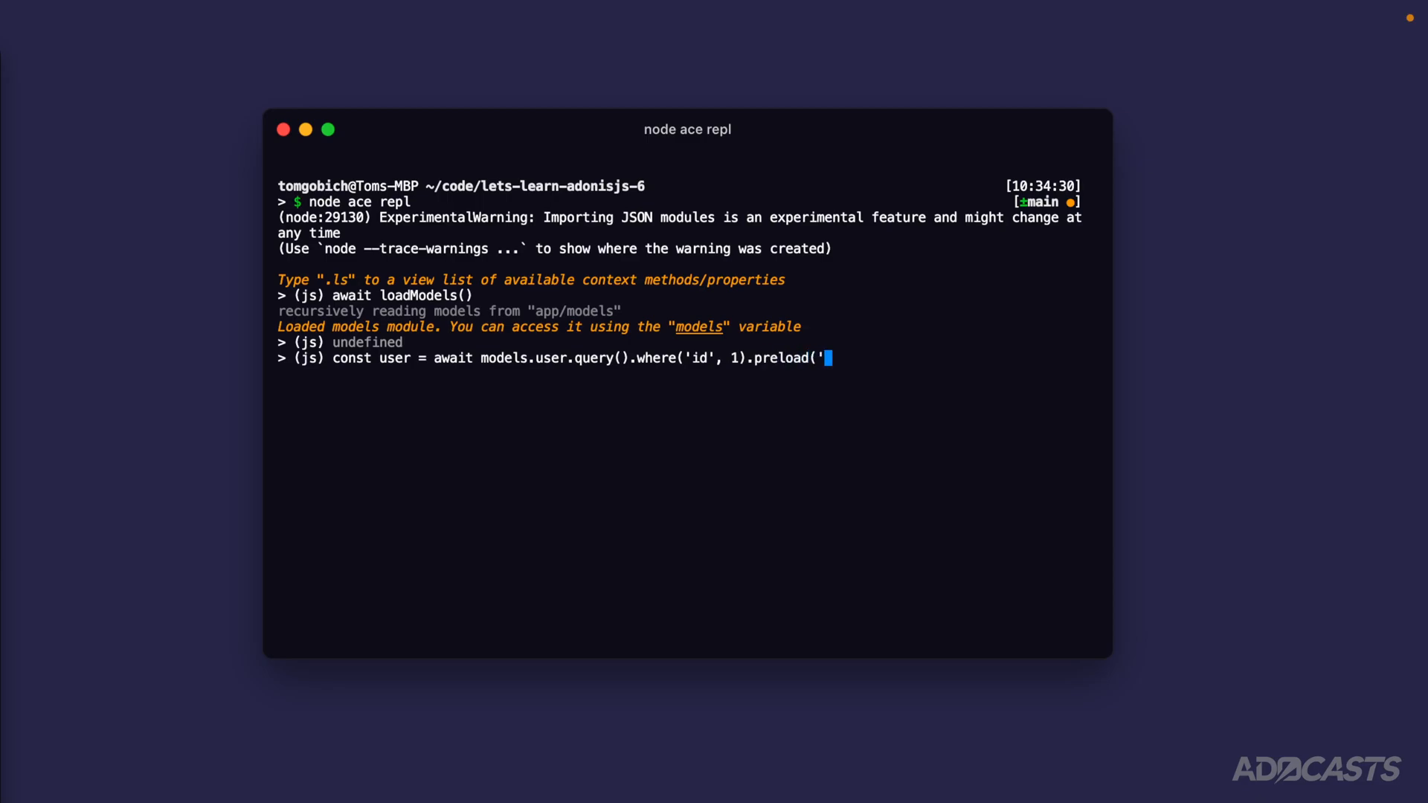
pyautogui.write("profile').first")
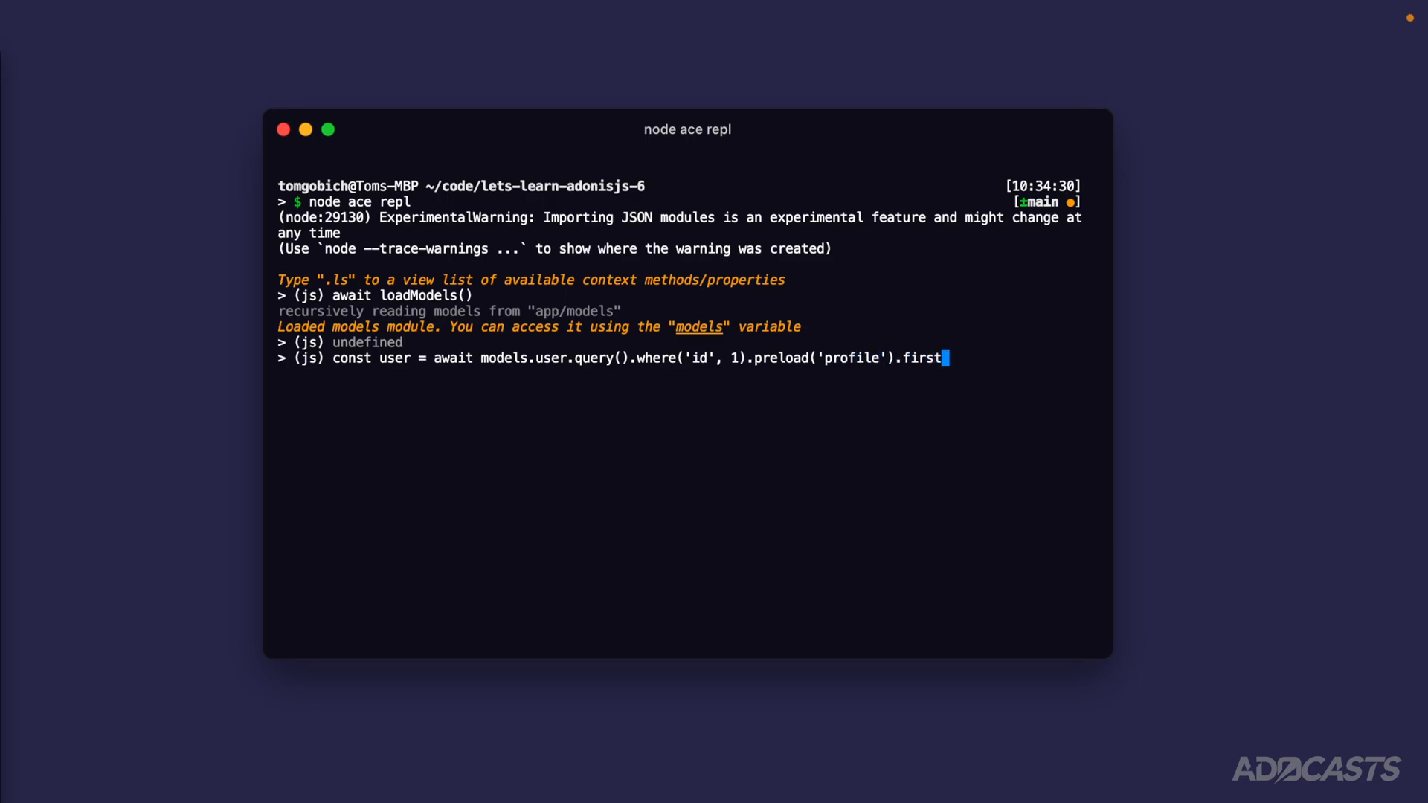
pyautogui.press('Return')
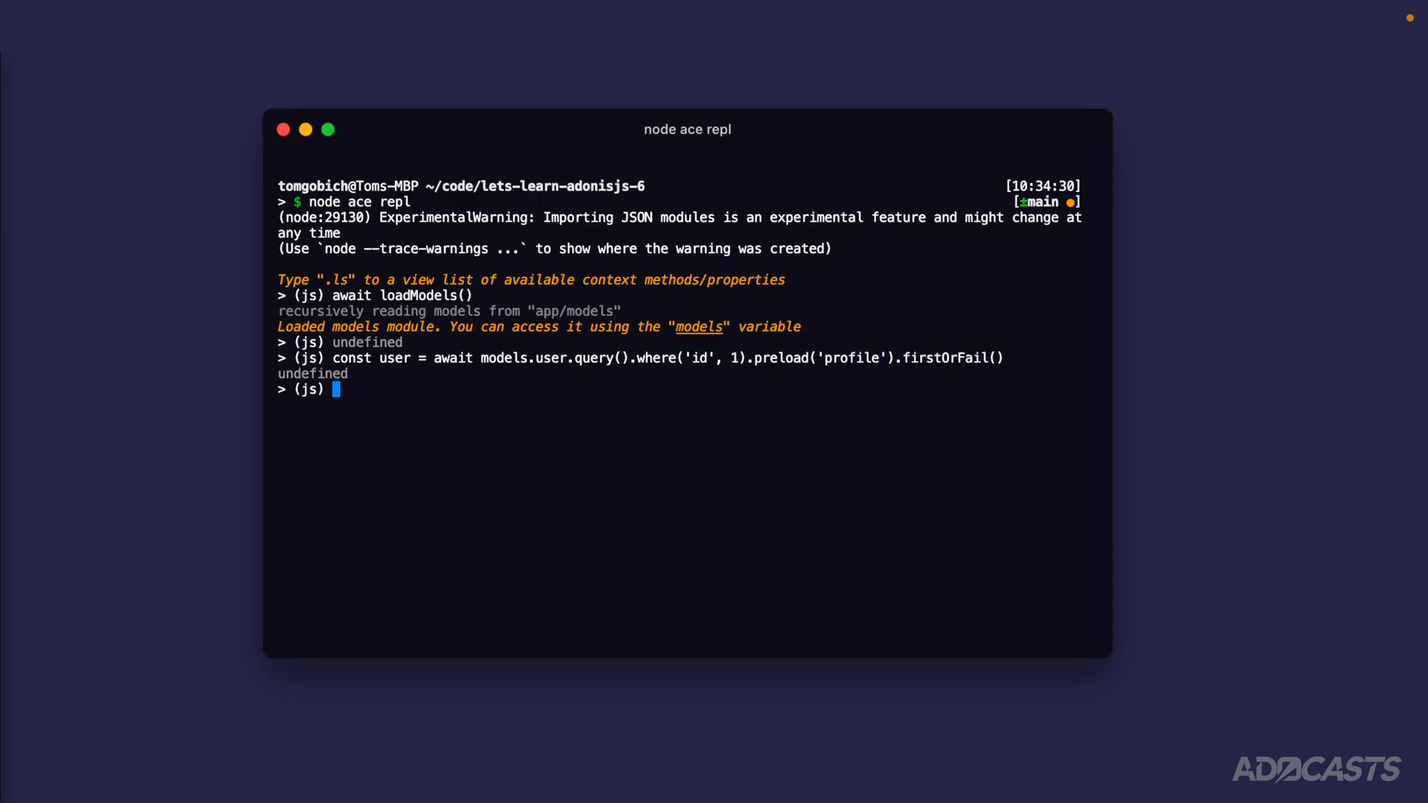
pyautogui.write('user.prof')
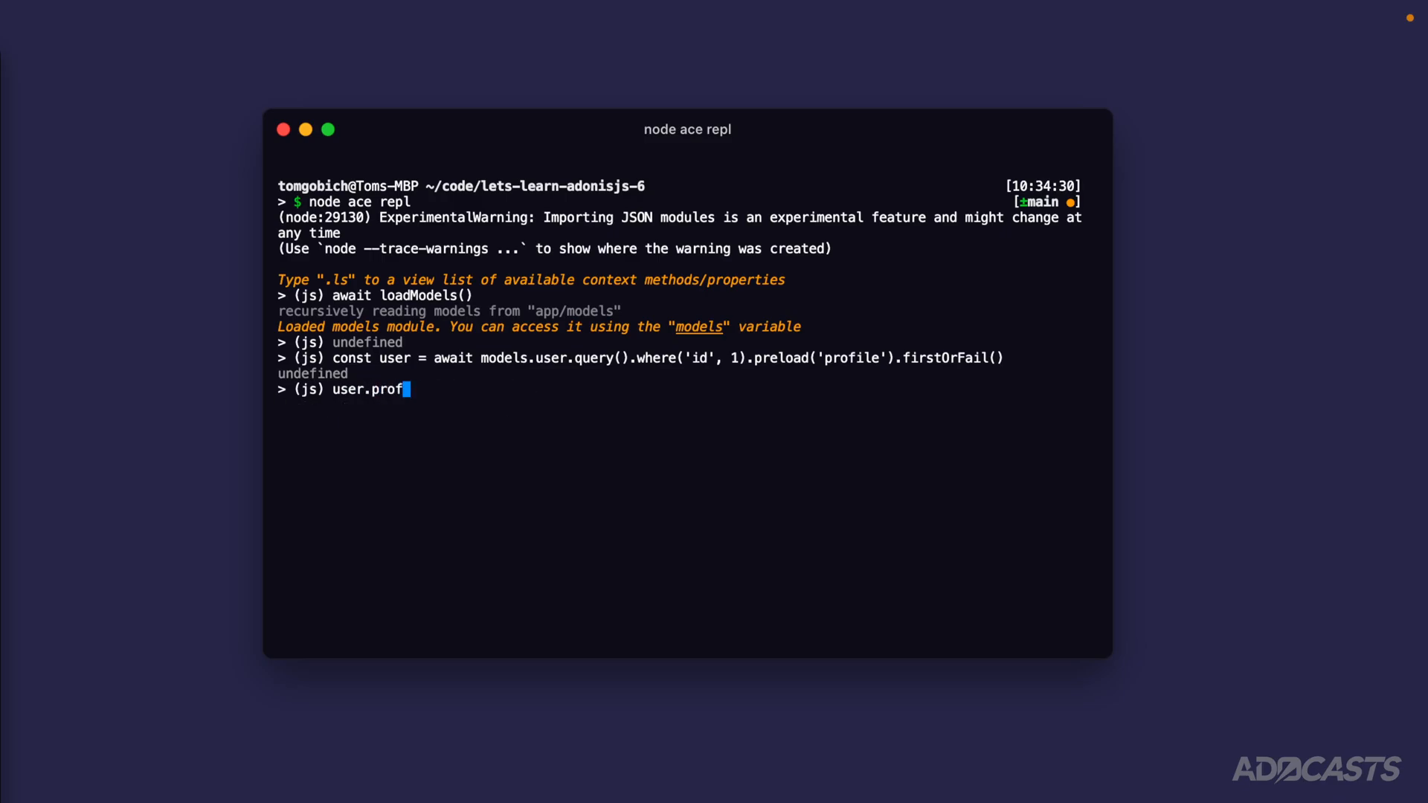
pyautogui.press('Return')
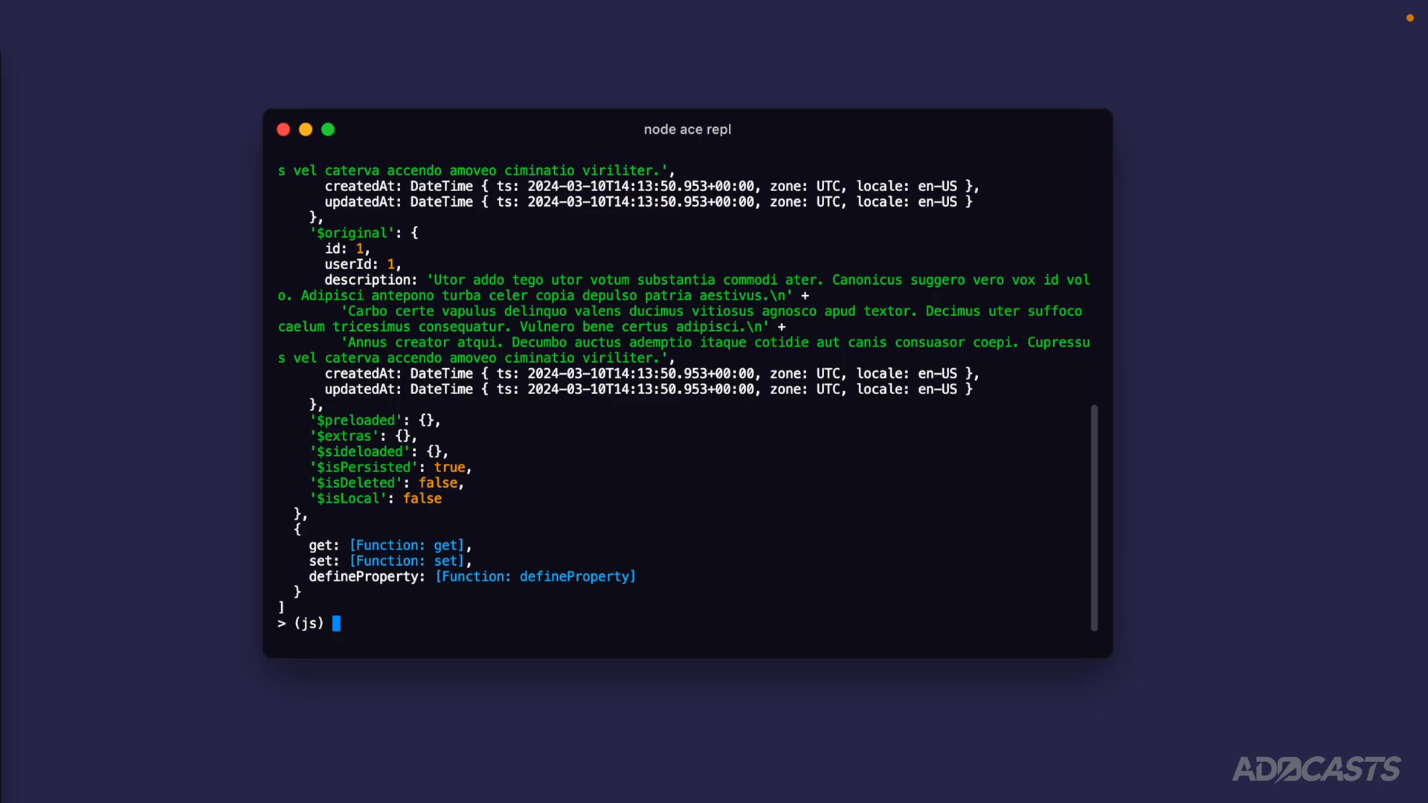
# Step: Fetch all users with profiles preloaded into a users variable
pyautogui.write('const')
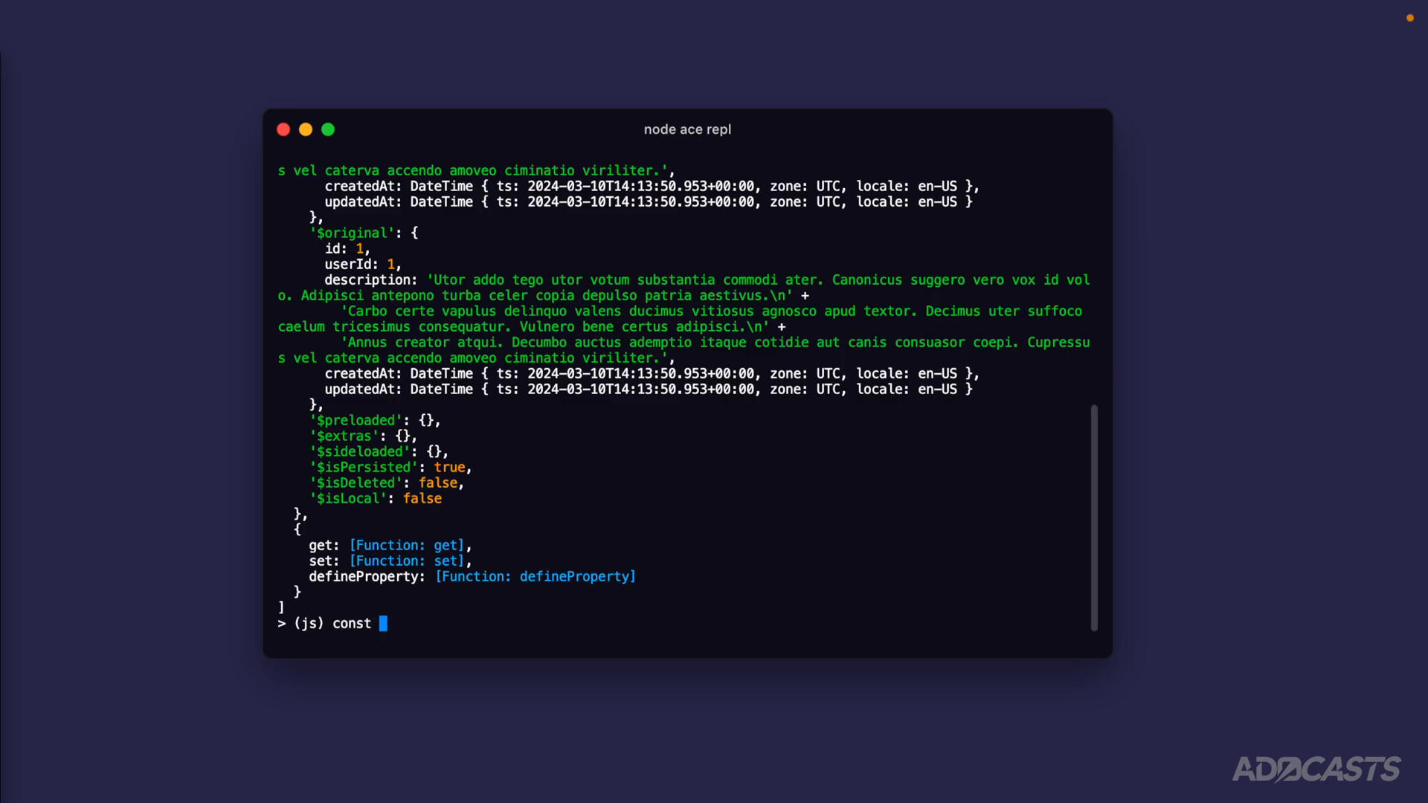
pyautogui.write('users = await')
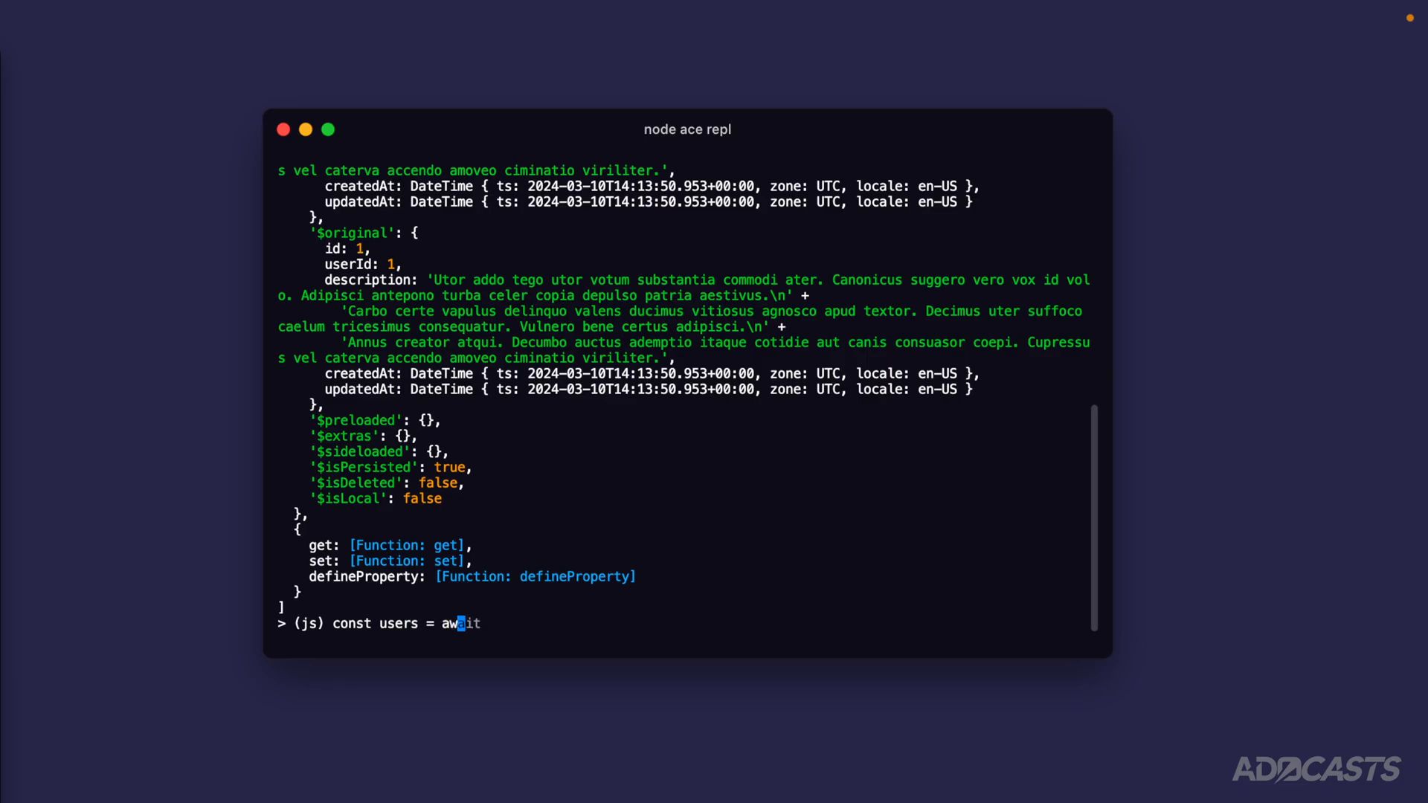
pyautogui.write("models.user.query().preload('")
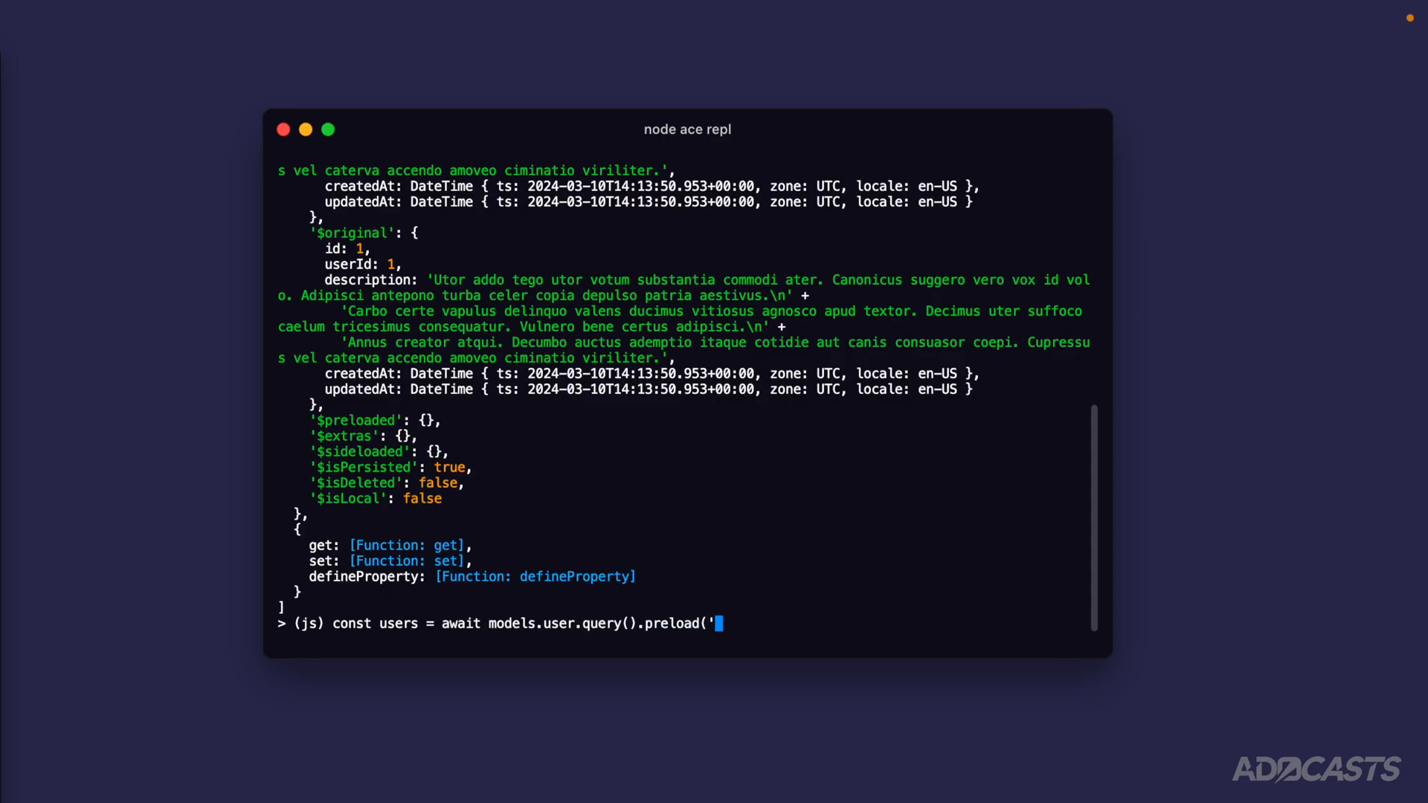
pyautogui.write("profile')")
pyautogui.write('users')
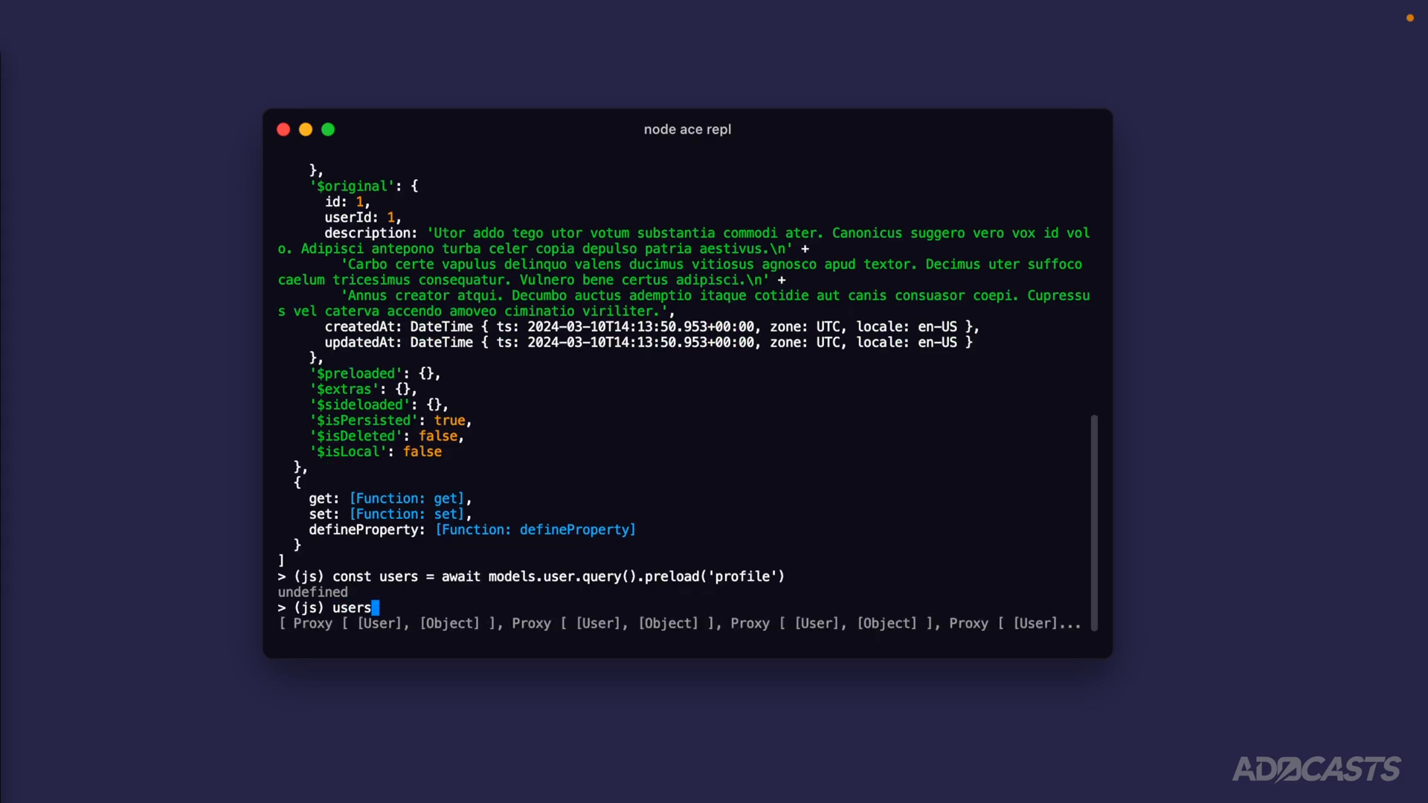
# Step: Print users[0].profile.description, the first user's profile text
pyautogui.write('[0')
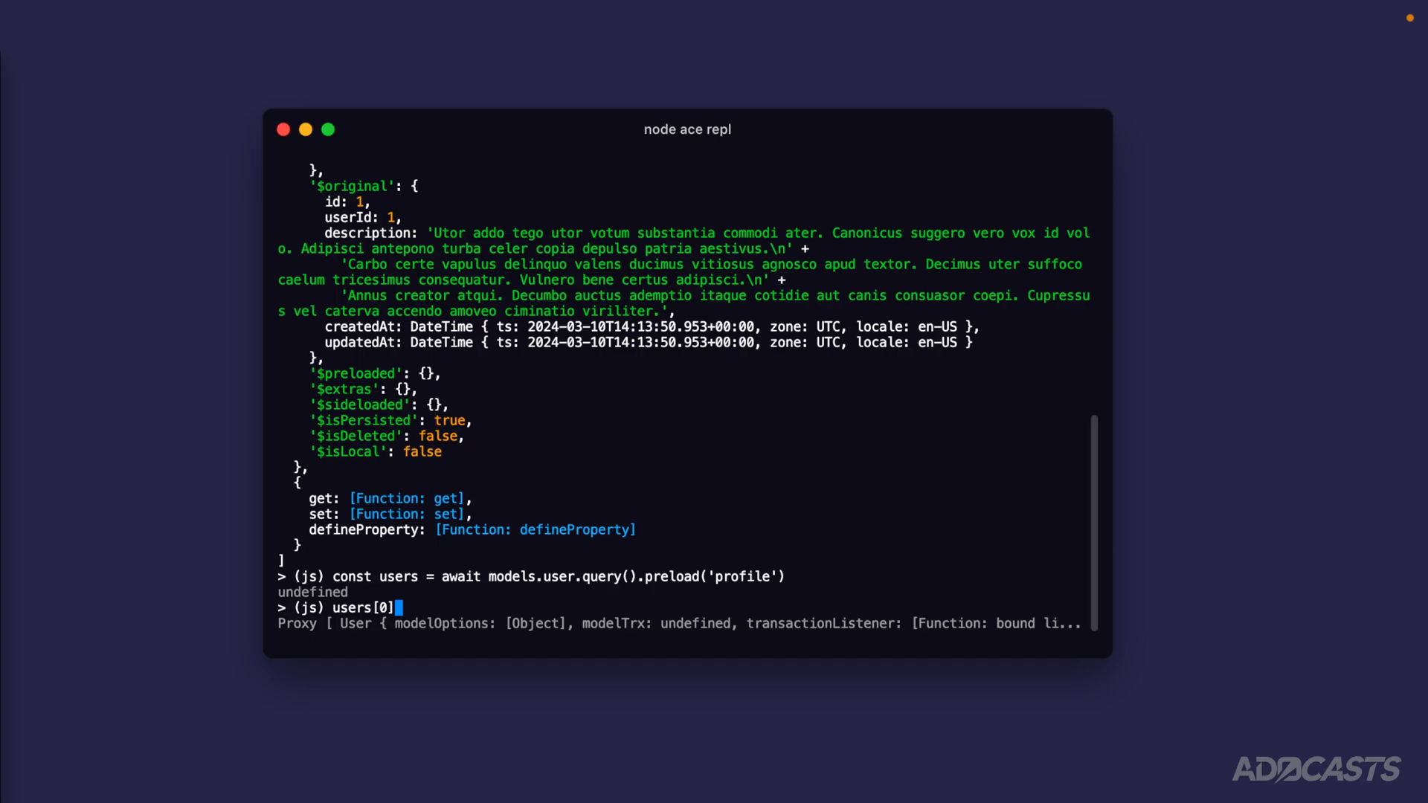
pyautogui.write('.')
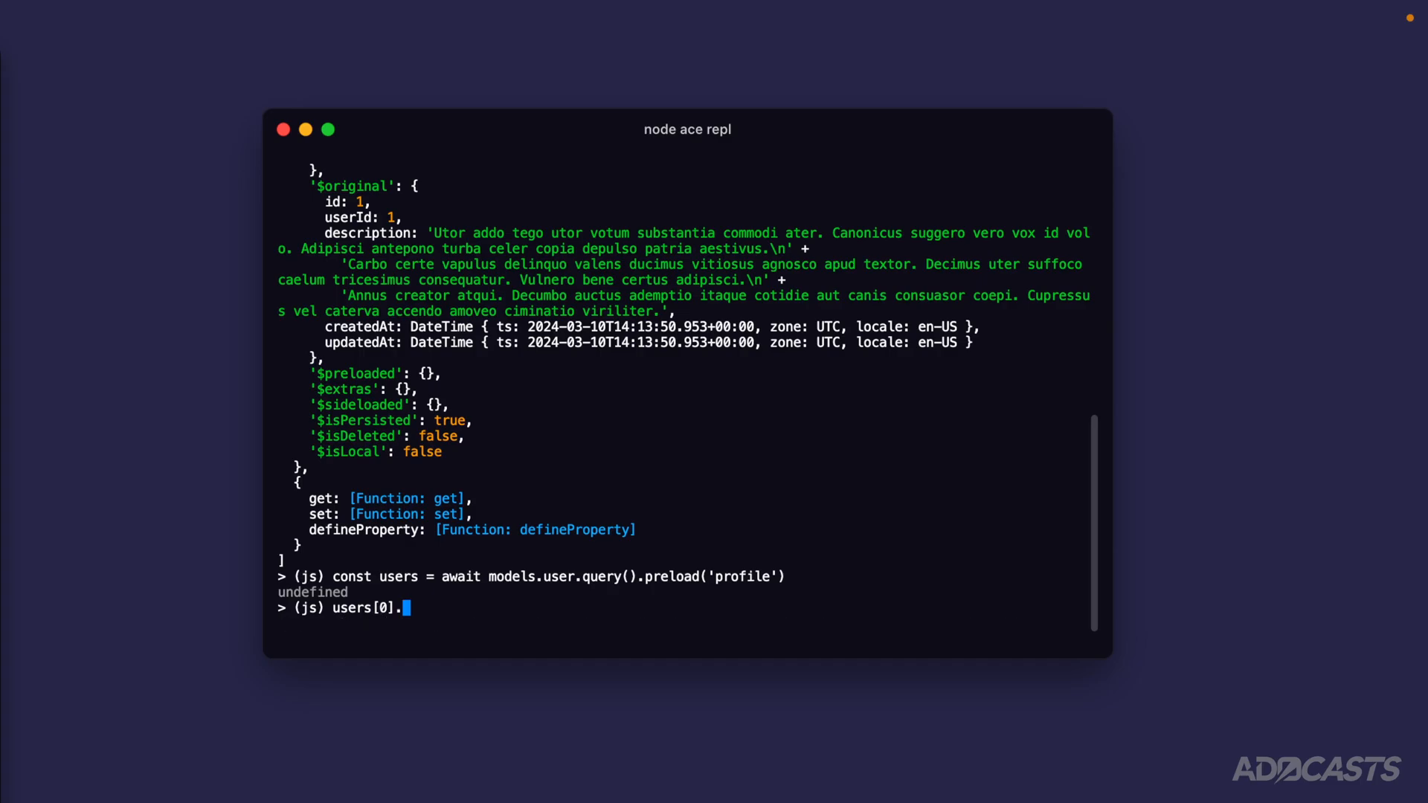
pyautogui.write('profile')
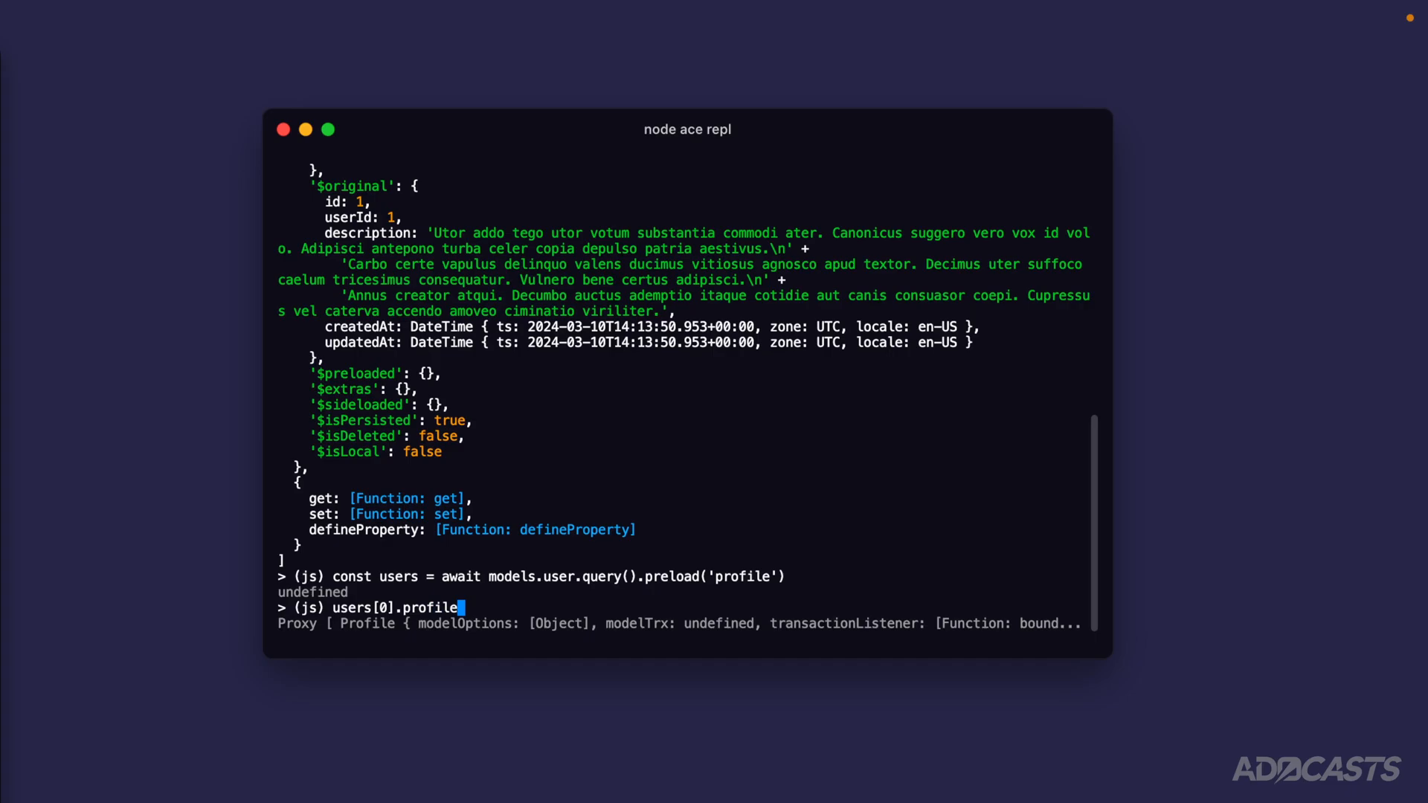
pyautogui.write('1')
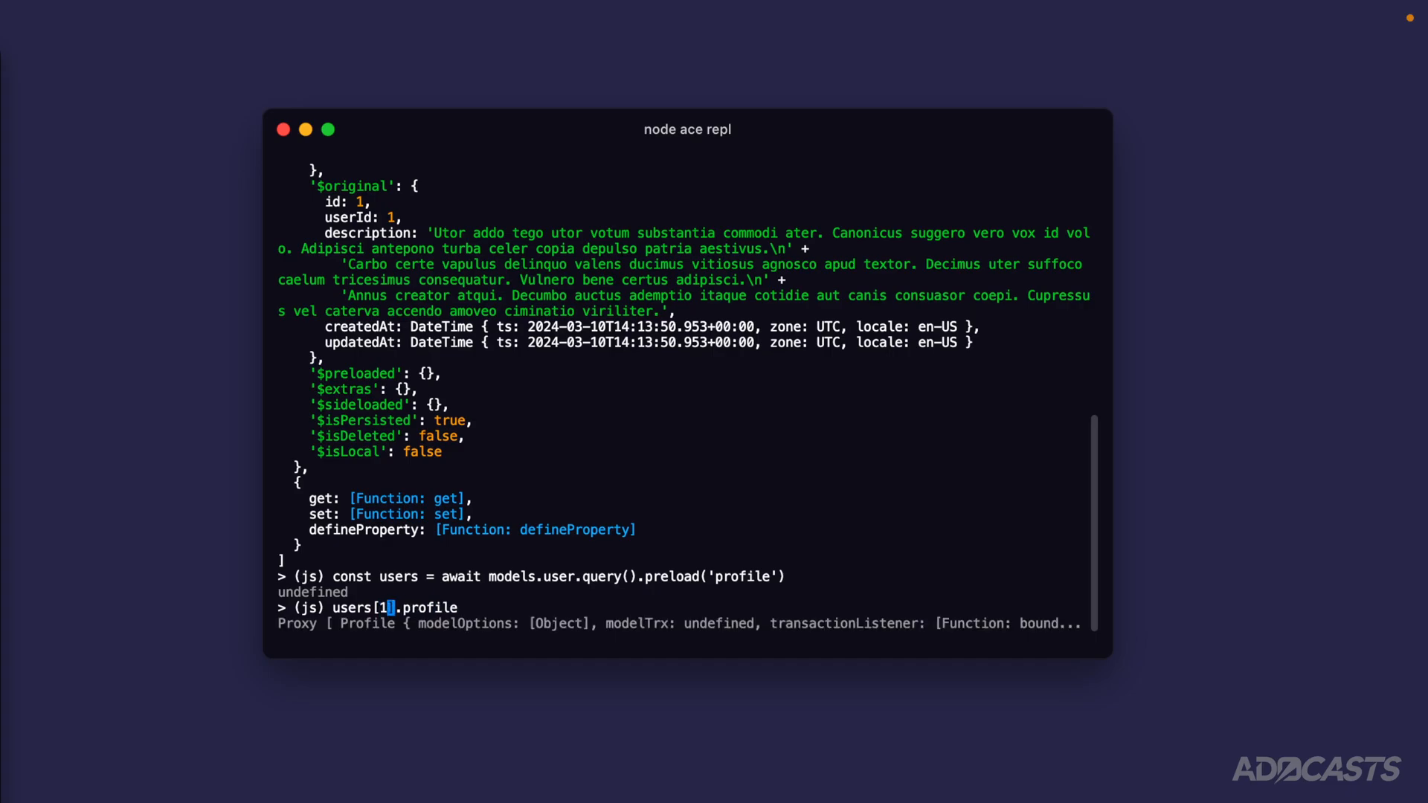
pyautogui.write('2')
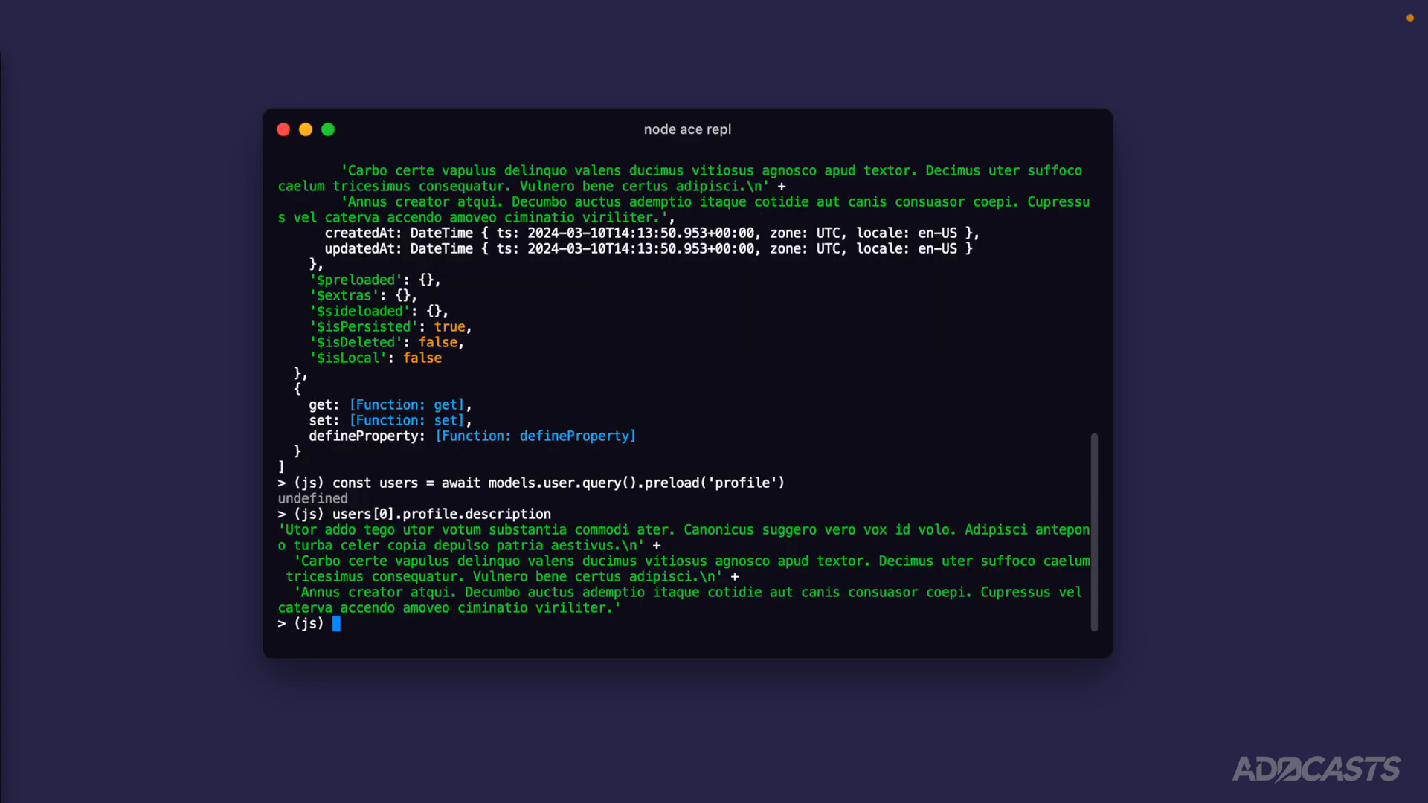
pyautogui.moveTo(681, 418)
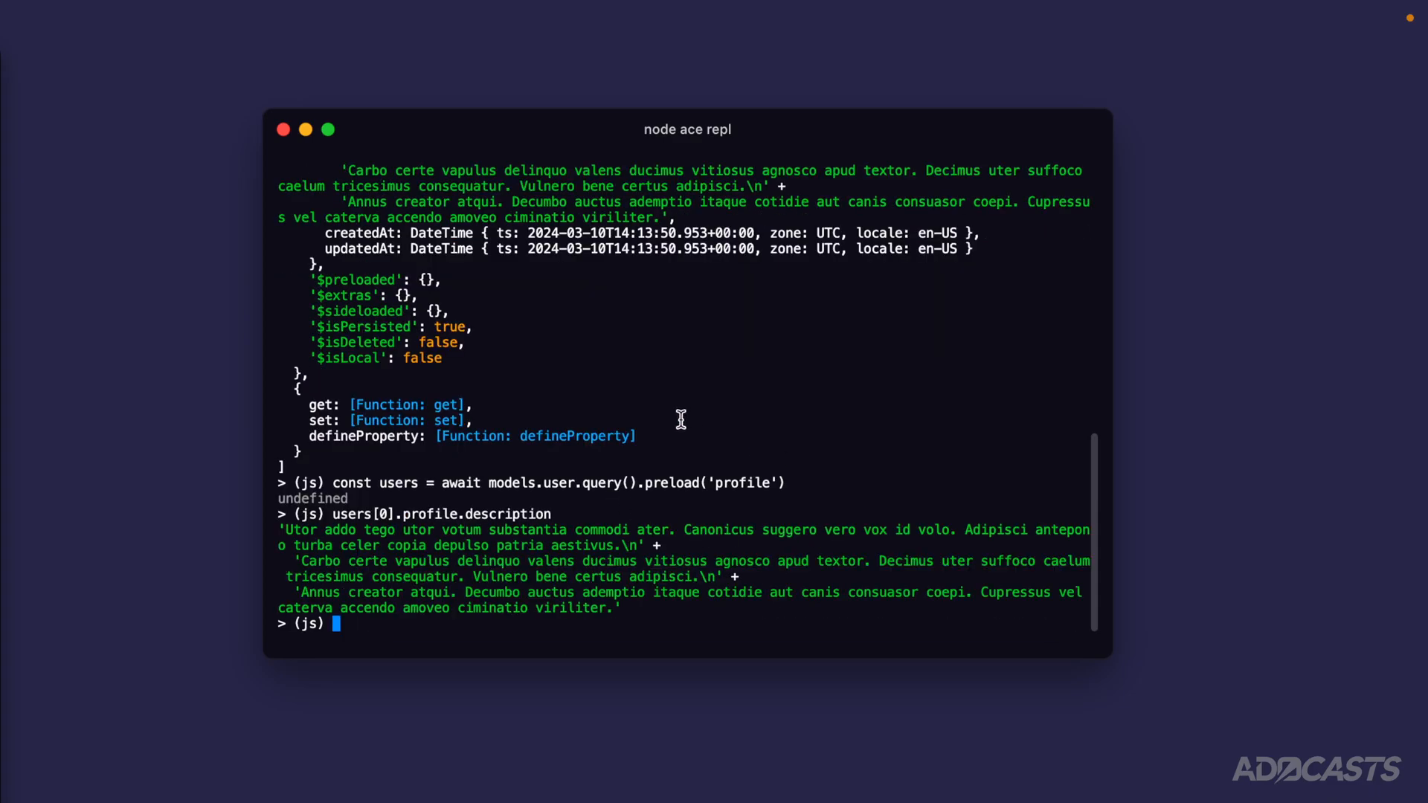
pyautogui.moveTo(620, 448)
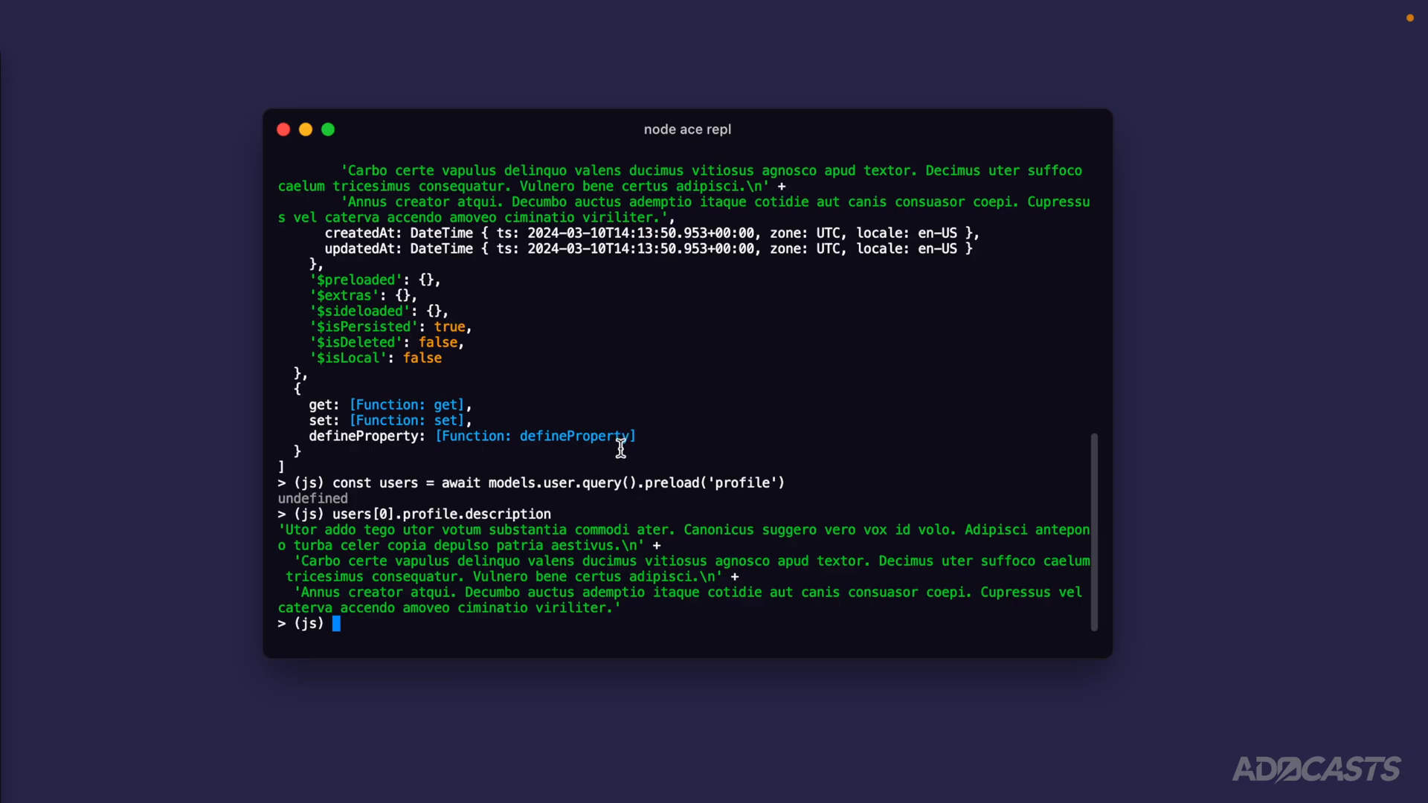
# Step: Type user.load('profile') at the REPL prompt without running it
pyautogui.write('user')
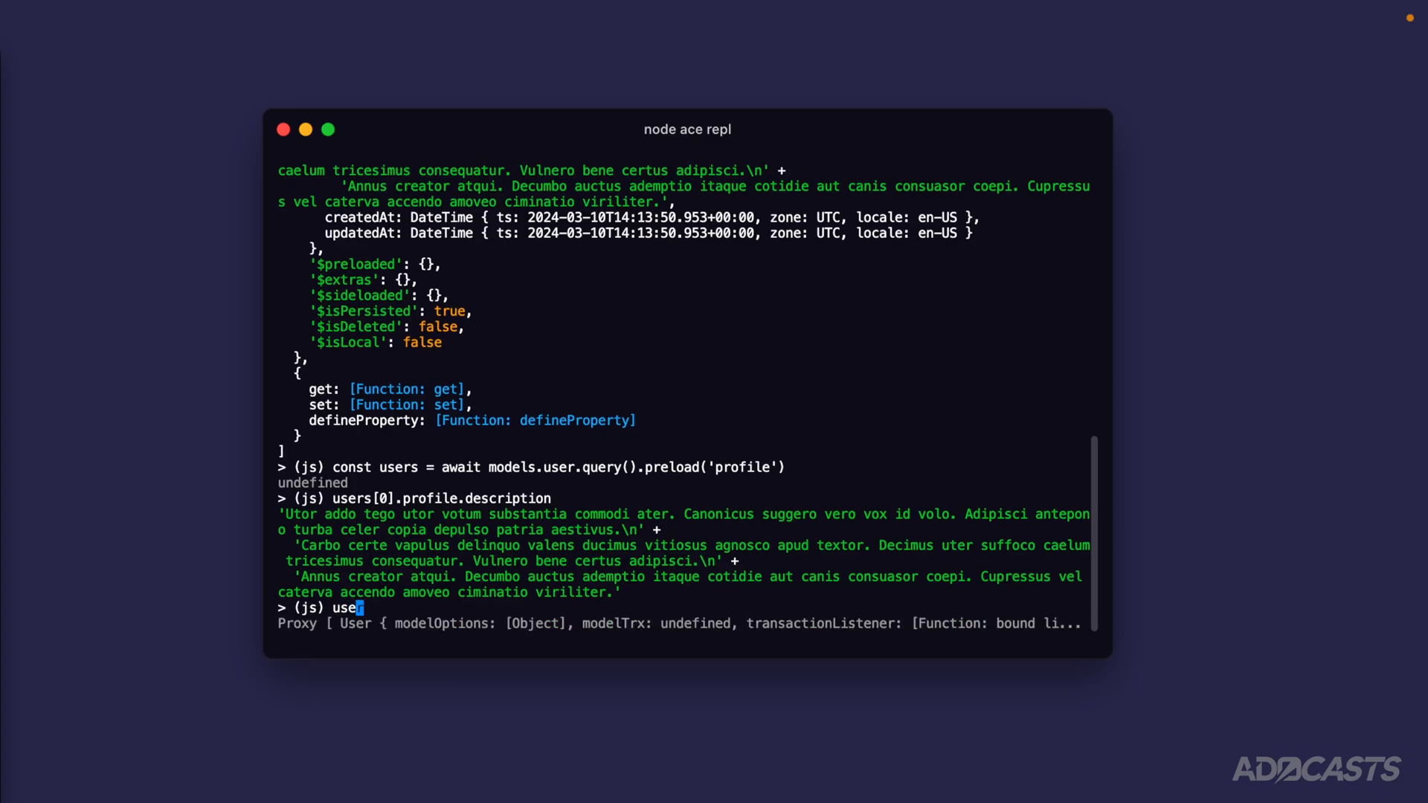
pyautogui.write('r.load(')
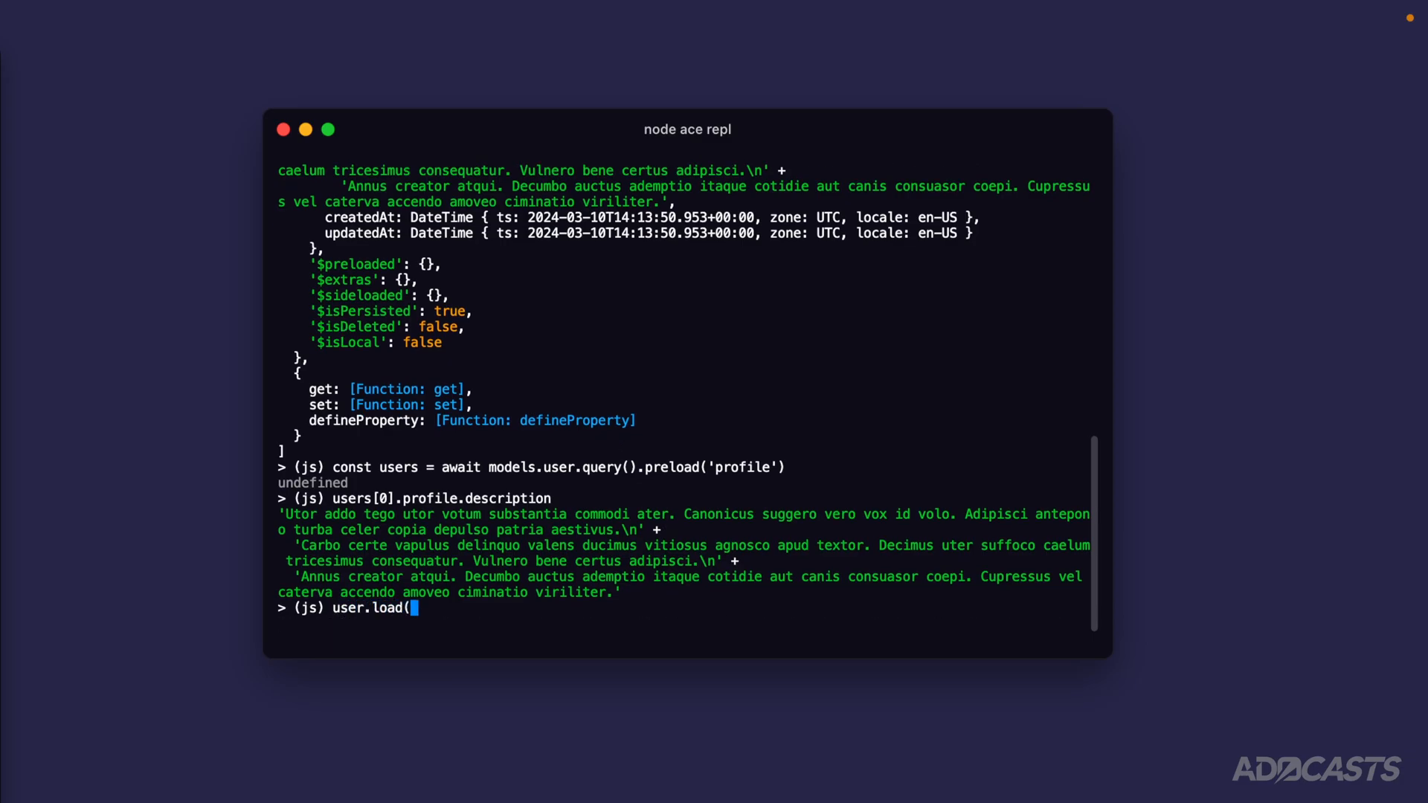
pyautogui.write("'profile')")
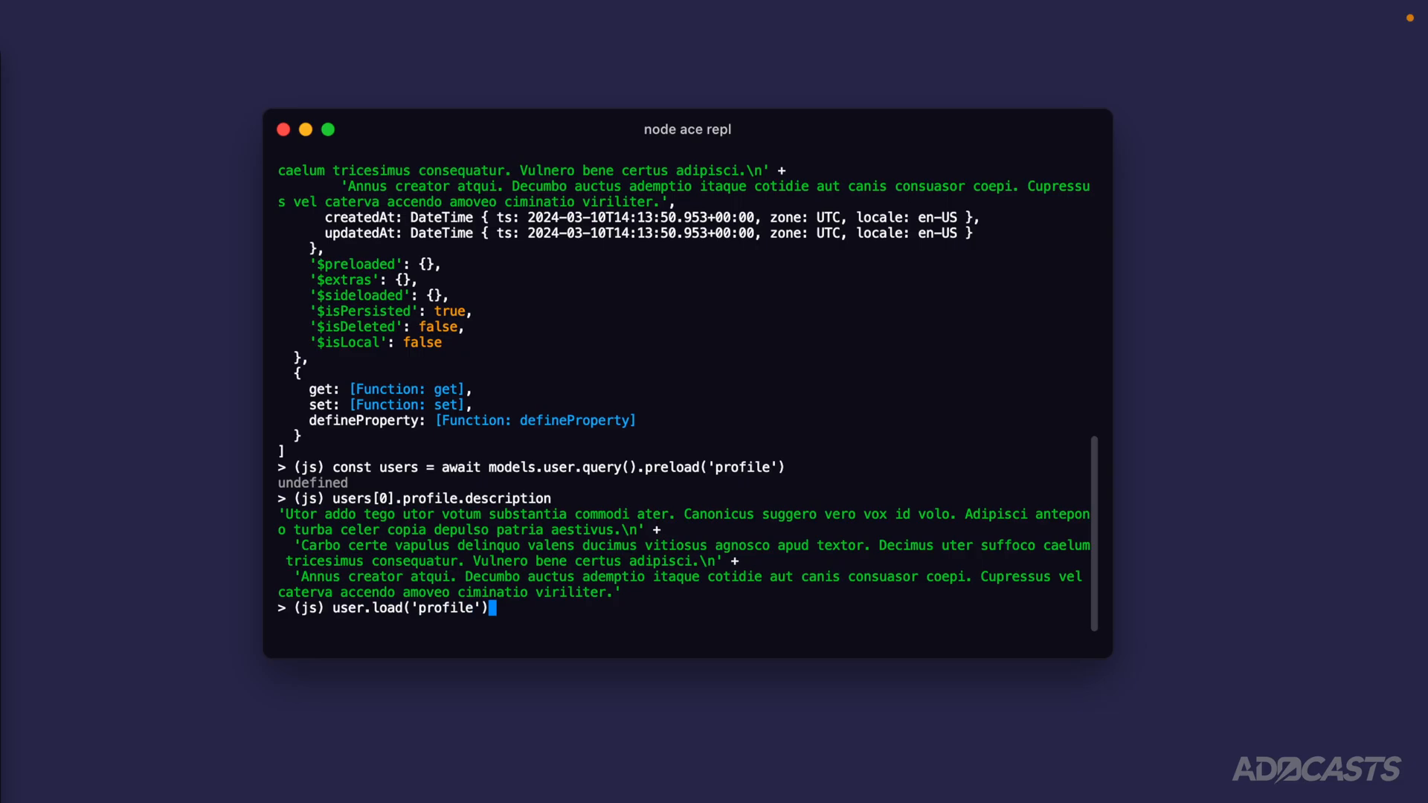